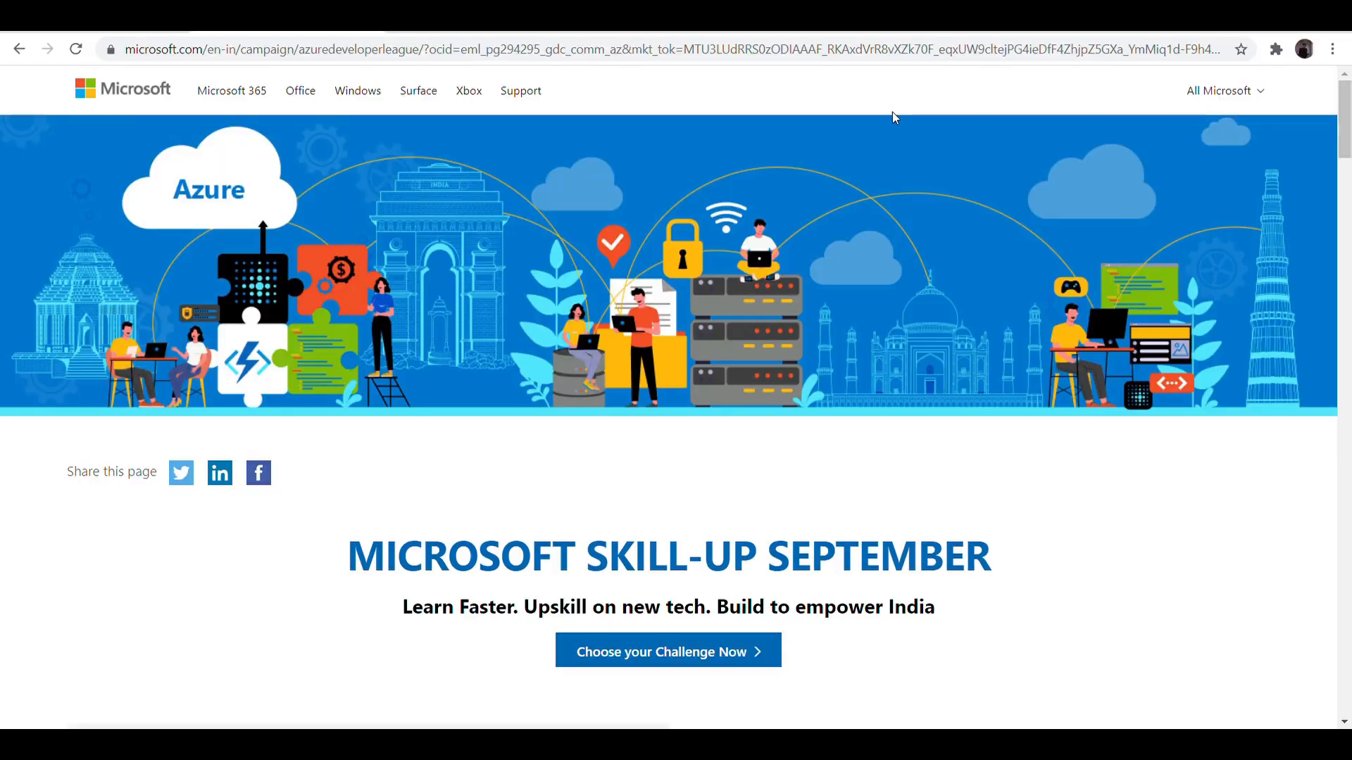
mouse_move(1194, 582)
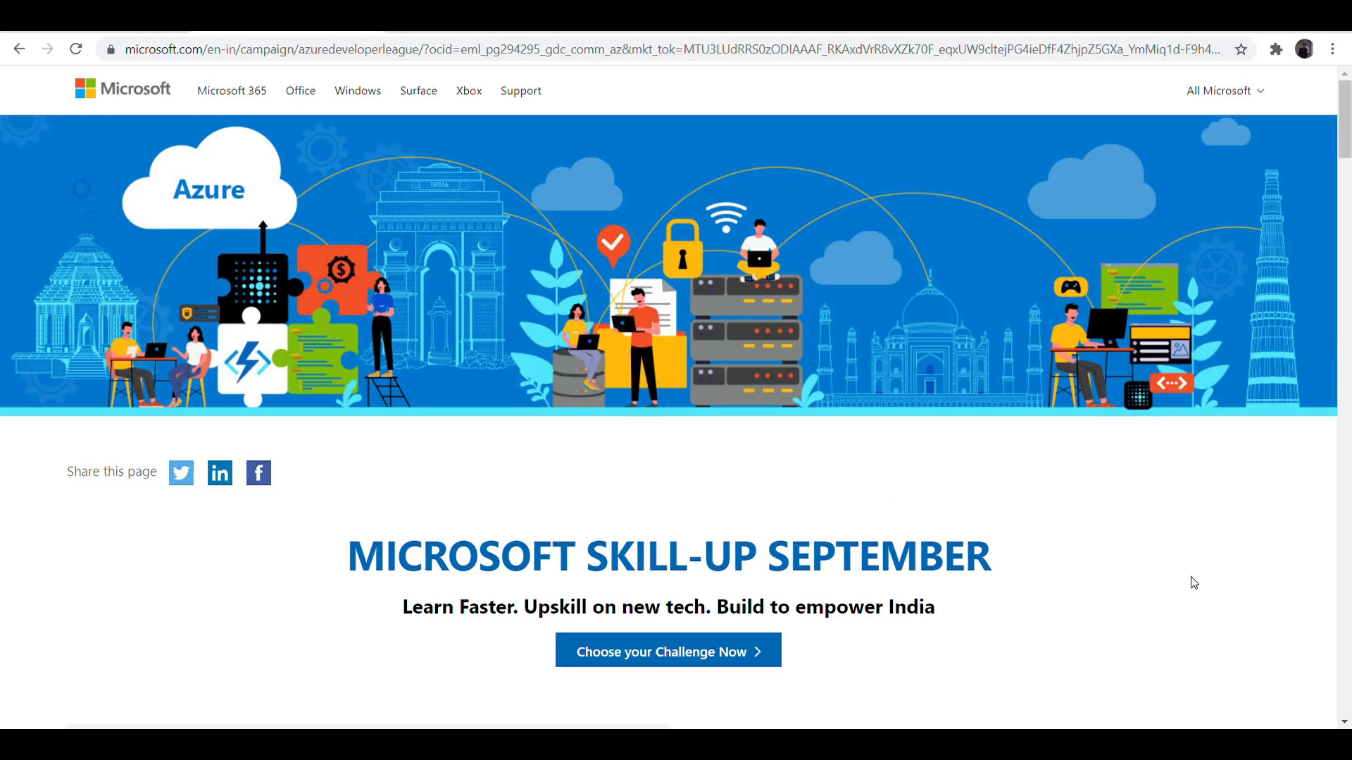
mouse_move(1118, 526)
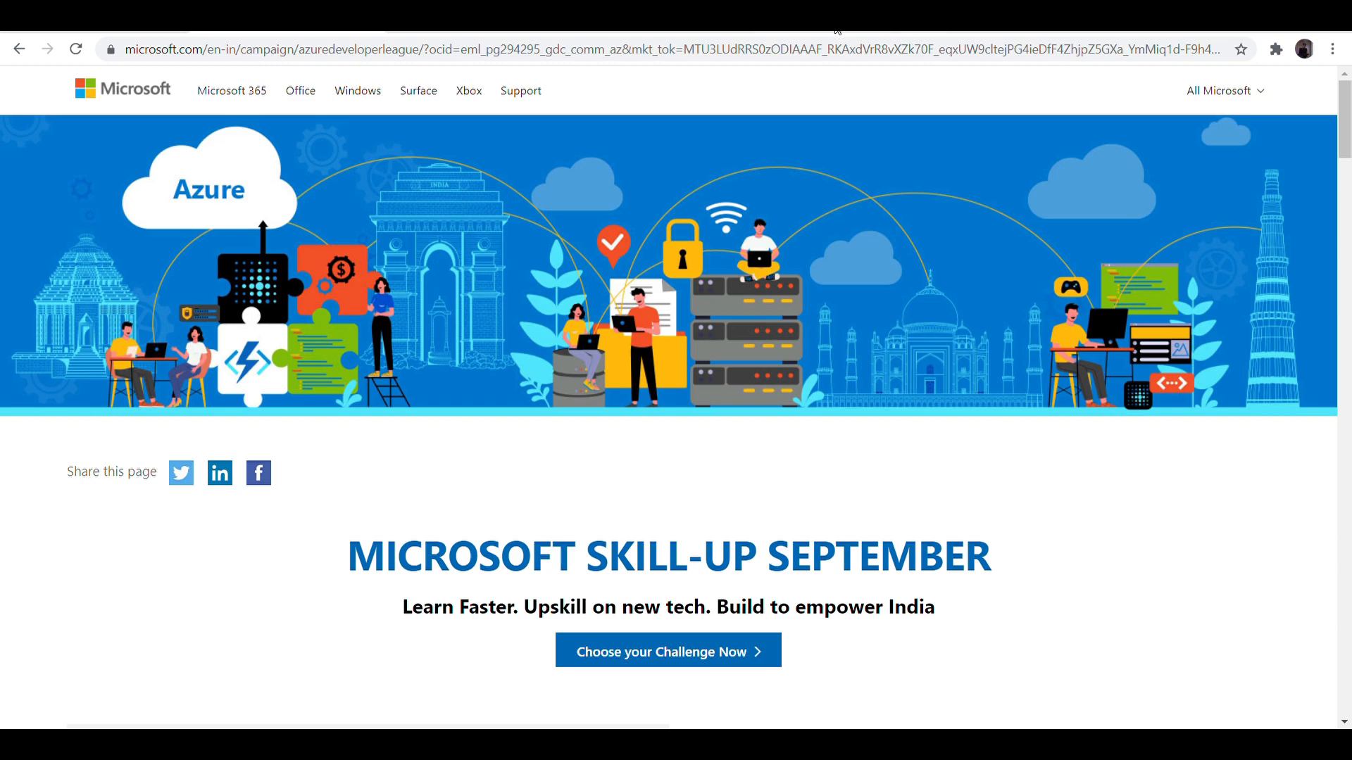
mouse_move(703, 428)
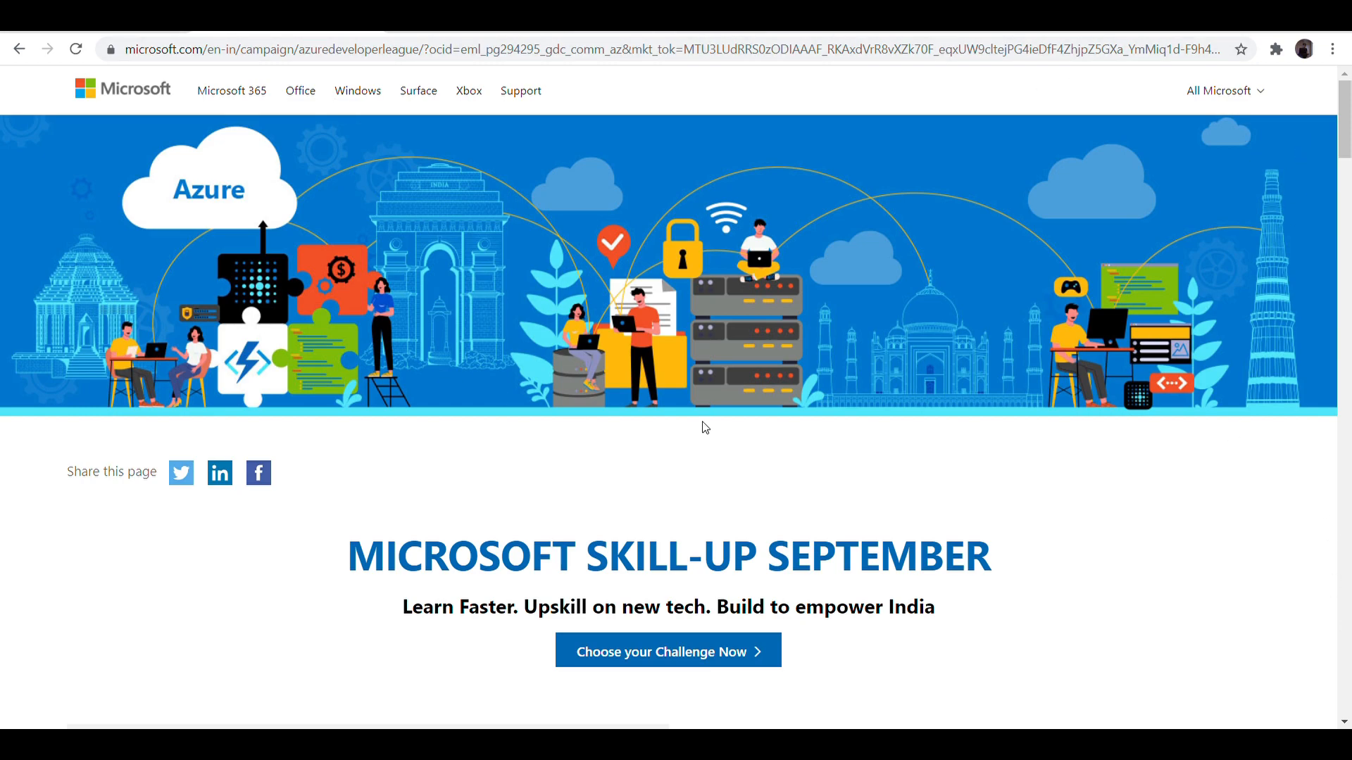
mouse_move(398, 604)
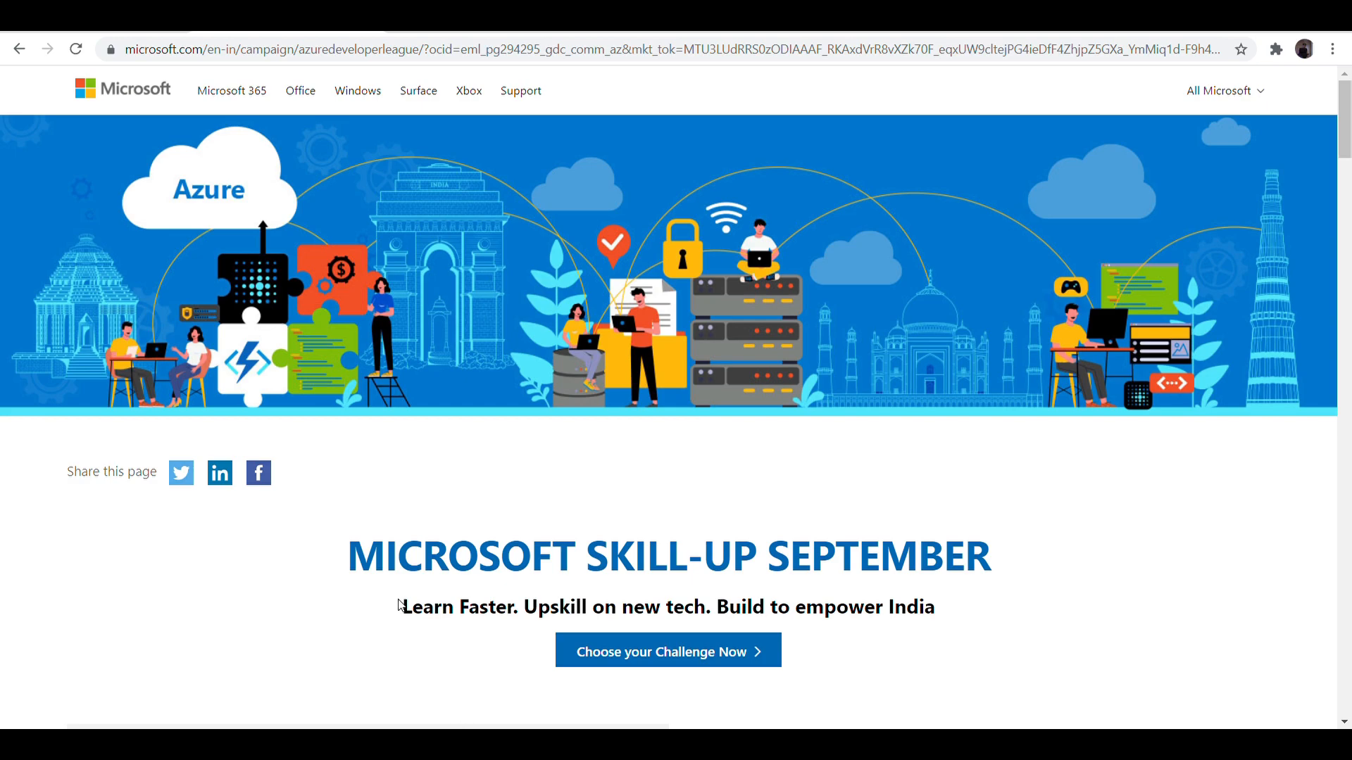
mouse_move(1172, 572)
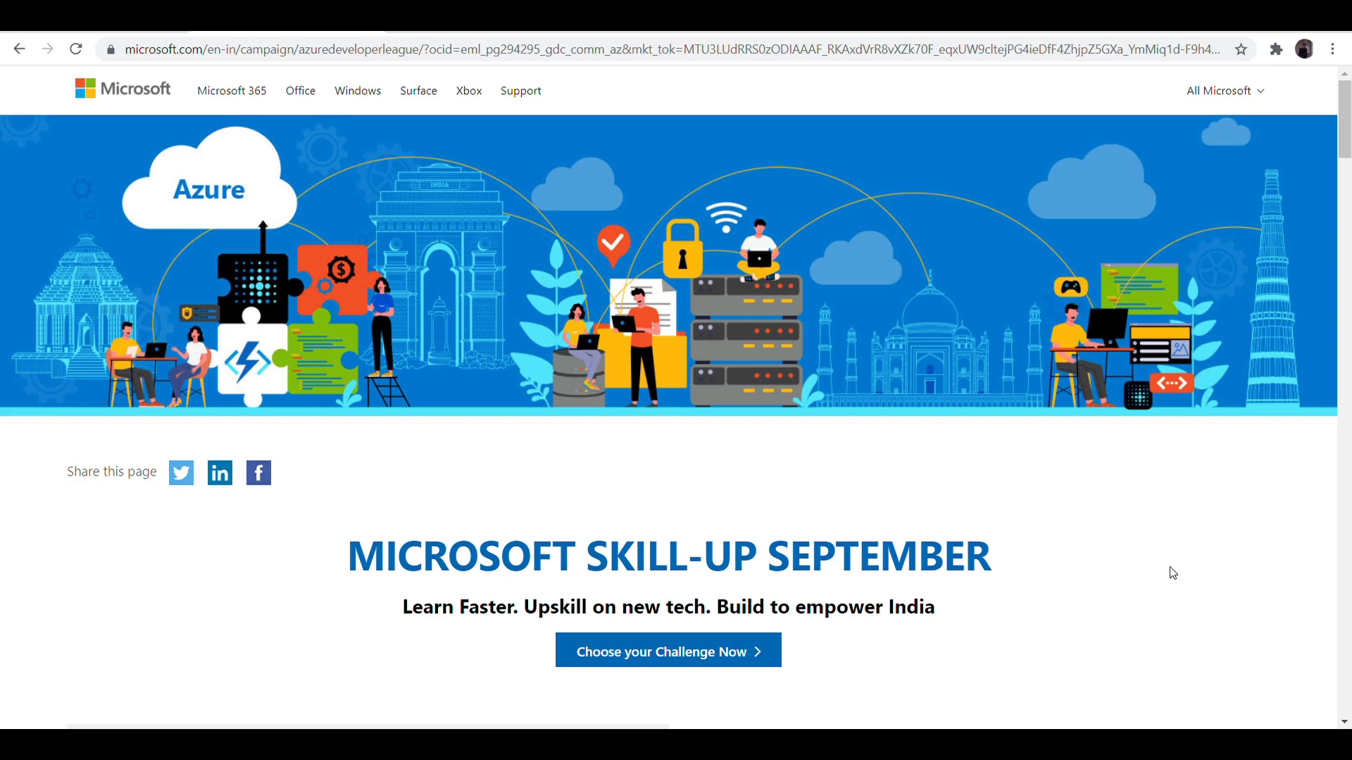
mouse_move(1037, 552)
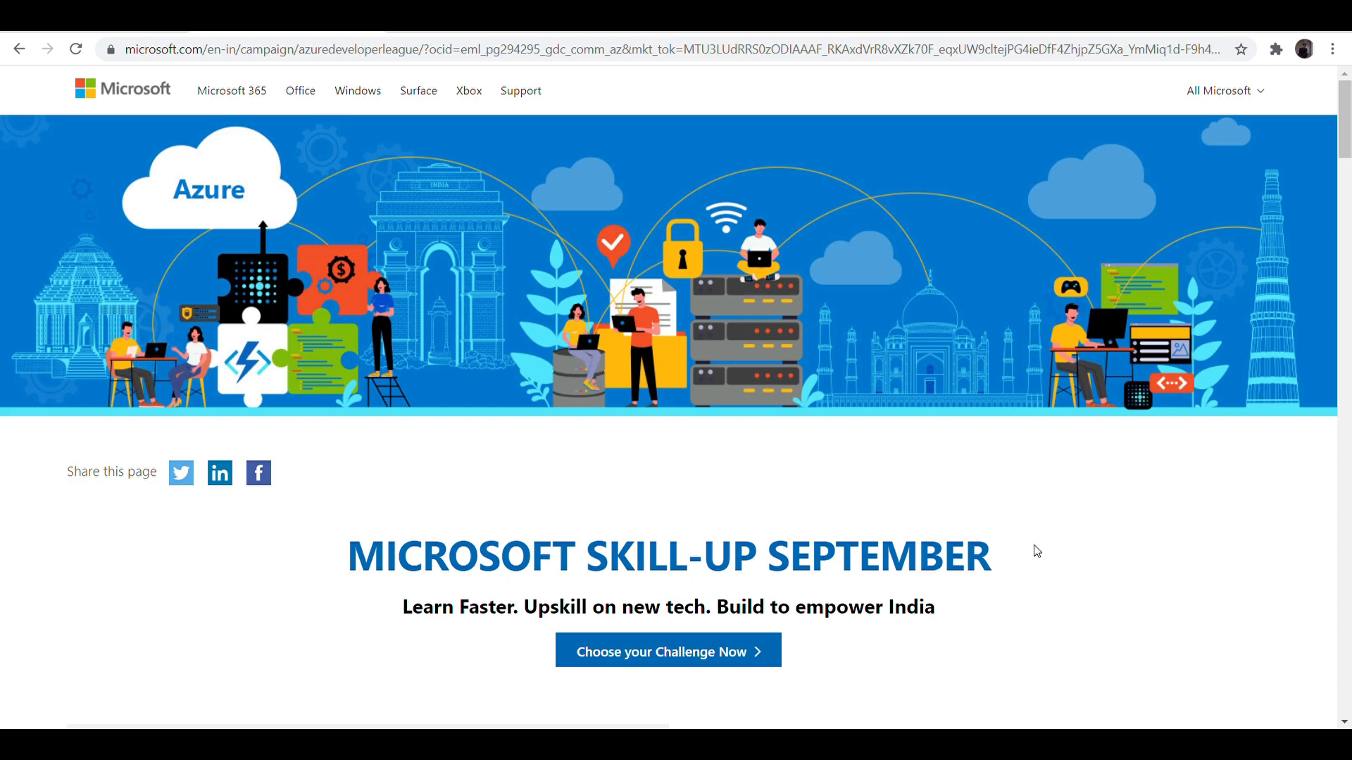
- Scroll down to the Cloud Skills Challenge section and its five-step How it works guide
scroll("down", 3)
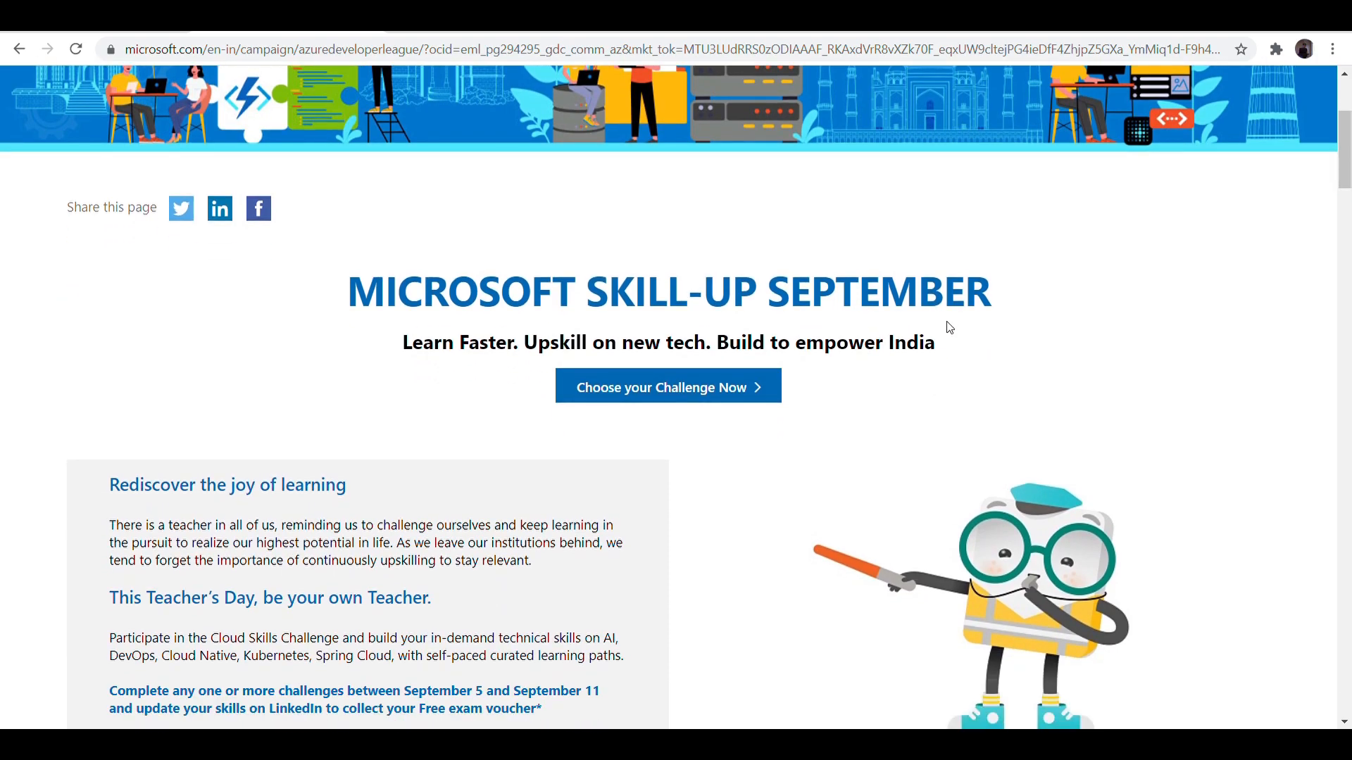
scroll("down", 3)
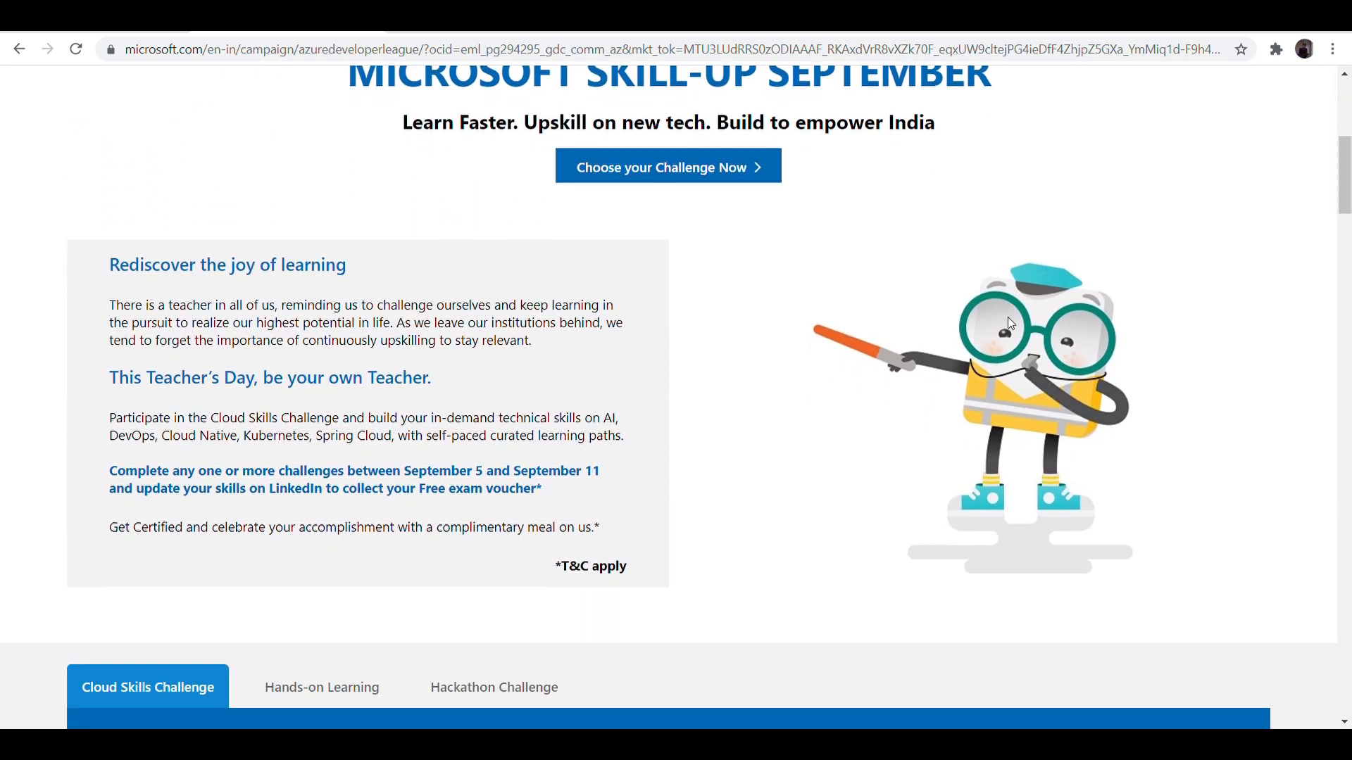
scroll("down", 3)
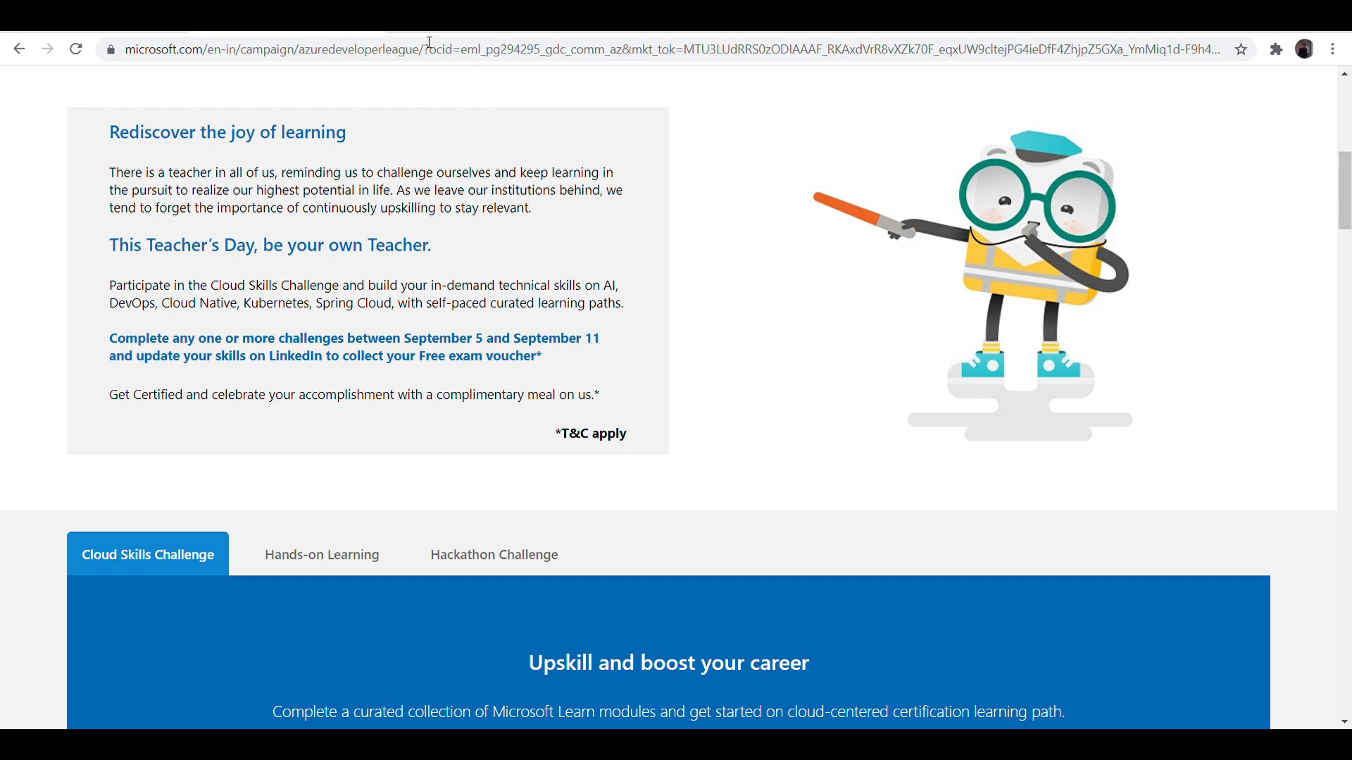
scroll("down", 3)
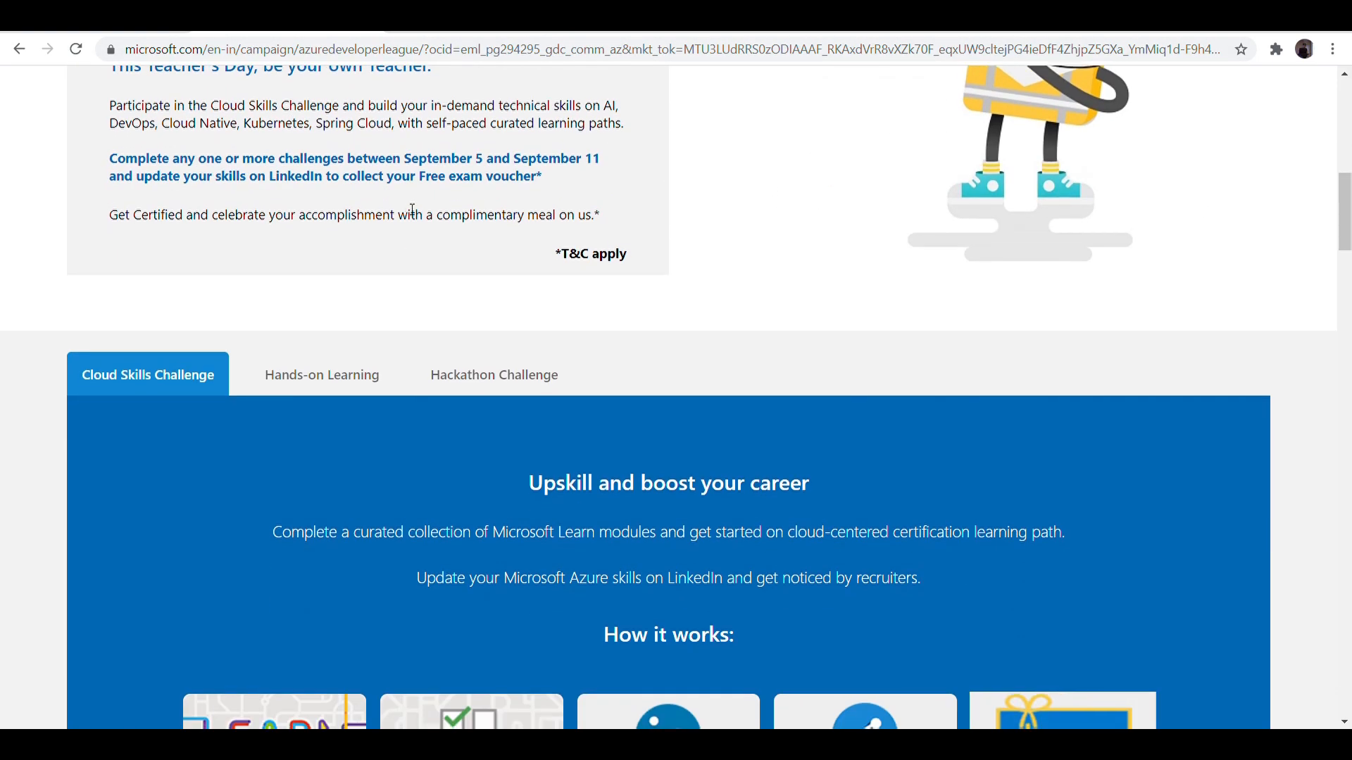
scroll("down", 3)
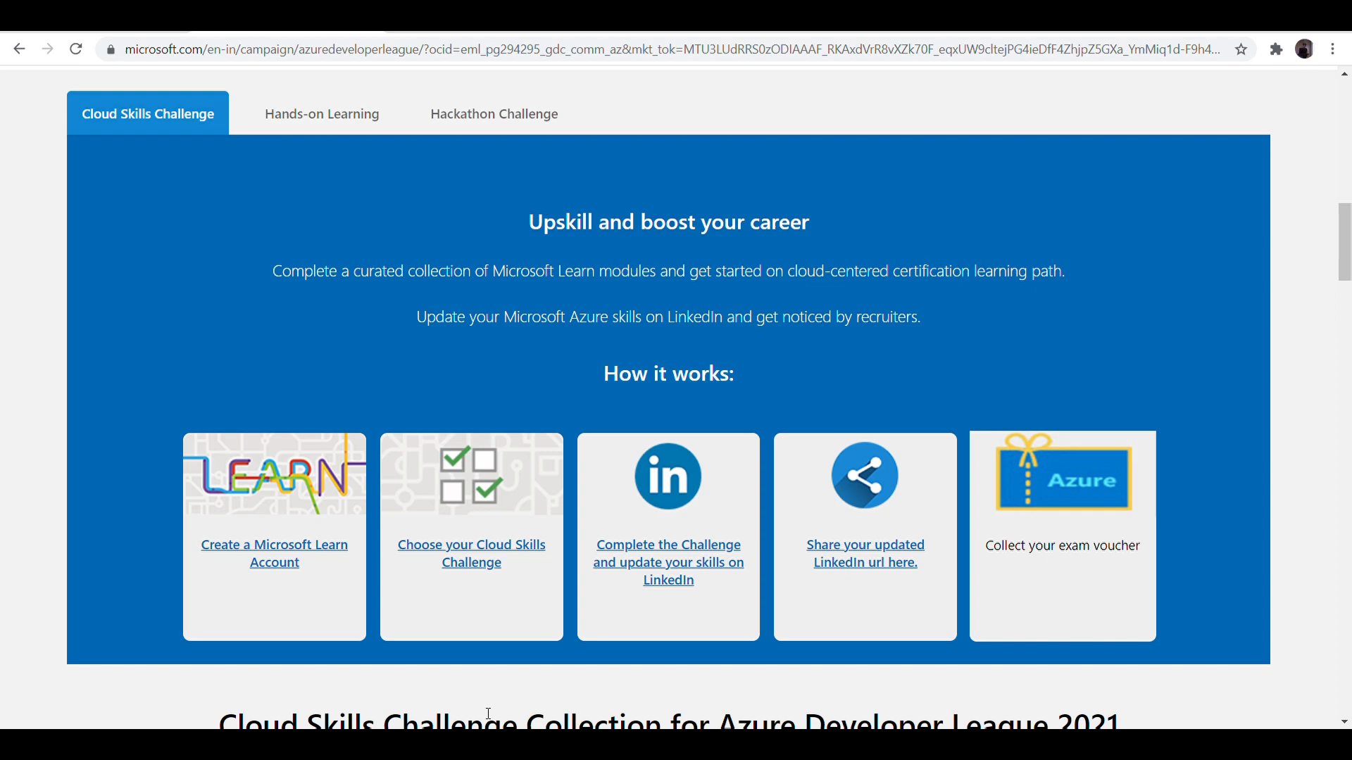
mouse_move(312, 559)
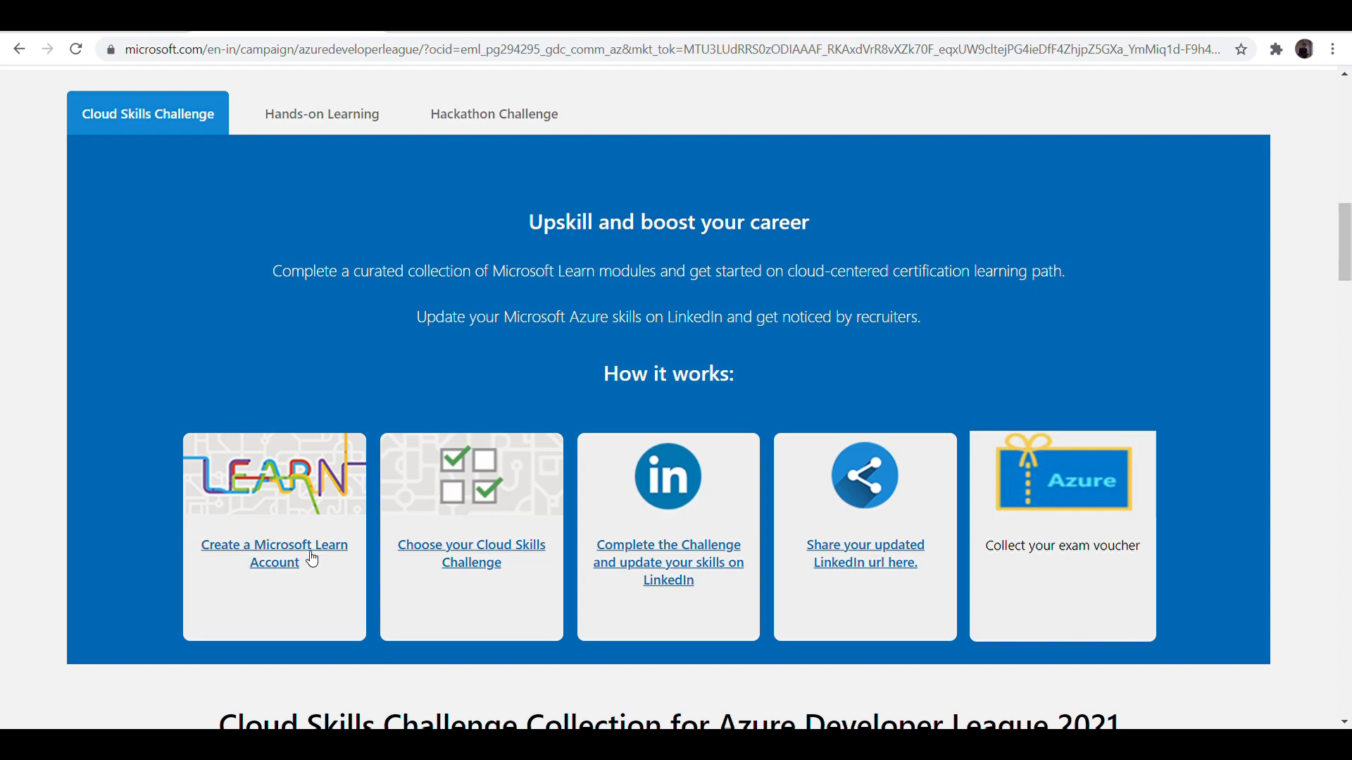
mouse_move(577, 699)
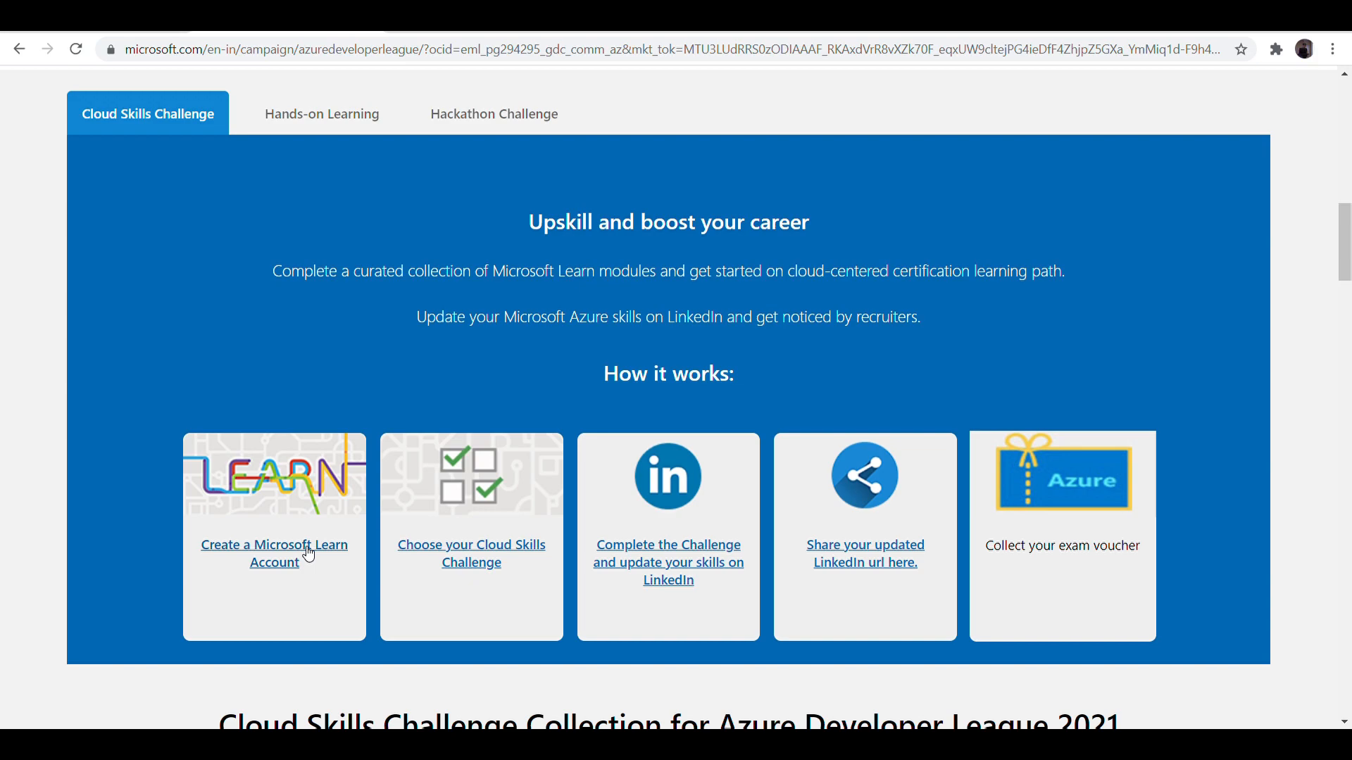
left_click(274, 539)
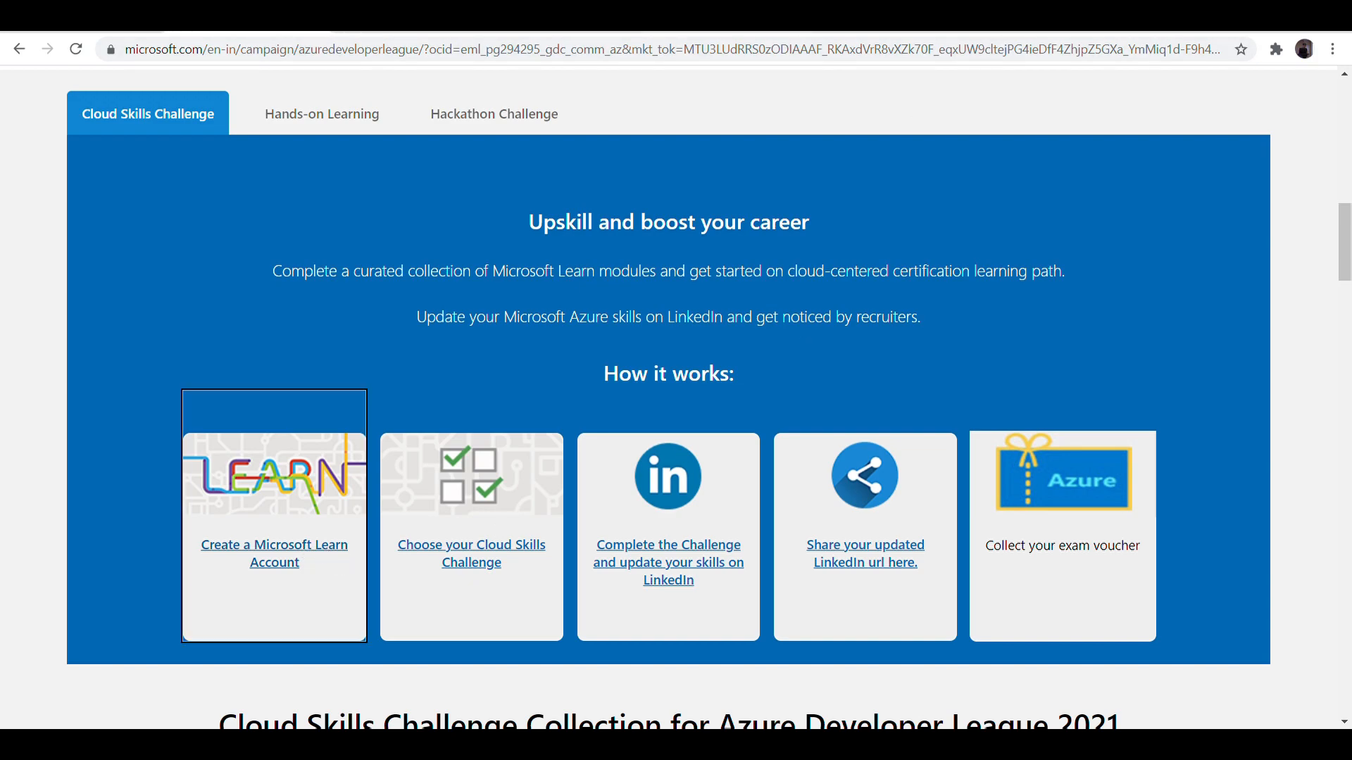
left_click(273, 554)
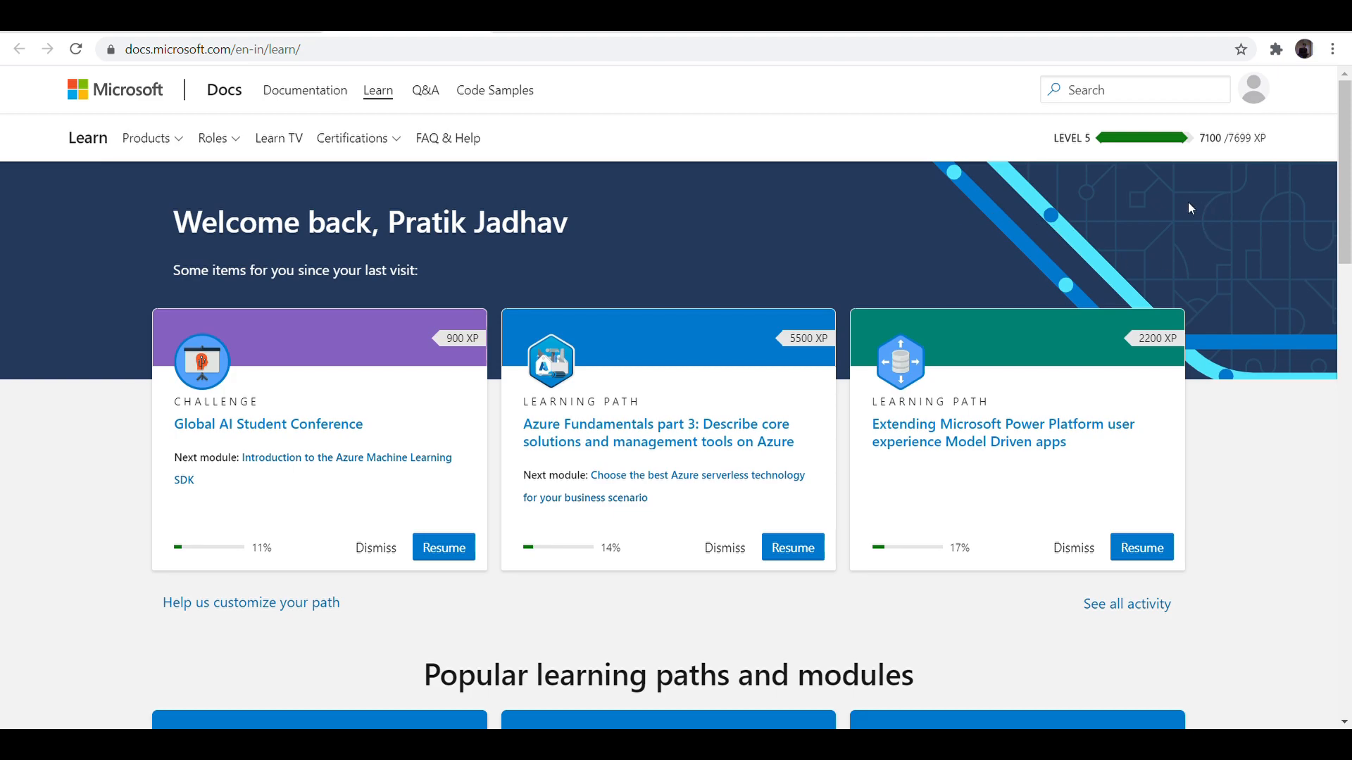
mouse_move(1308, 230)
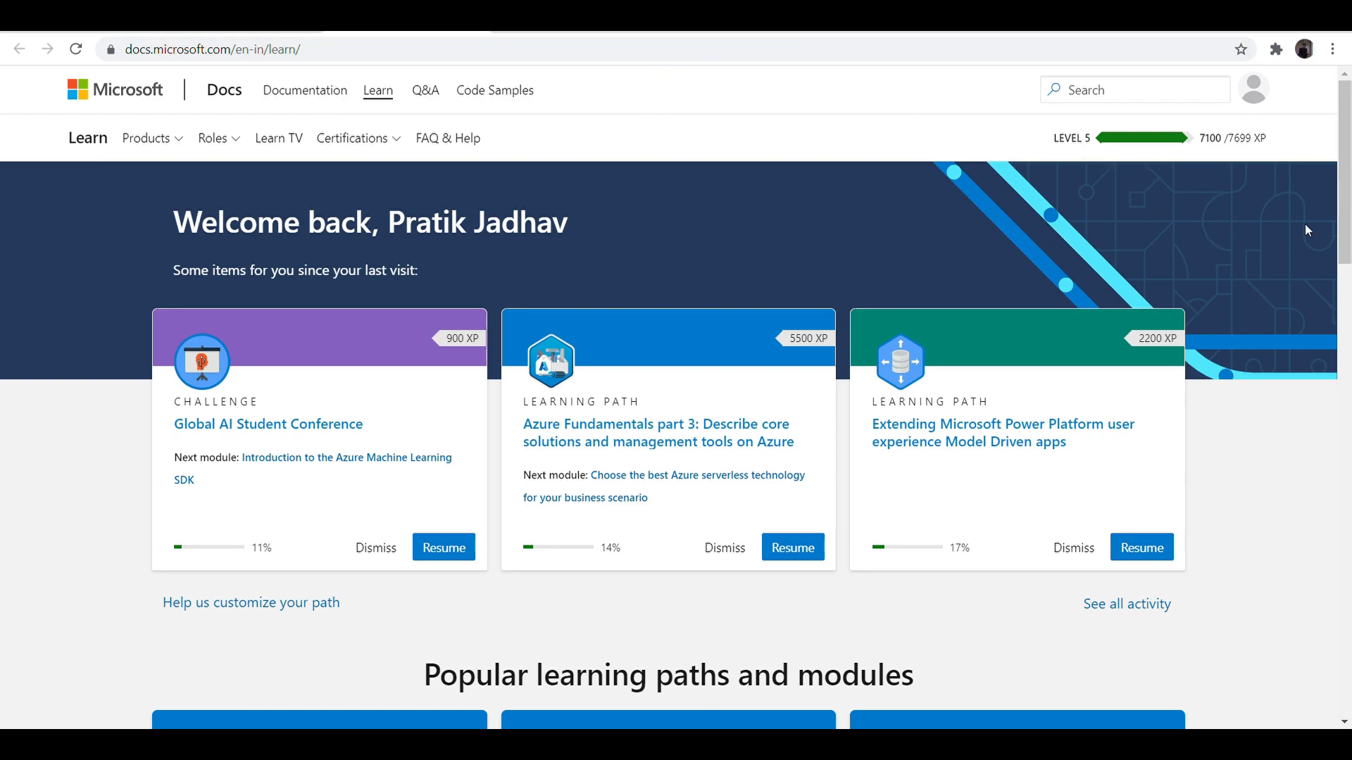
mouse_move(1198, 111)
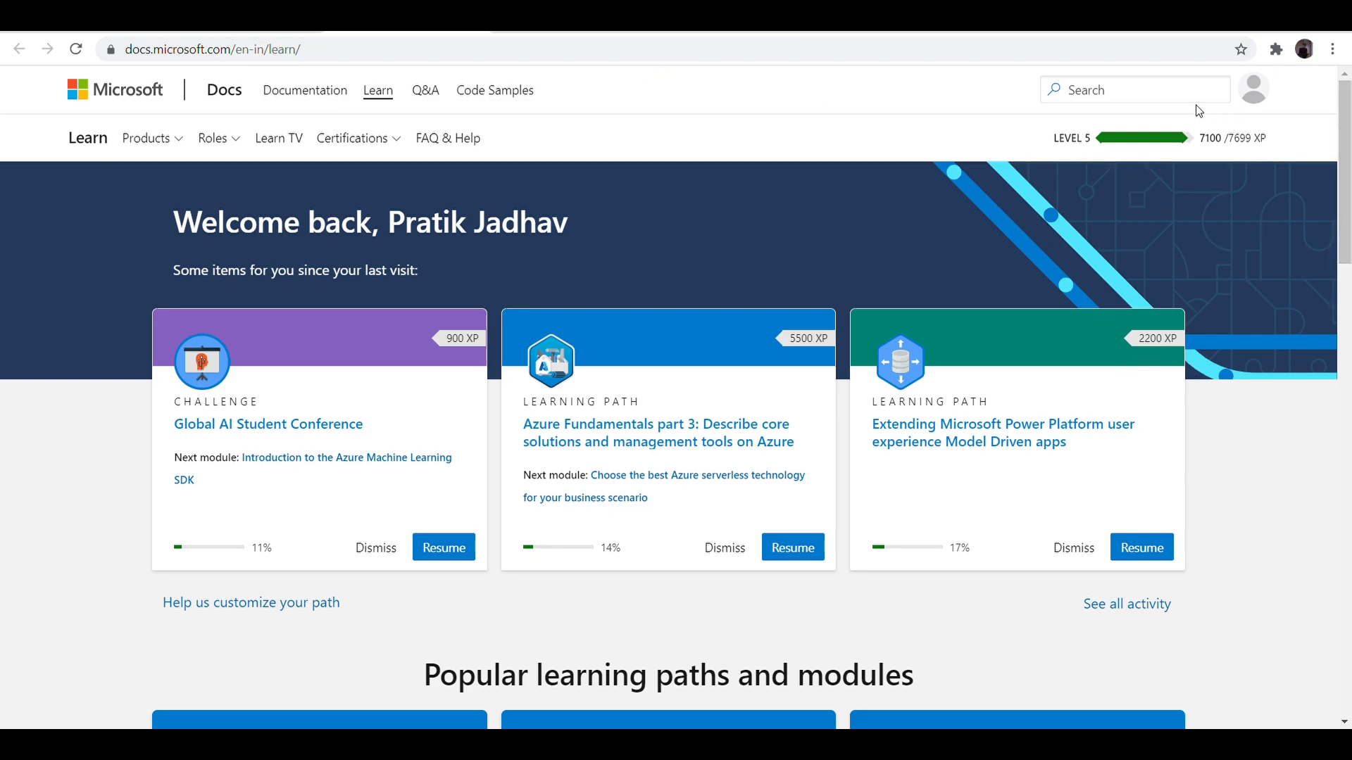
mouse_move(641, 59)
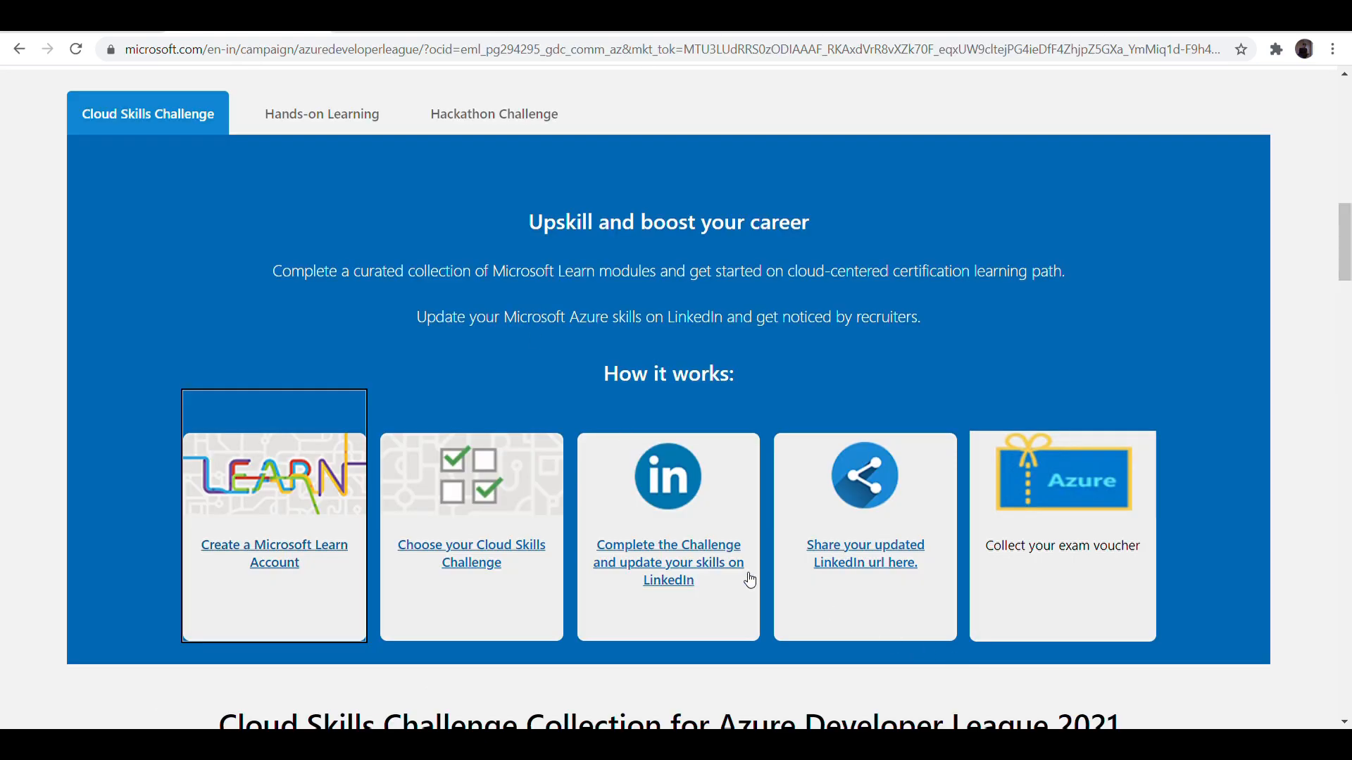
scroll("down", 3)
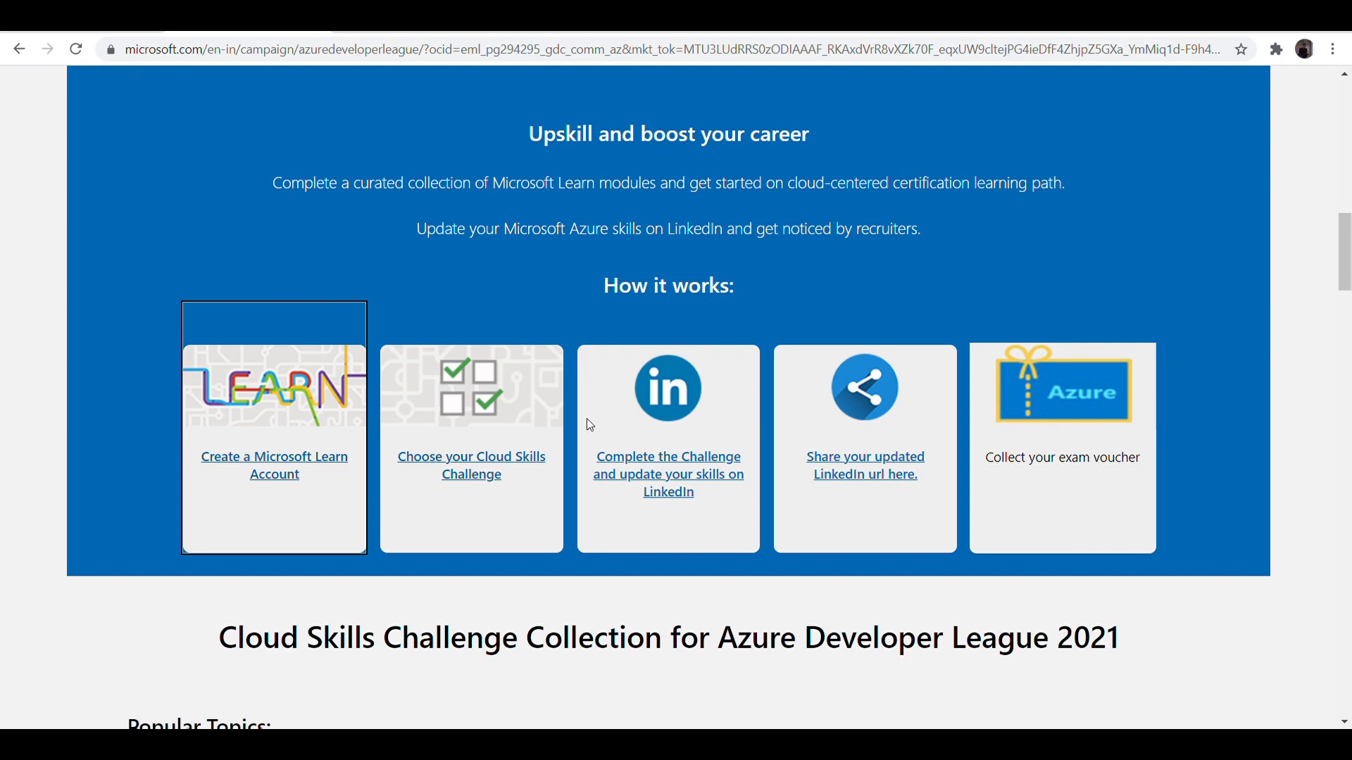
mouse_move(748, 468)
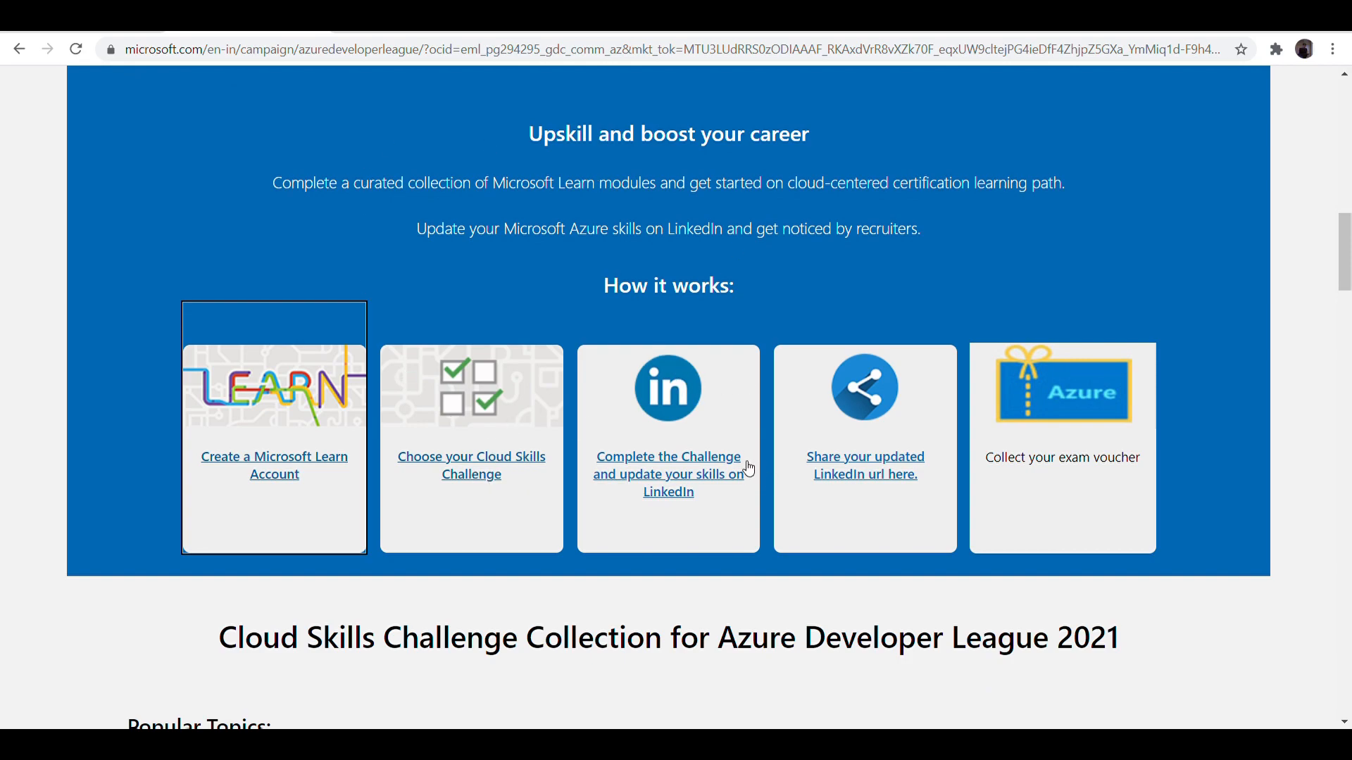
mouse_move(1162, 350)
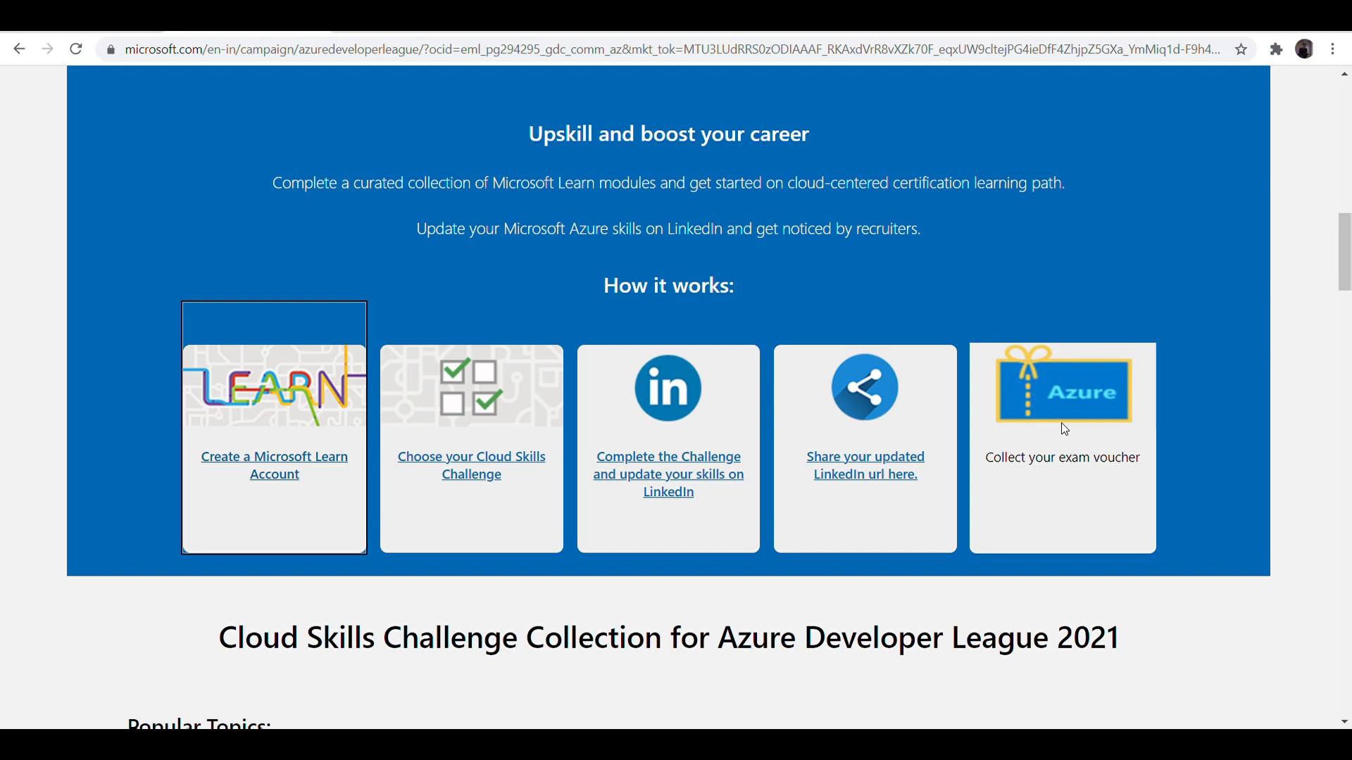
mouse_move(404, 364)
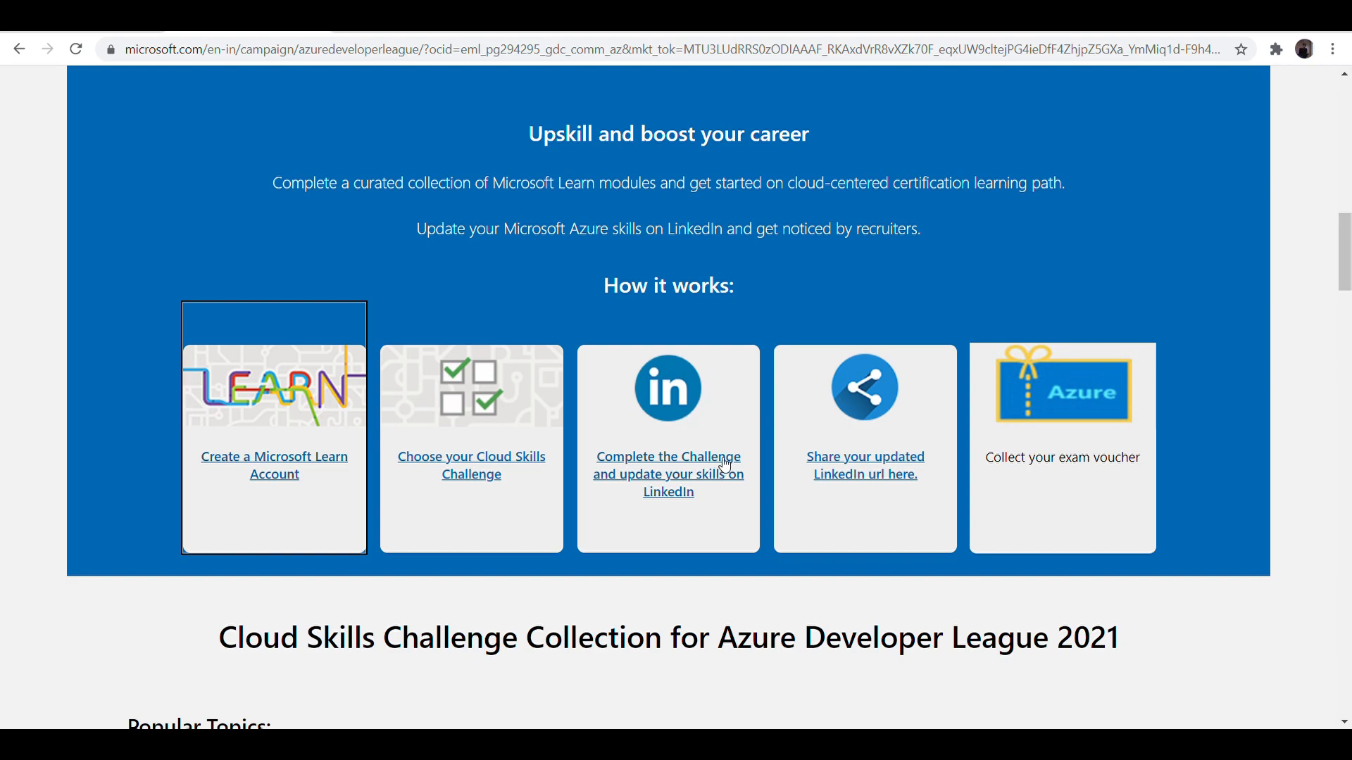
mouse_move(915, 461)
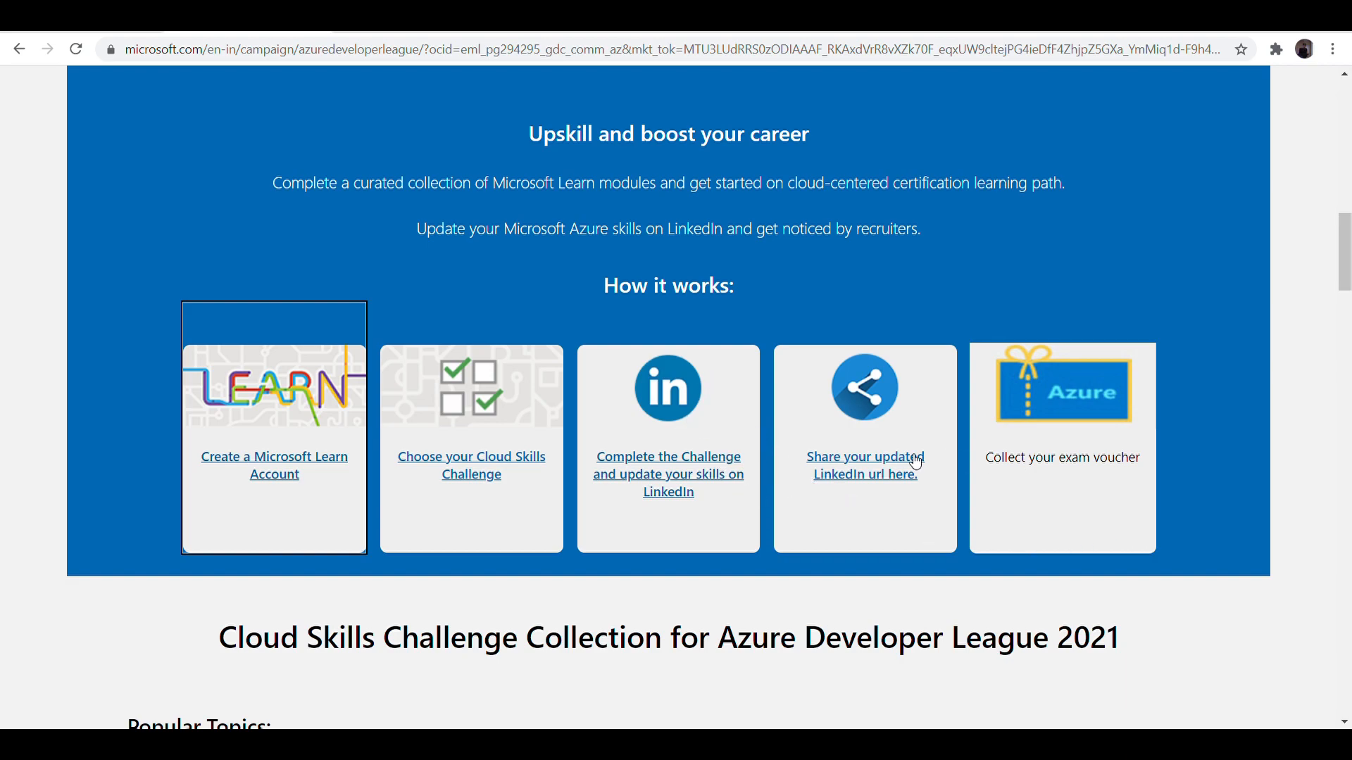
mouse_move(722, 494)
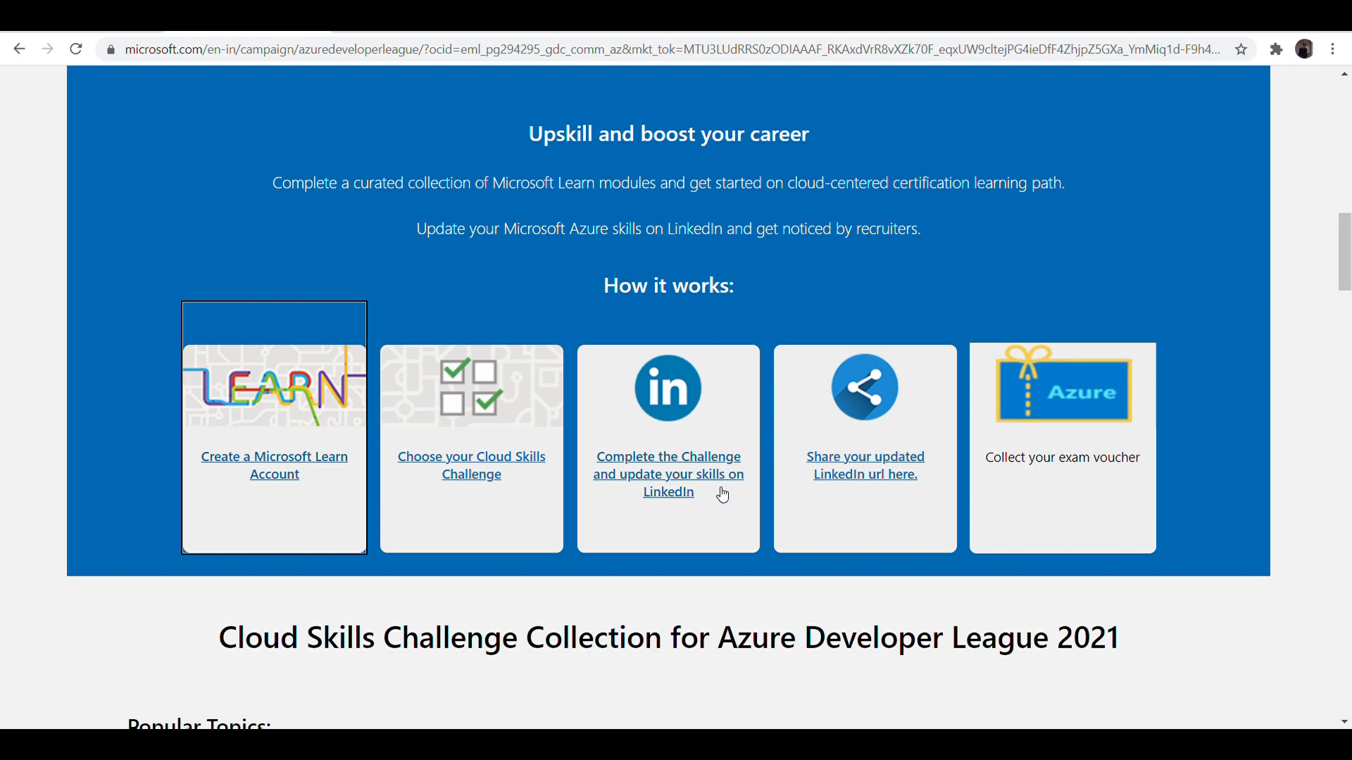
mouse_move(640, 352)
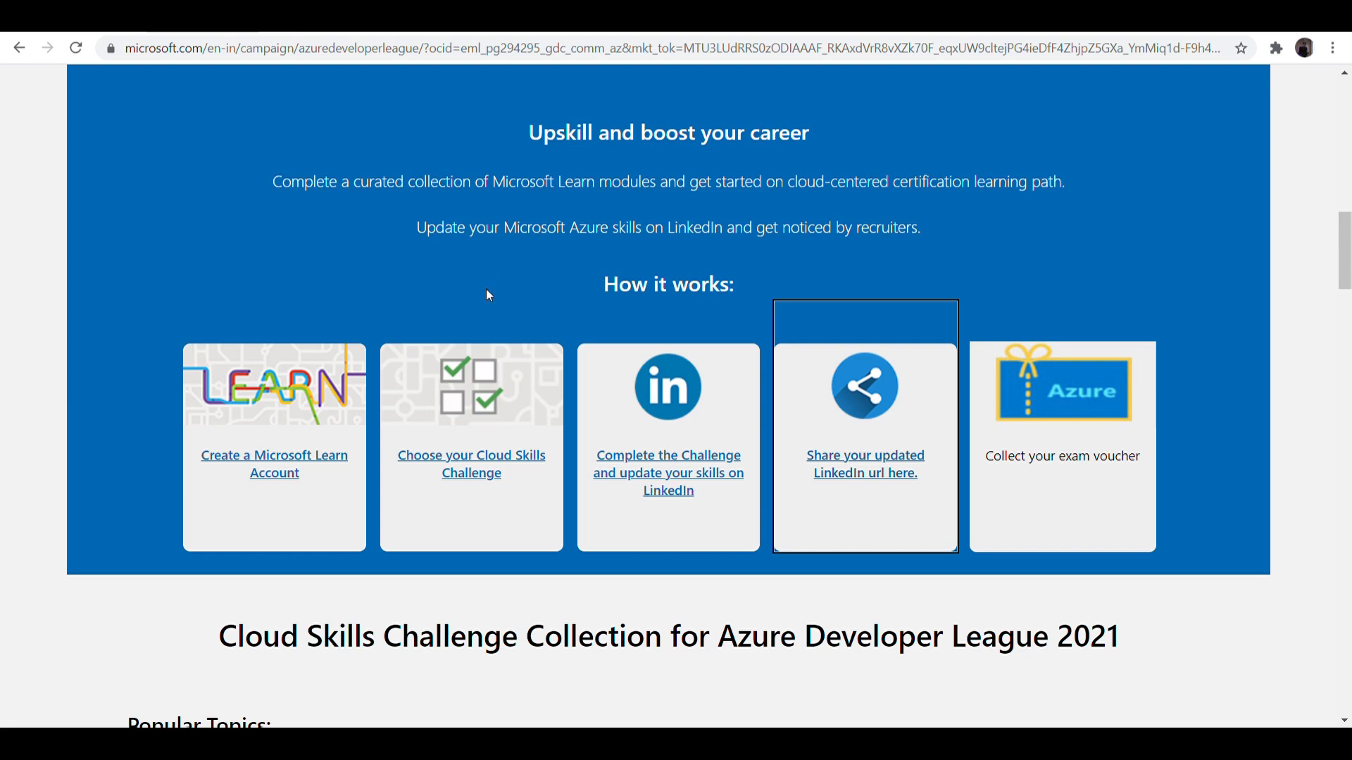
mouse_move(699, 484)
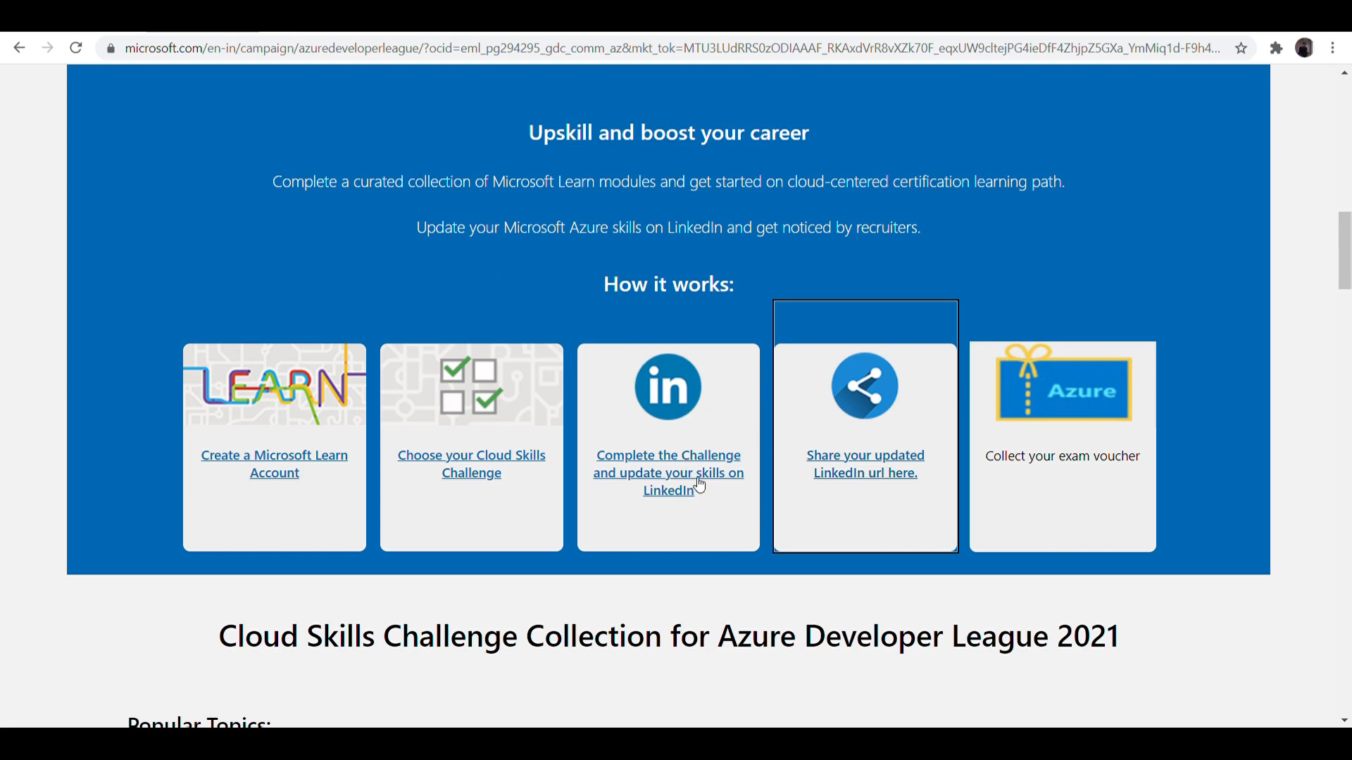
mouse_move(906, 450)
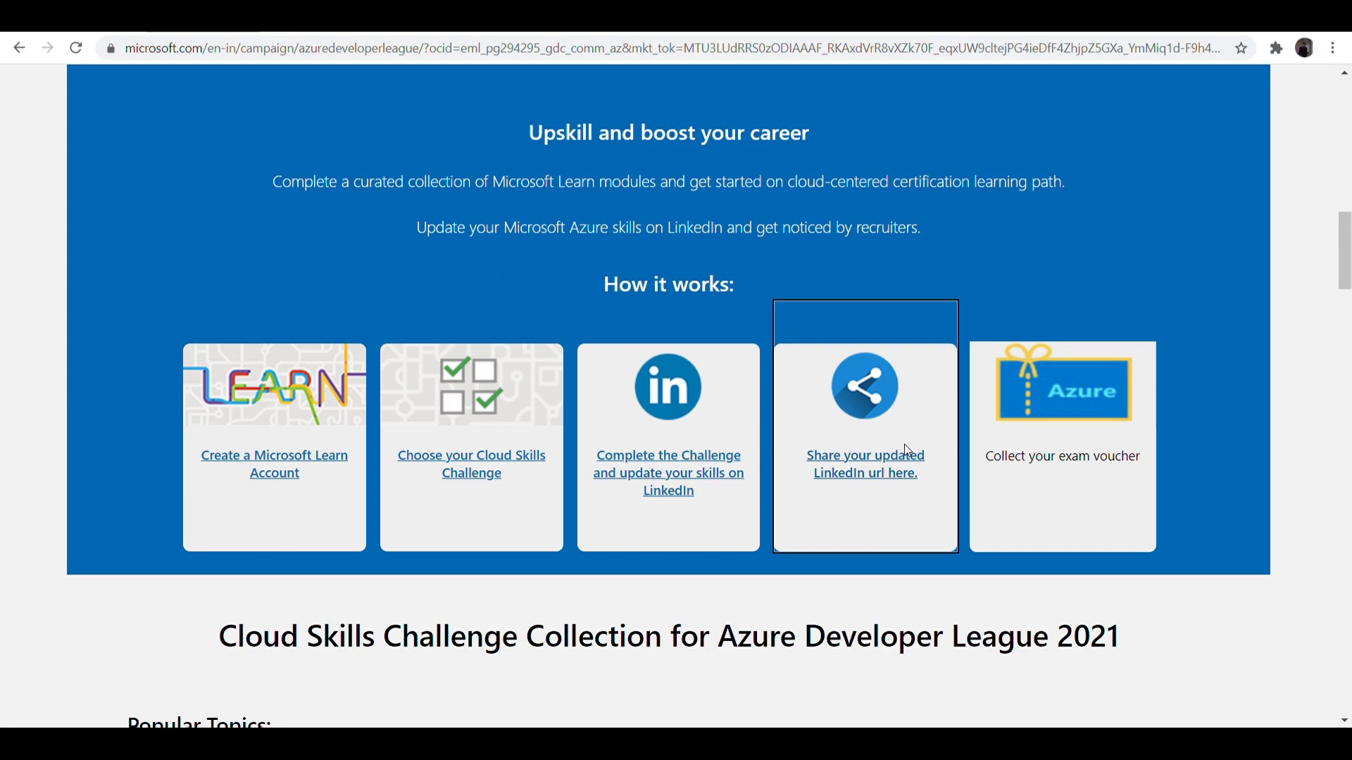
mouse_move(920, 494)
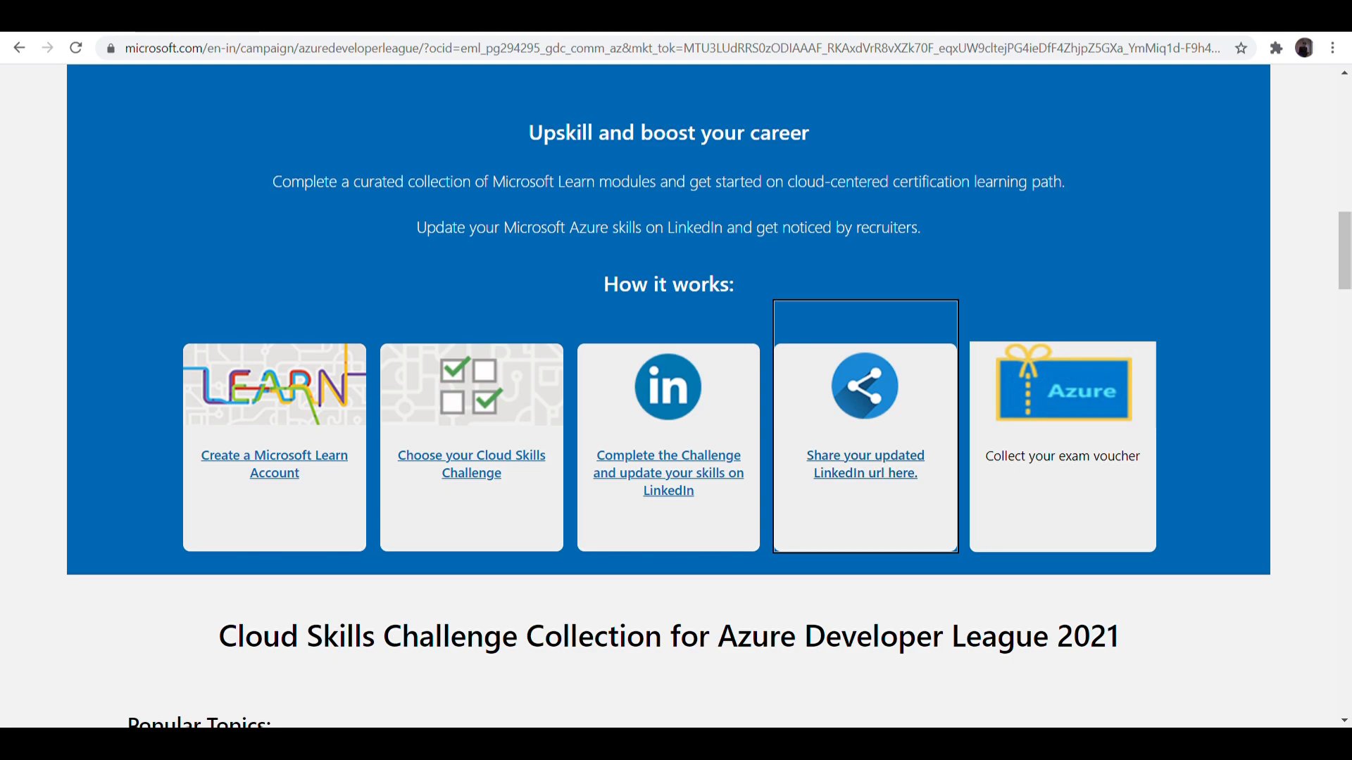
- Open the LinkedIn voucher submission form, scroll through its details, and open the Terms & Conditions PDF
left_click(864, 463)
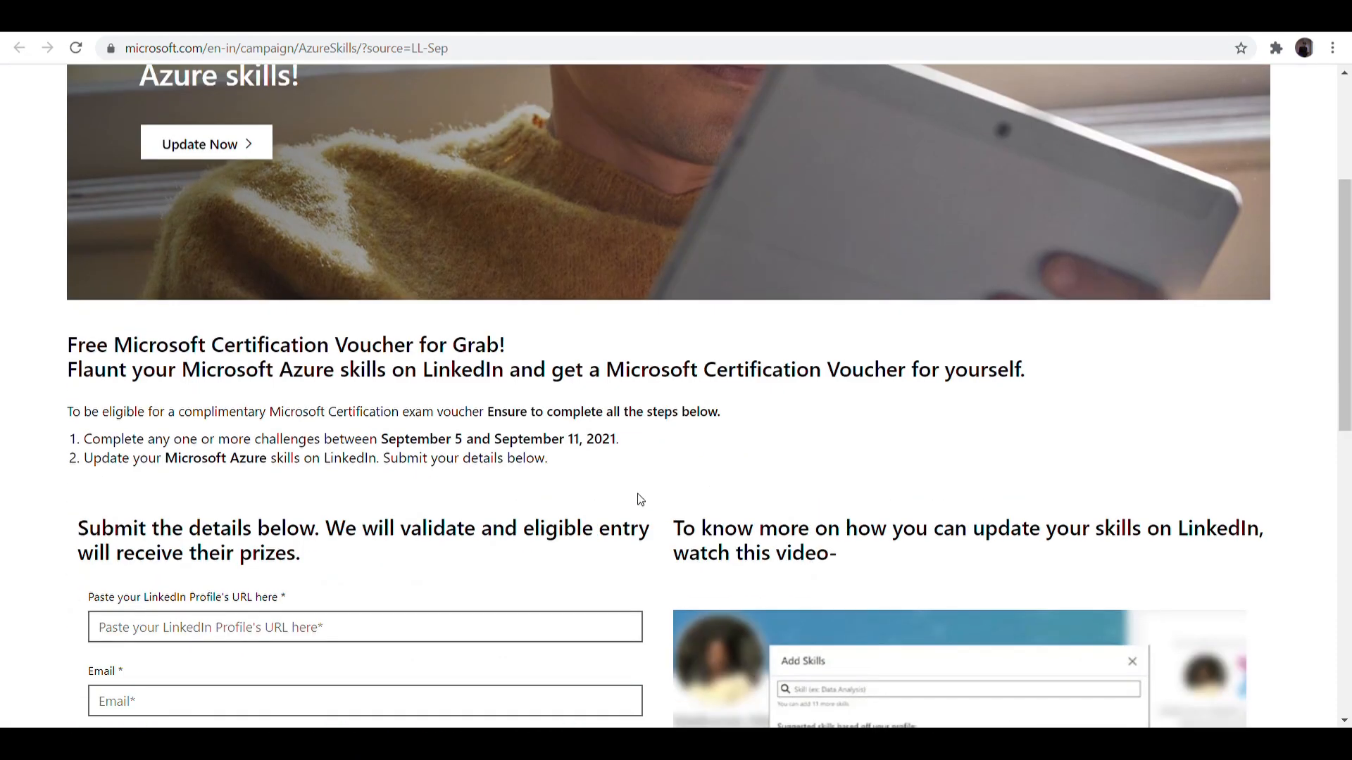
scroll("down", 3)
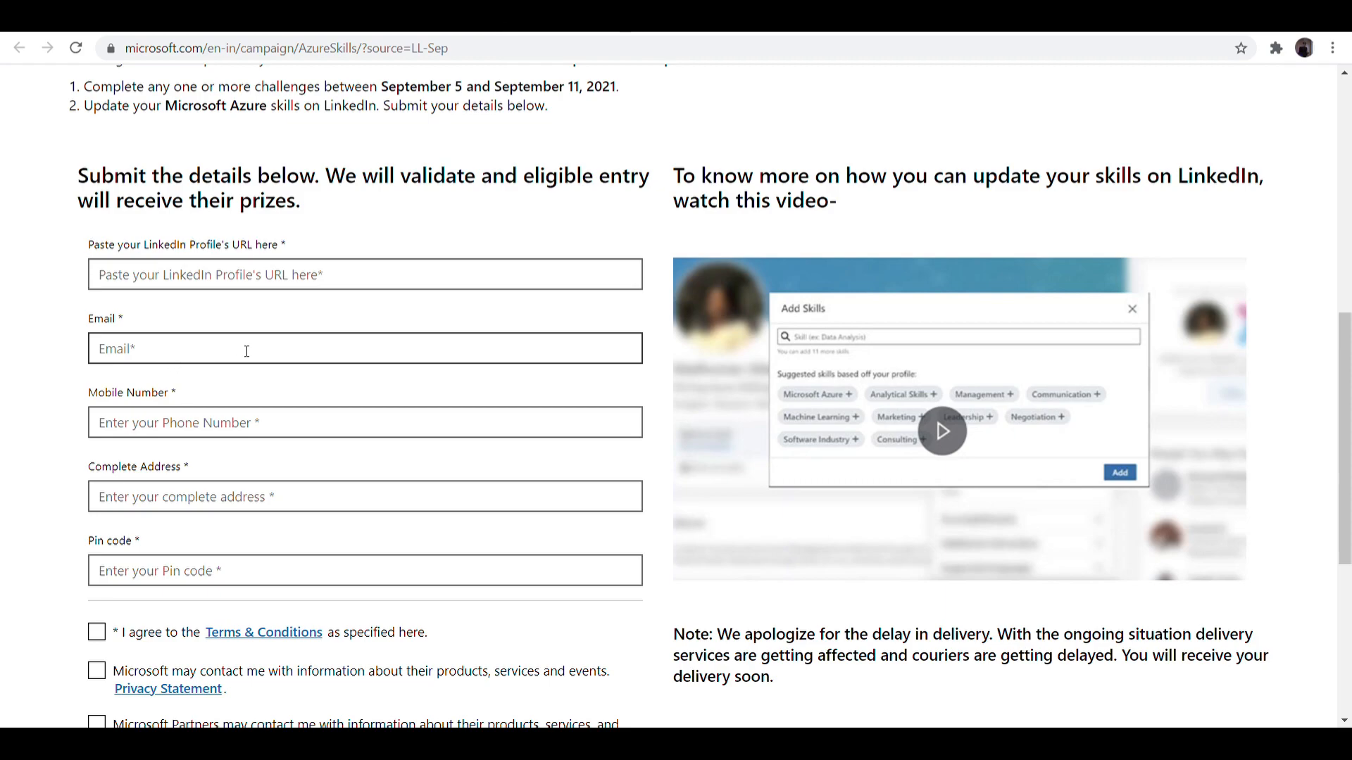
scroll("down", 3)
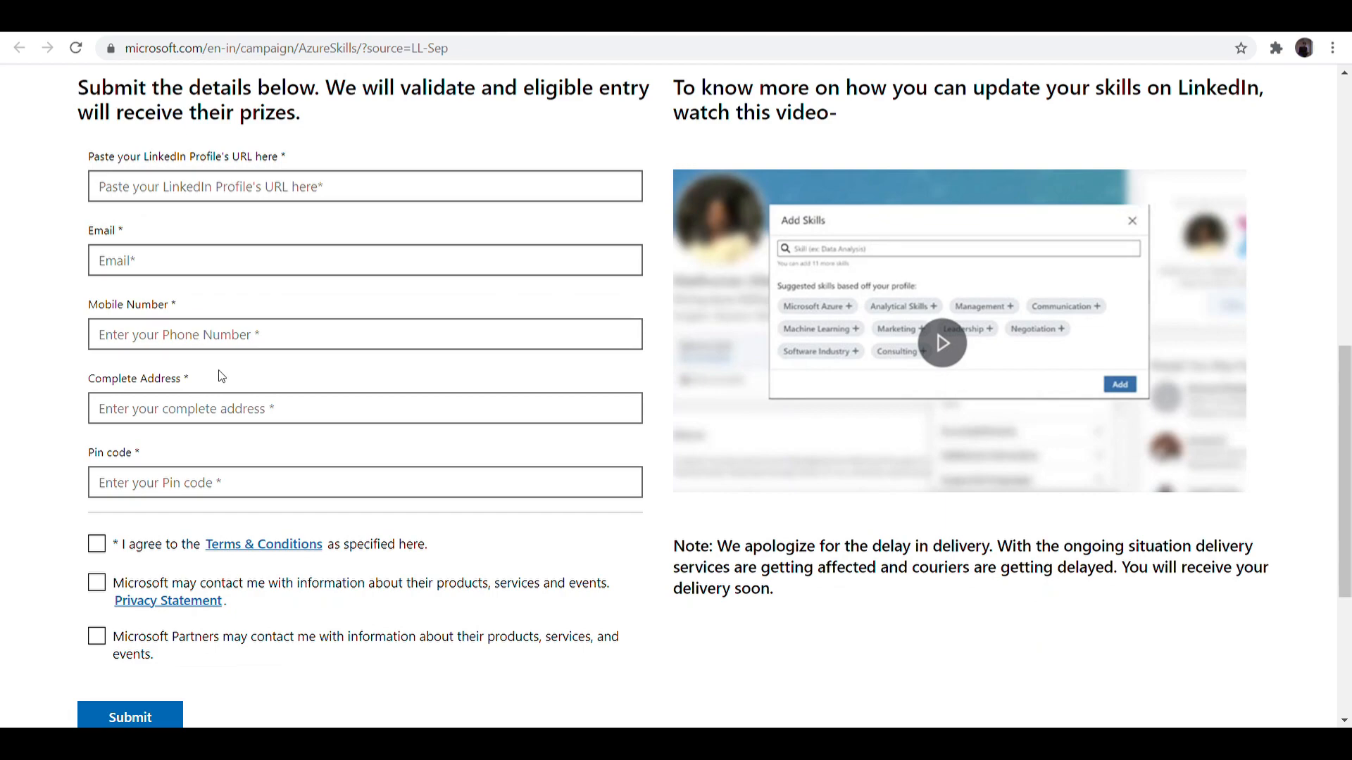
left_click(364, 482)
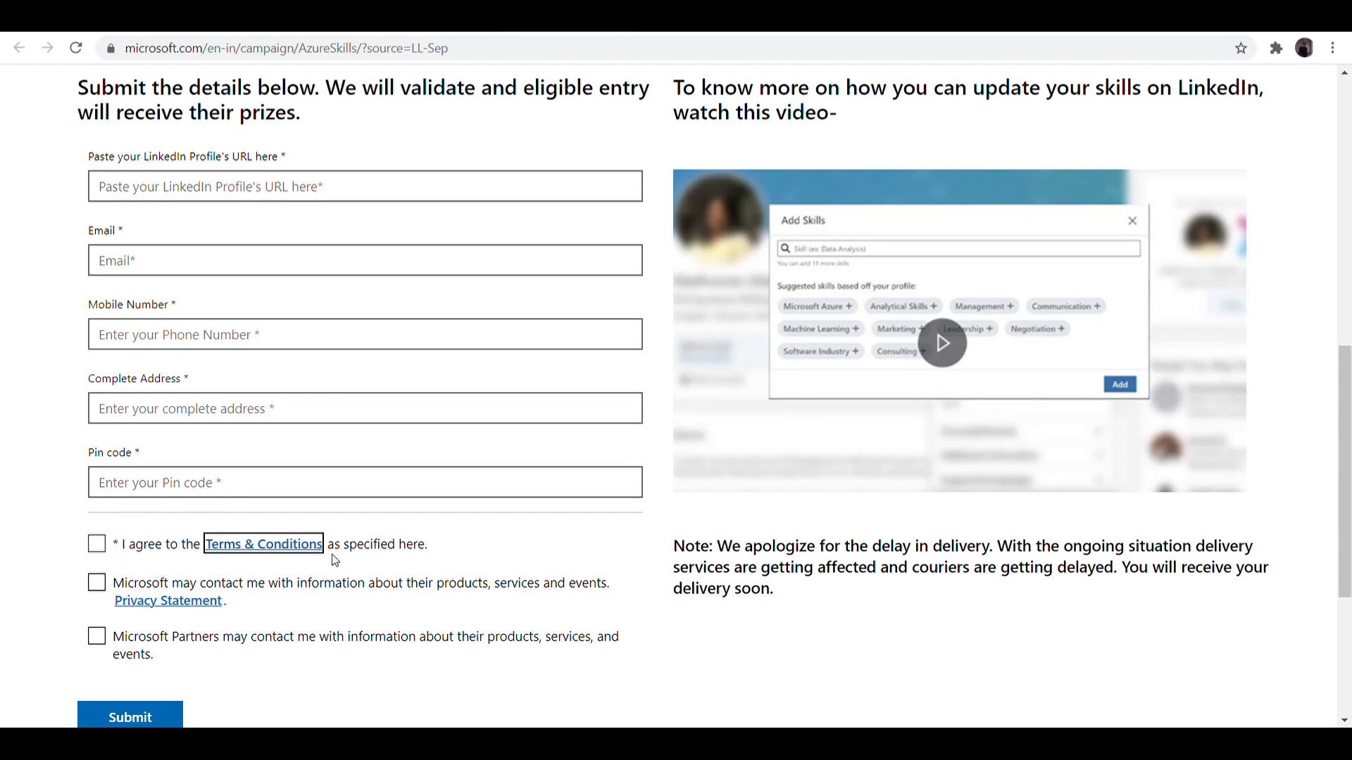
left_click(262, 544)
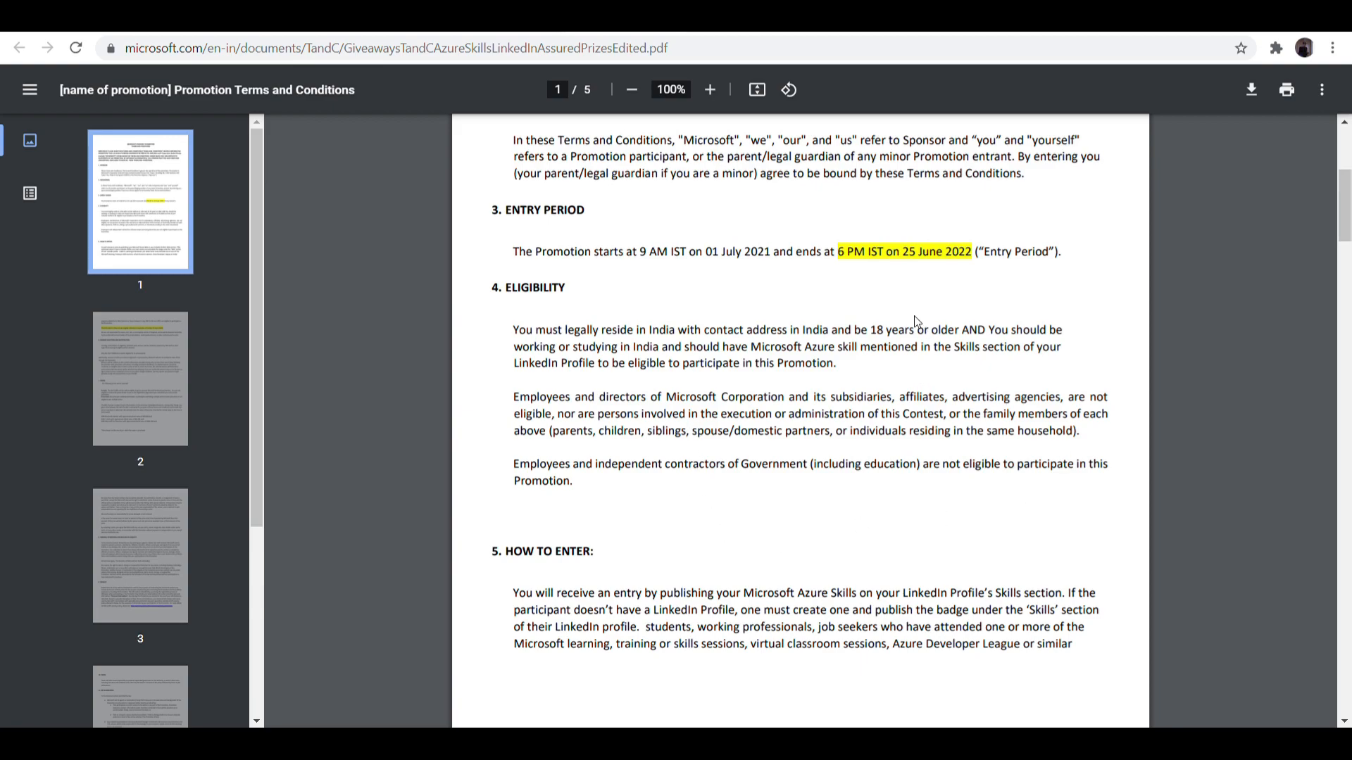
- Highlight the 18-or-older eligibility requirement and entry period text in the terms PDF
left_click_drag(860, 329, 983, 329)
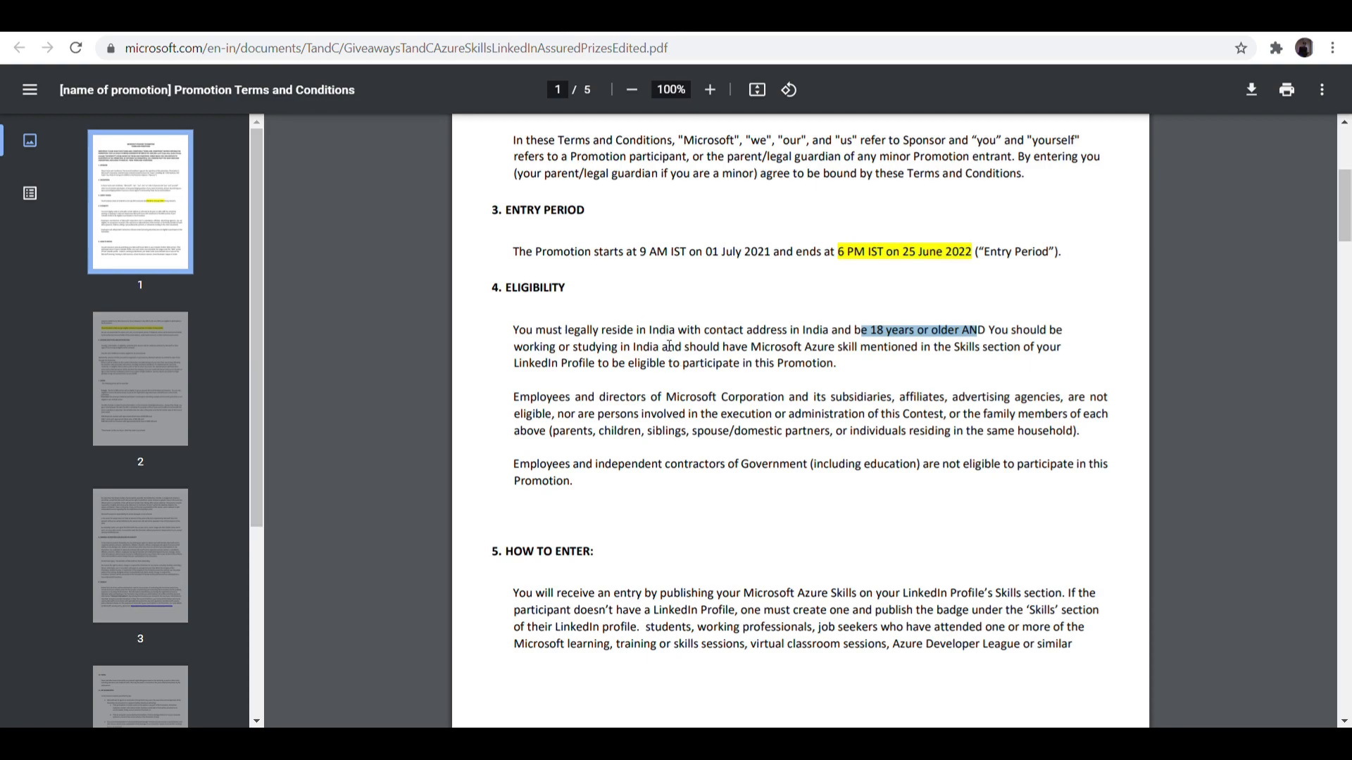
mouse_move(669, 311)
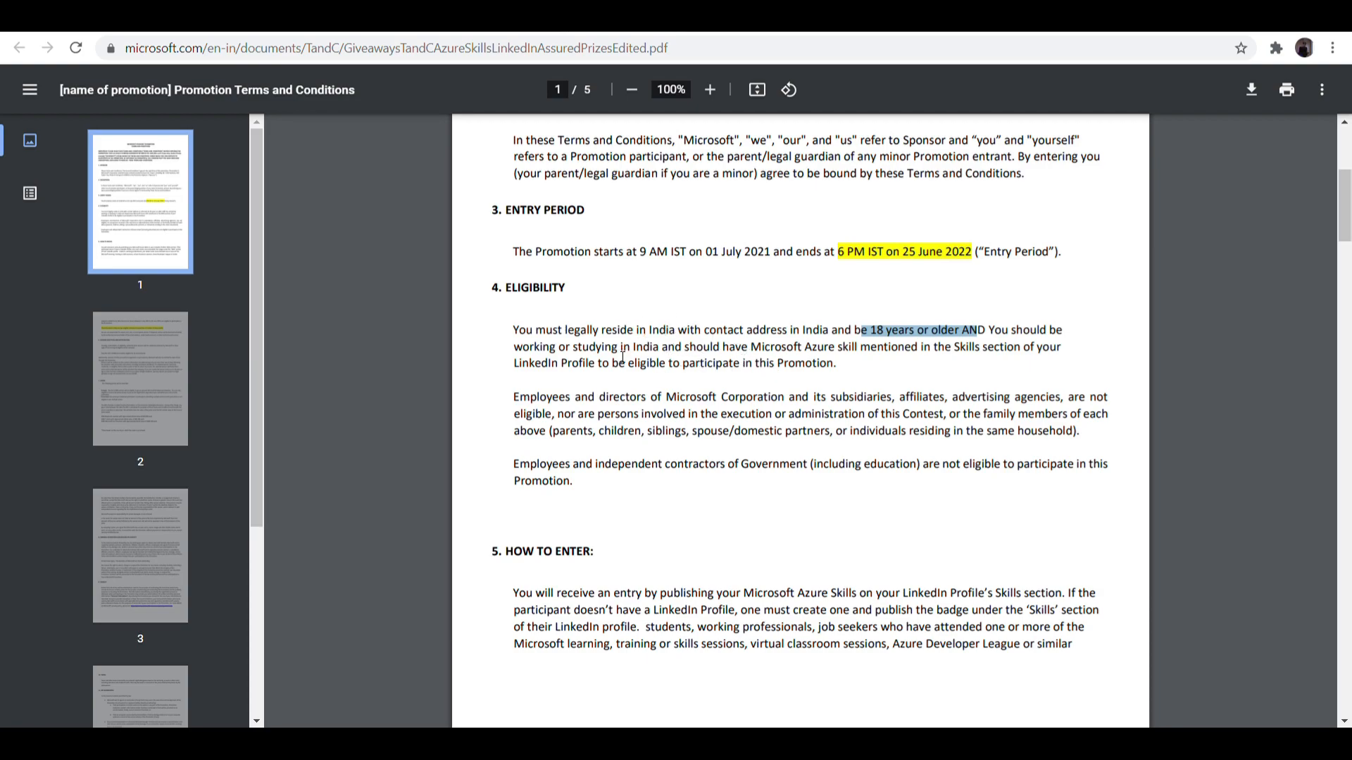
mouse_move(688, 411)
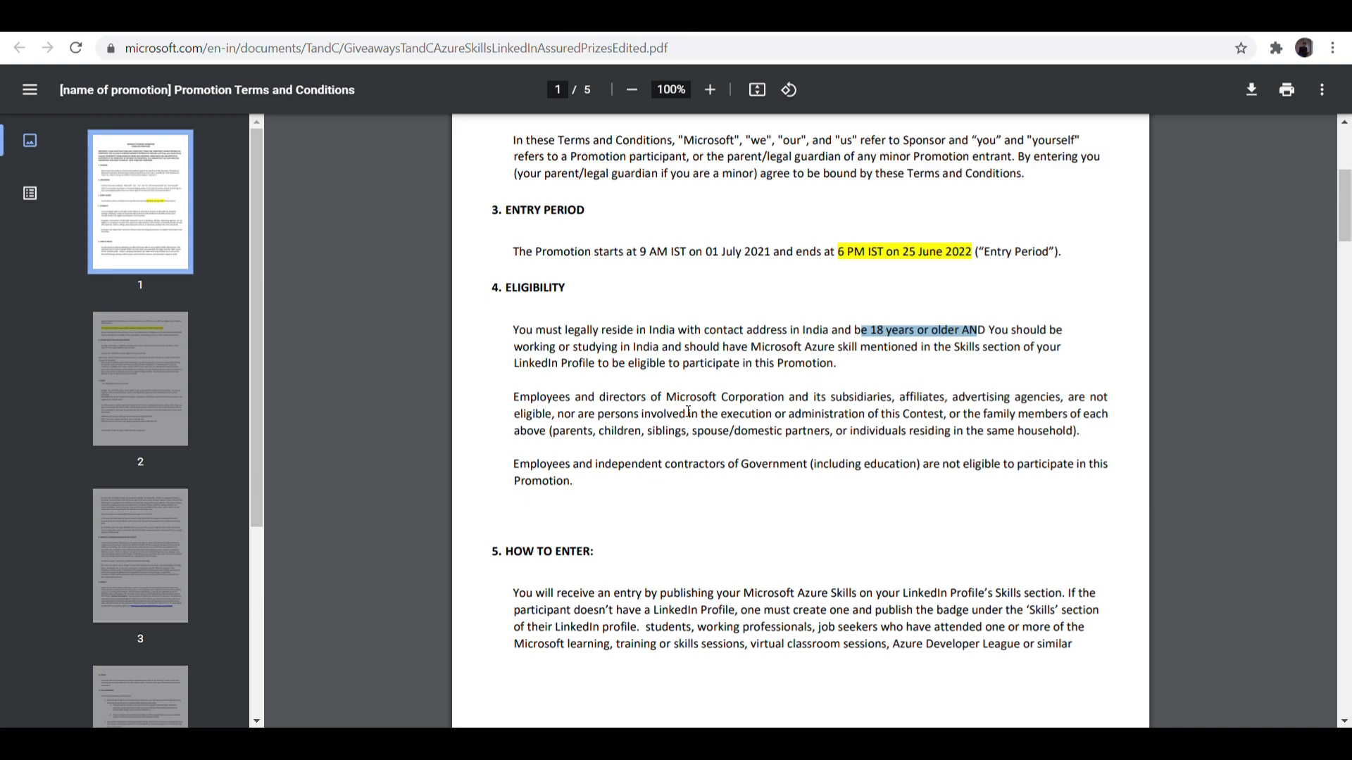
scroll("down", 3)
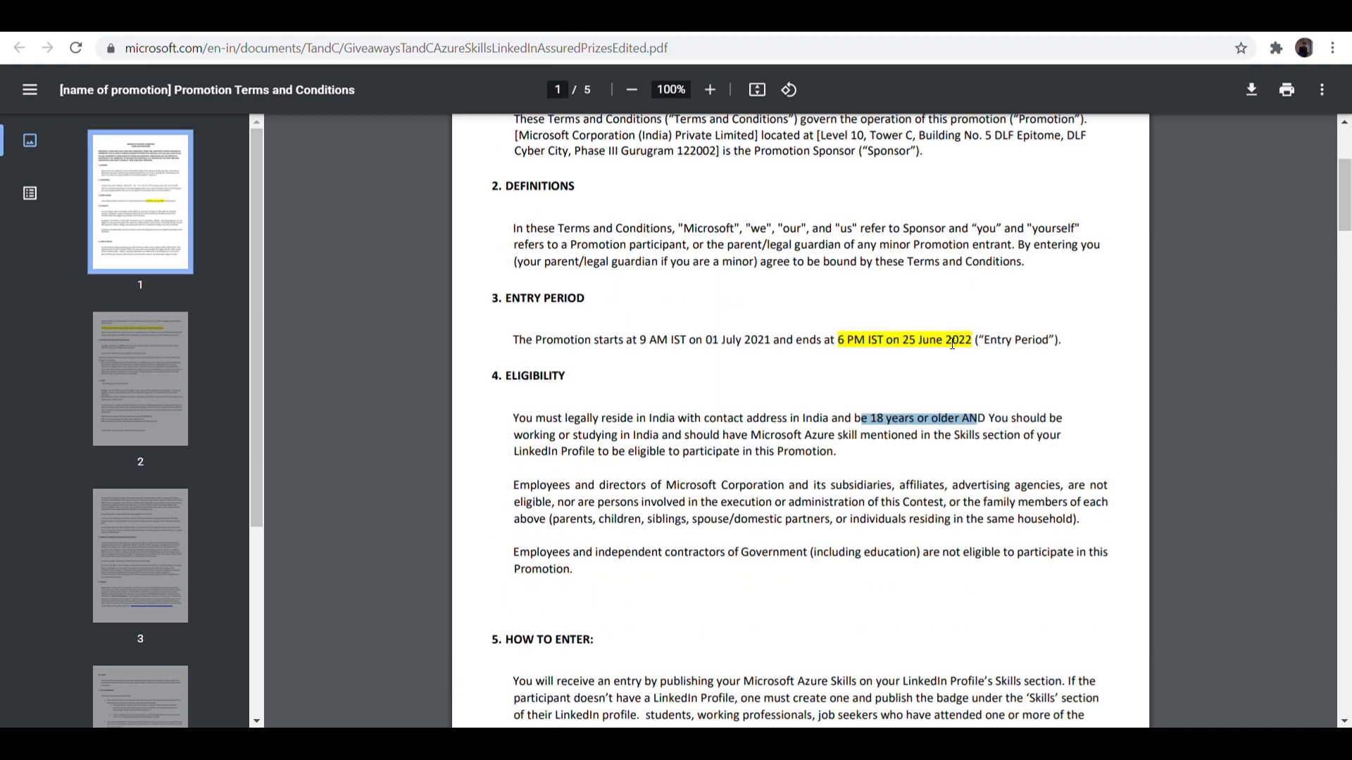
mouse_move(836, 375)
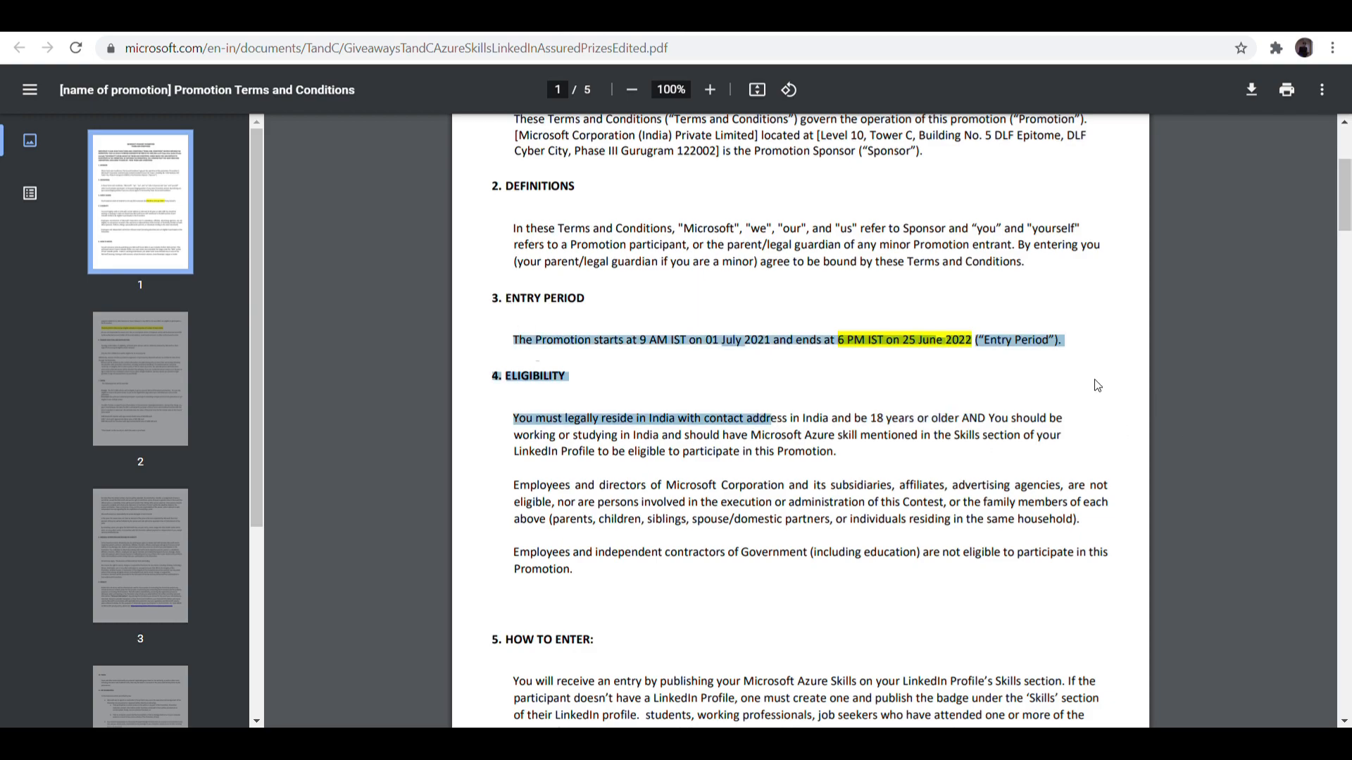
left_click(1097, 385)
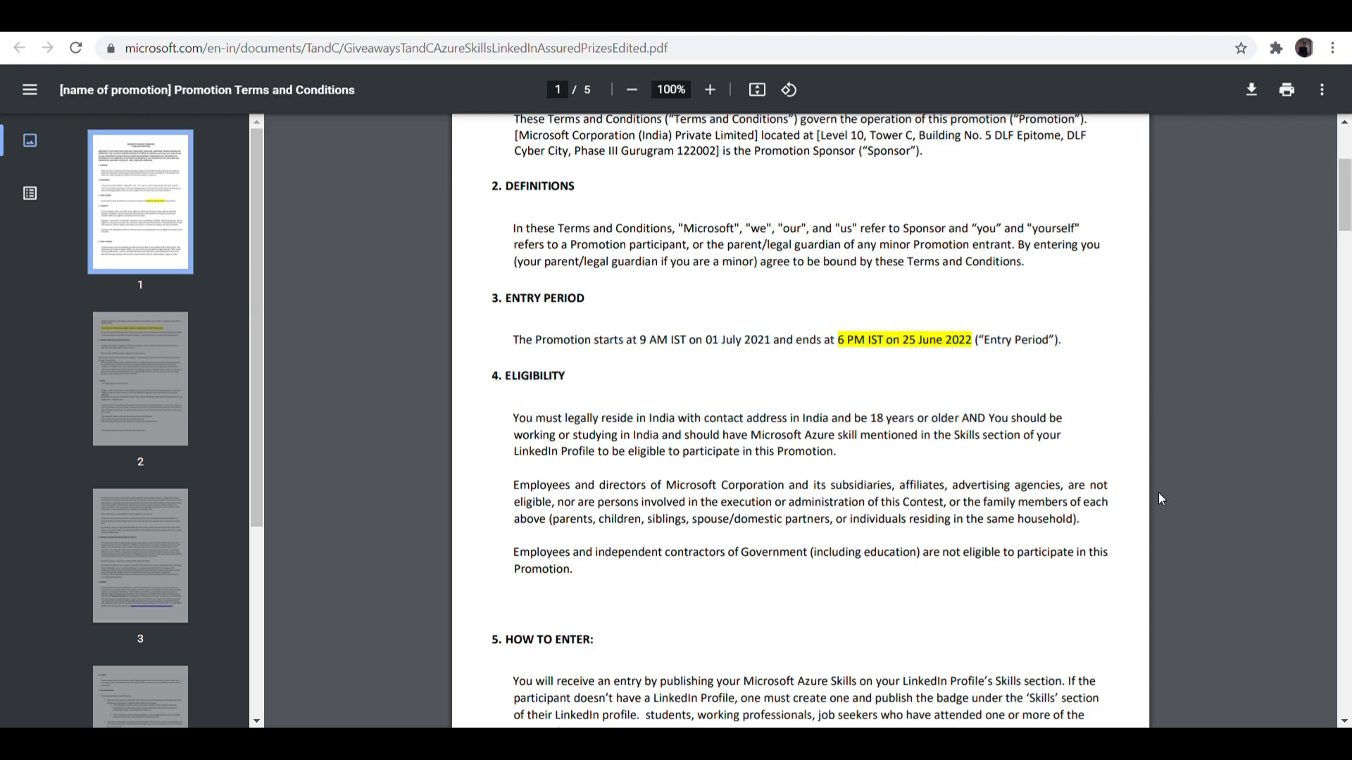
mouse_move(953, 380)
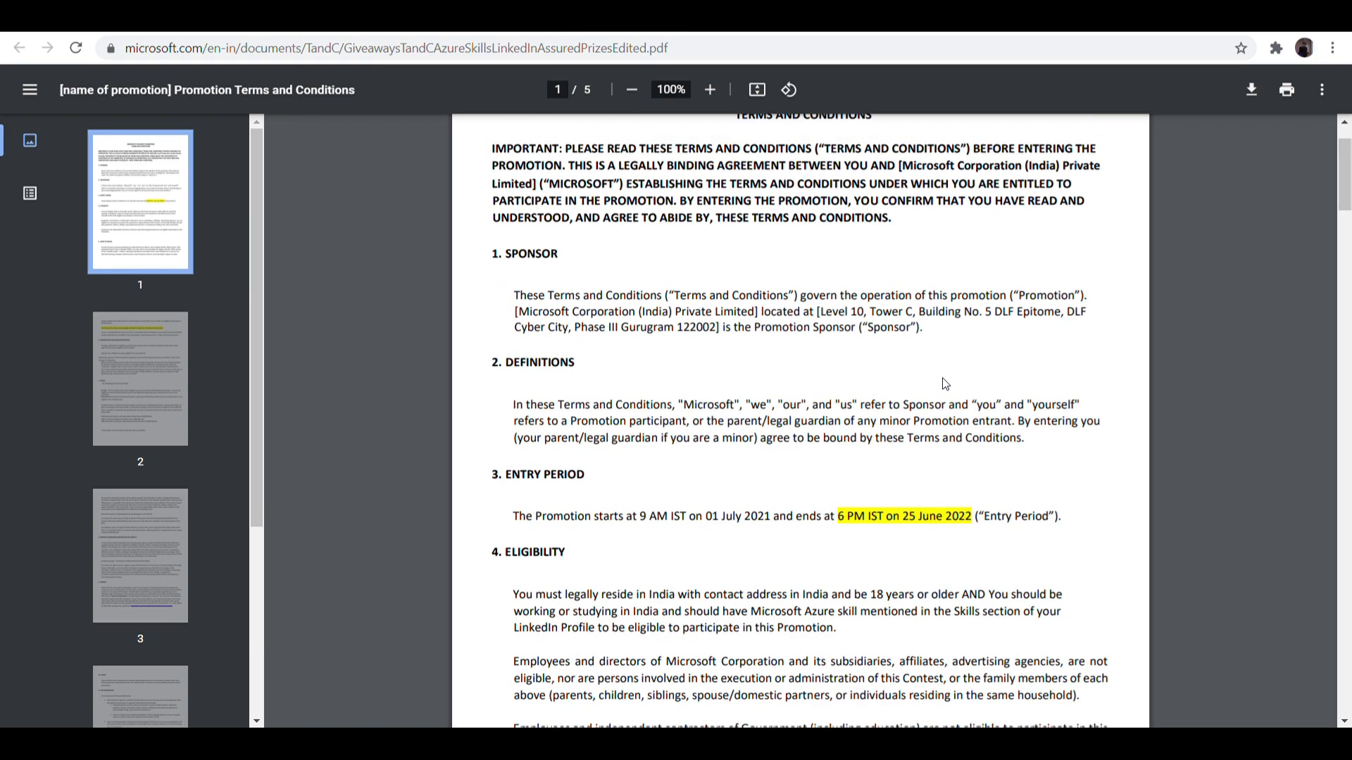
mouse_move(902, 250)
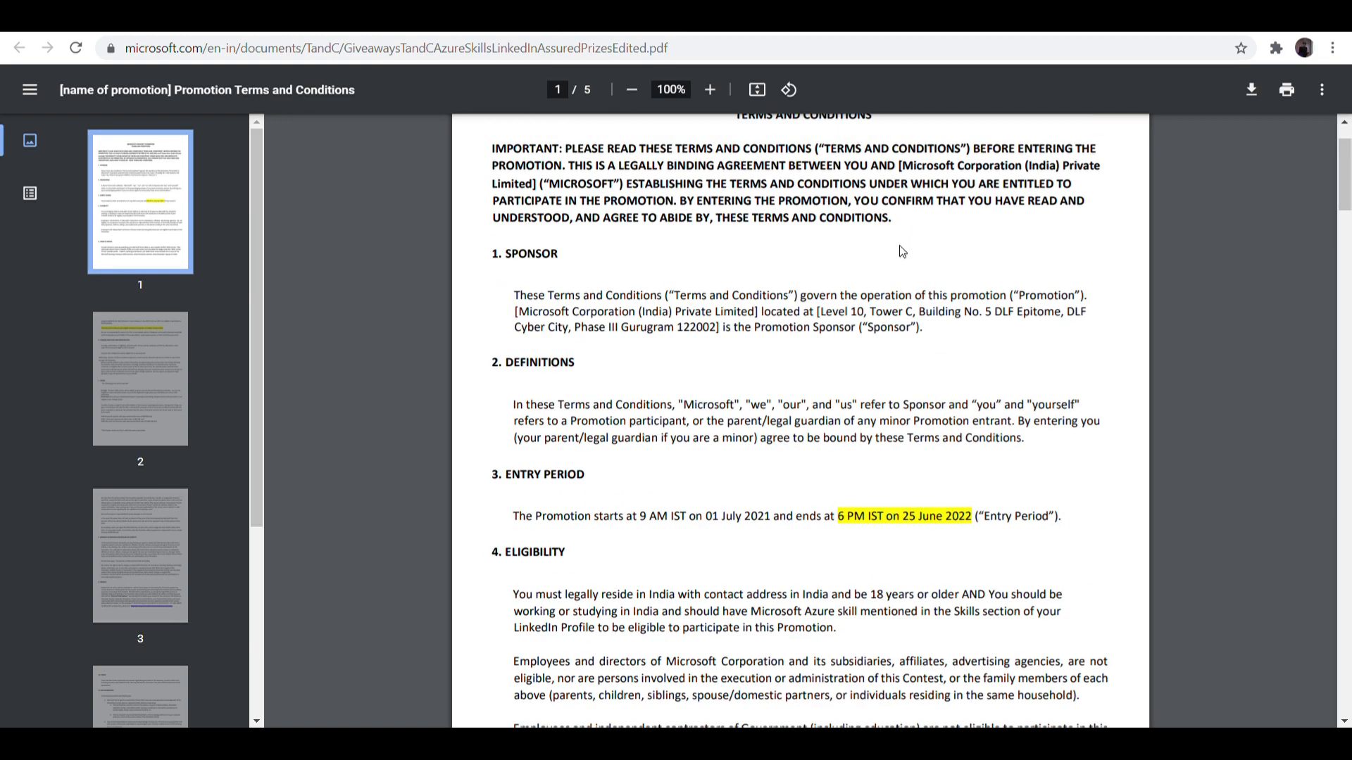
- Scroll to the first 11000 entries clause and the Prizes line listing 4000 Microsoft Cert Vouchers
scroll("down", 3)
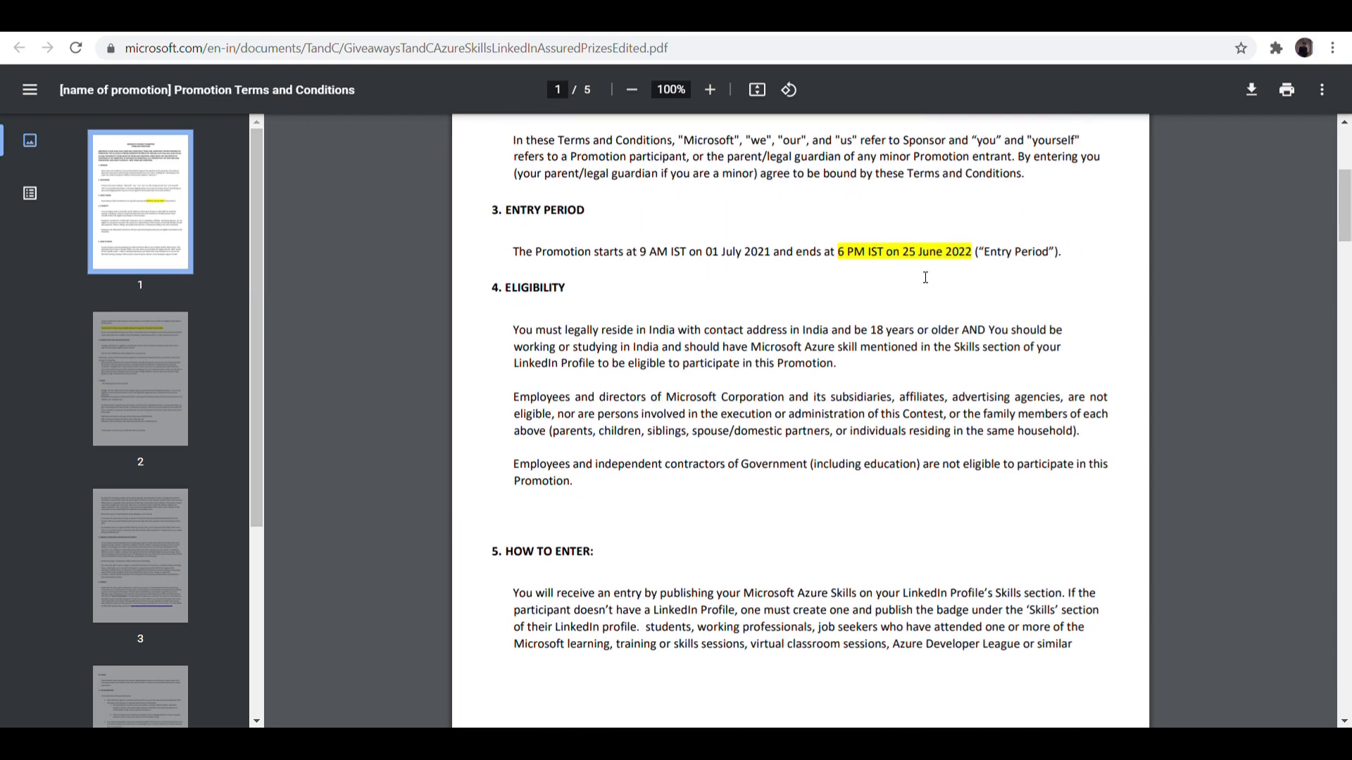
scroll("down", 3)
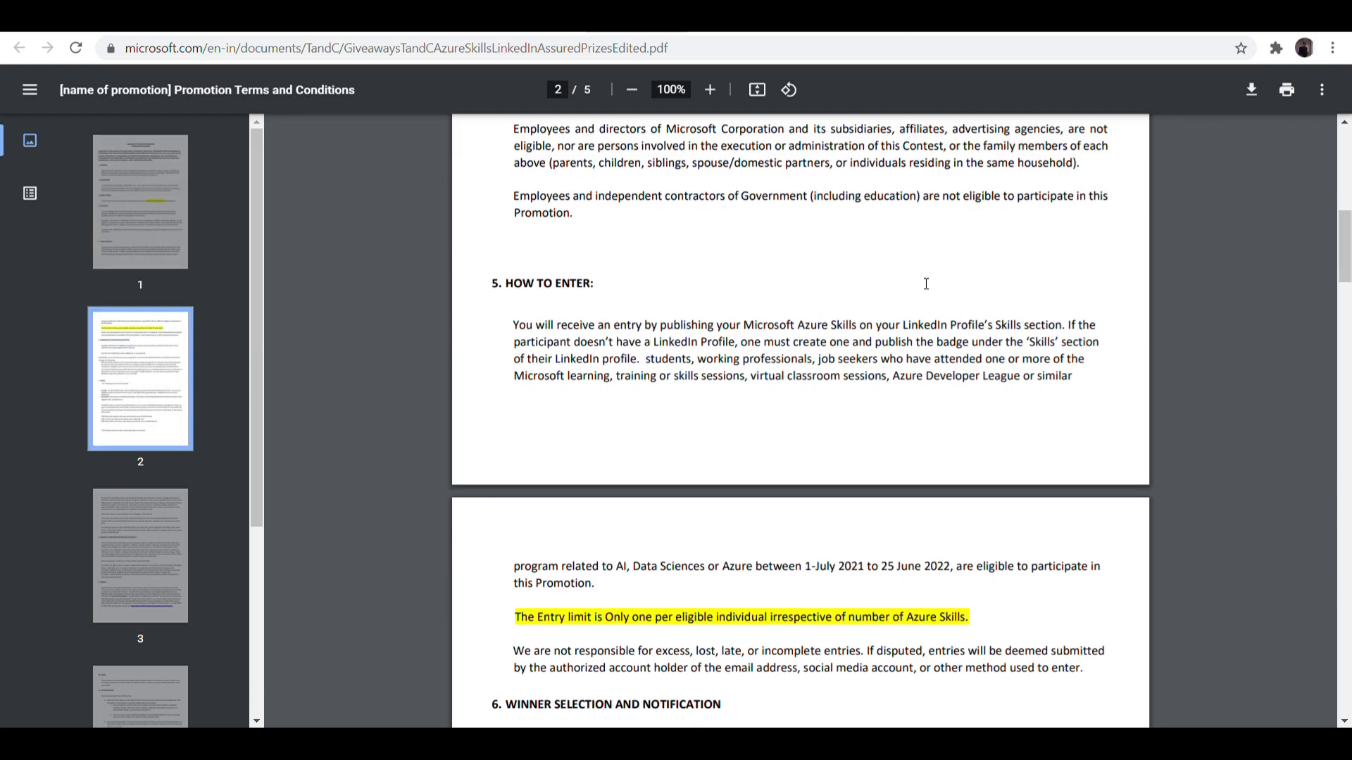
scroll("down", 3)
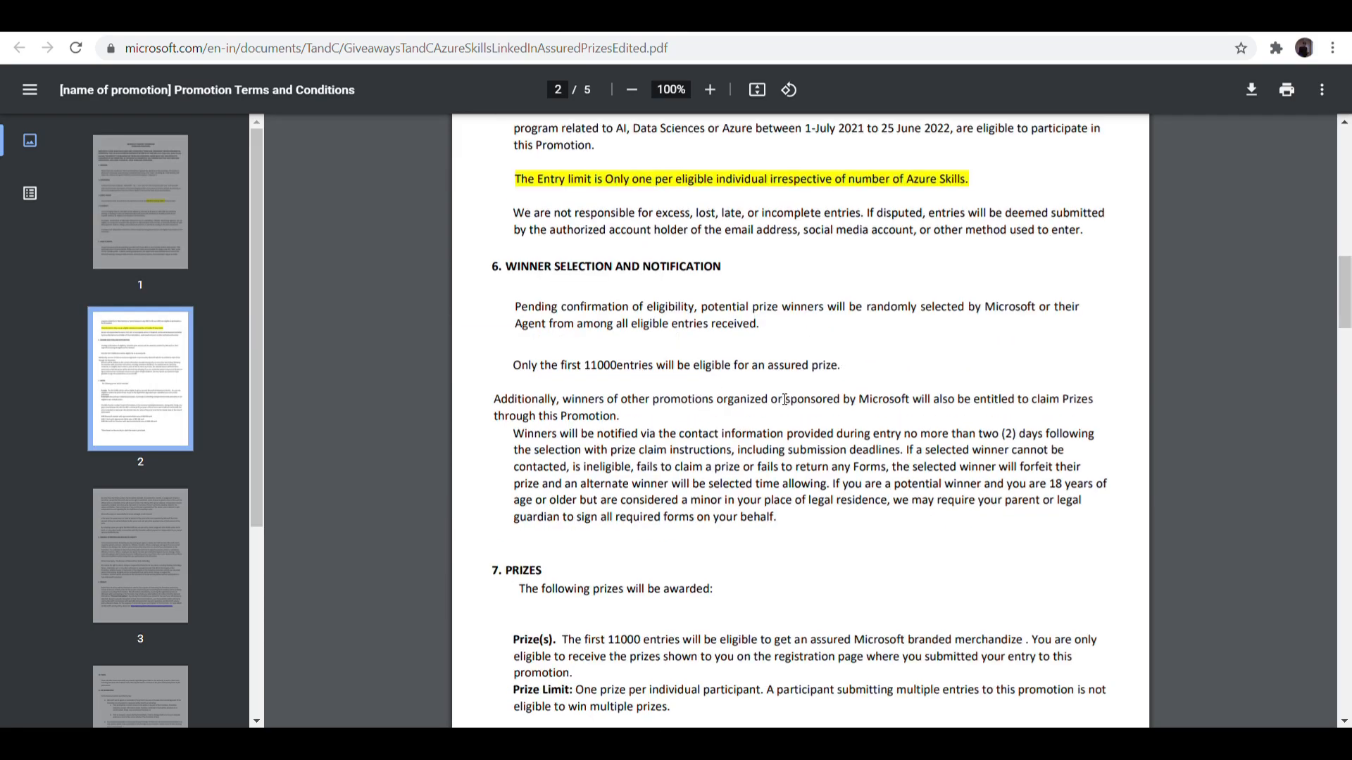
scroll("down", 3)
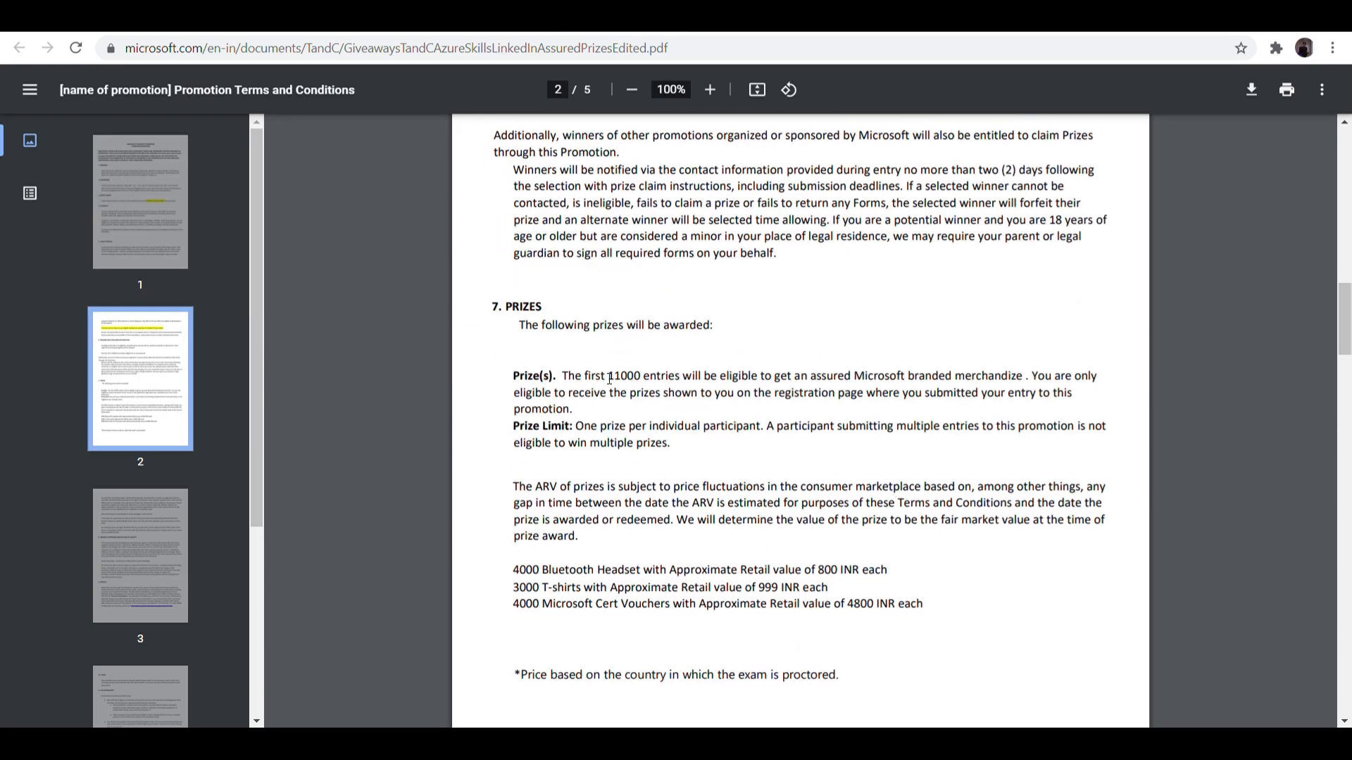
left_click_drag(561, 375, 692, 375)
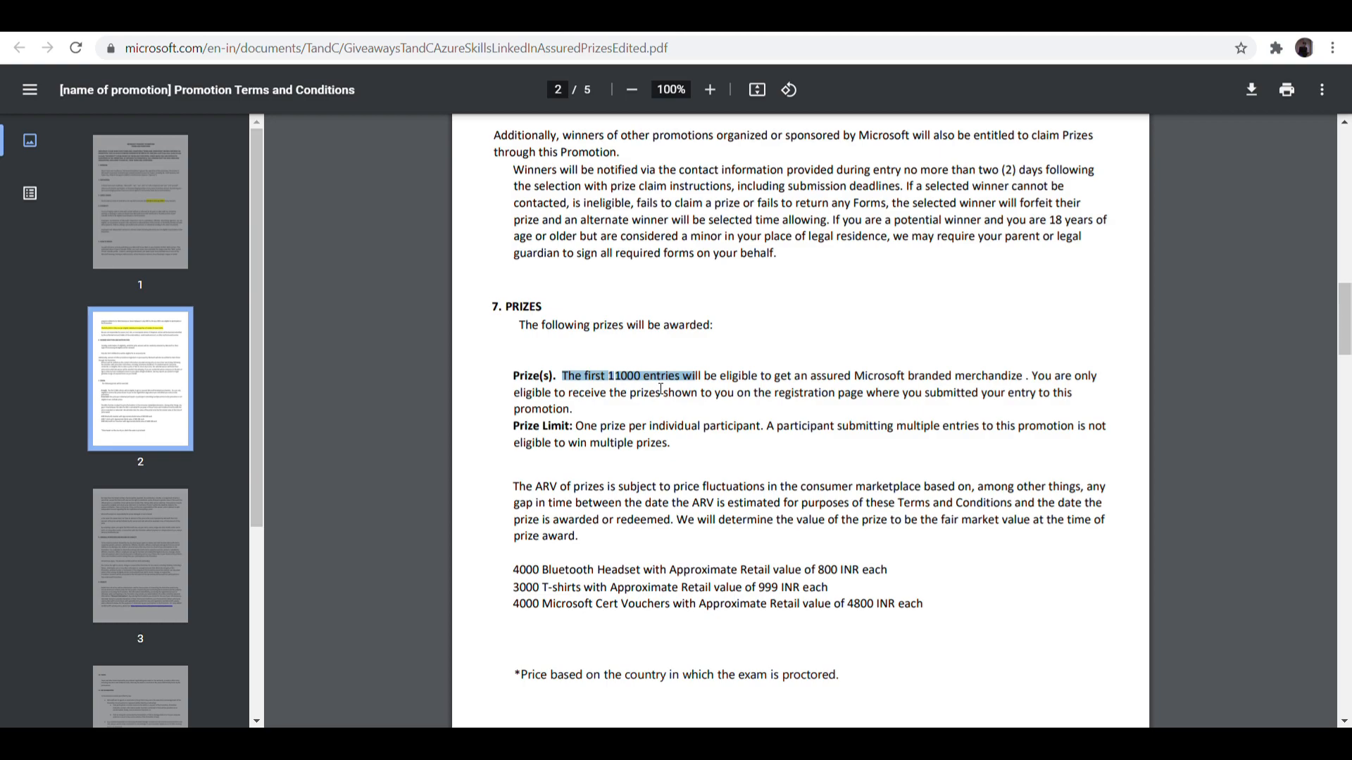
mouse_move(905, 530)
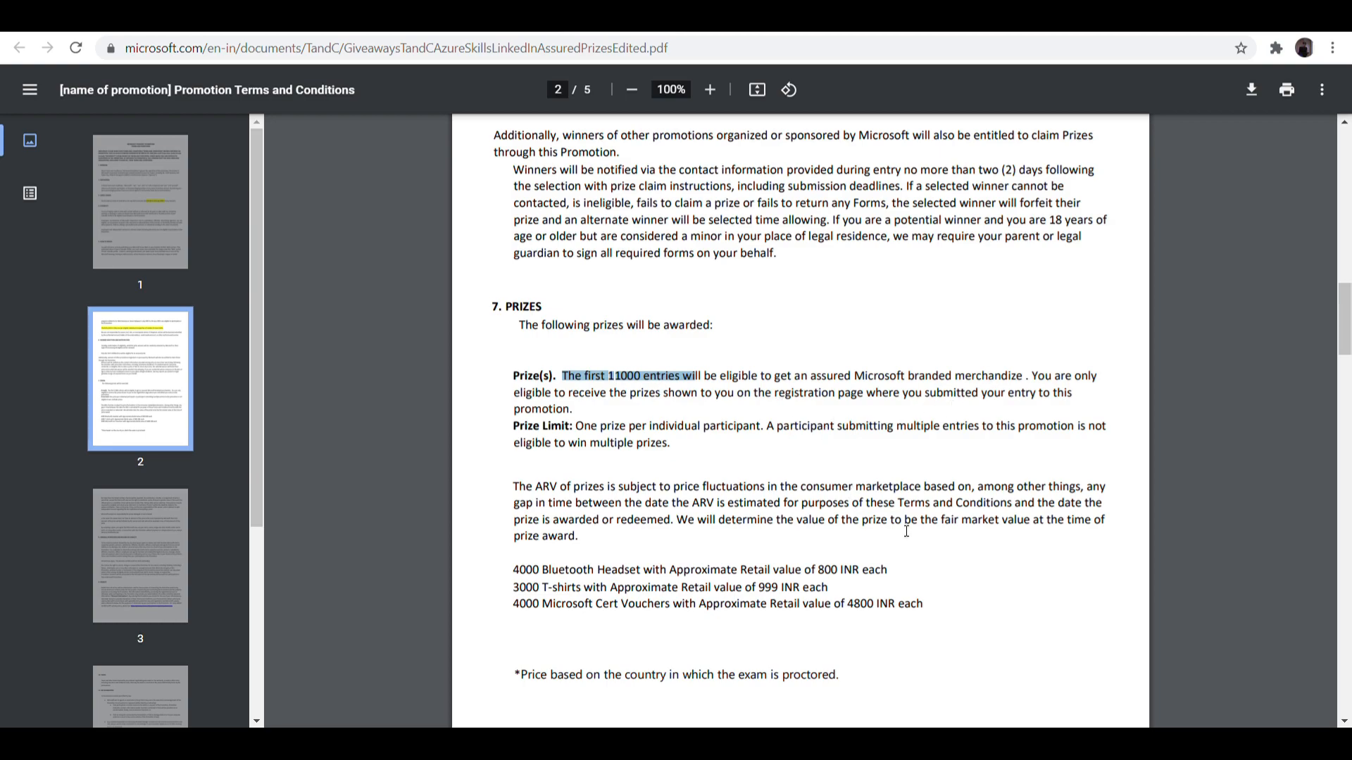
scroll("down", 3)
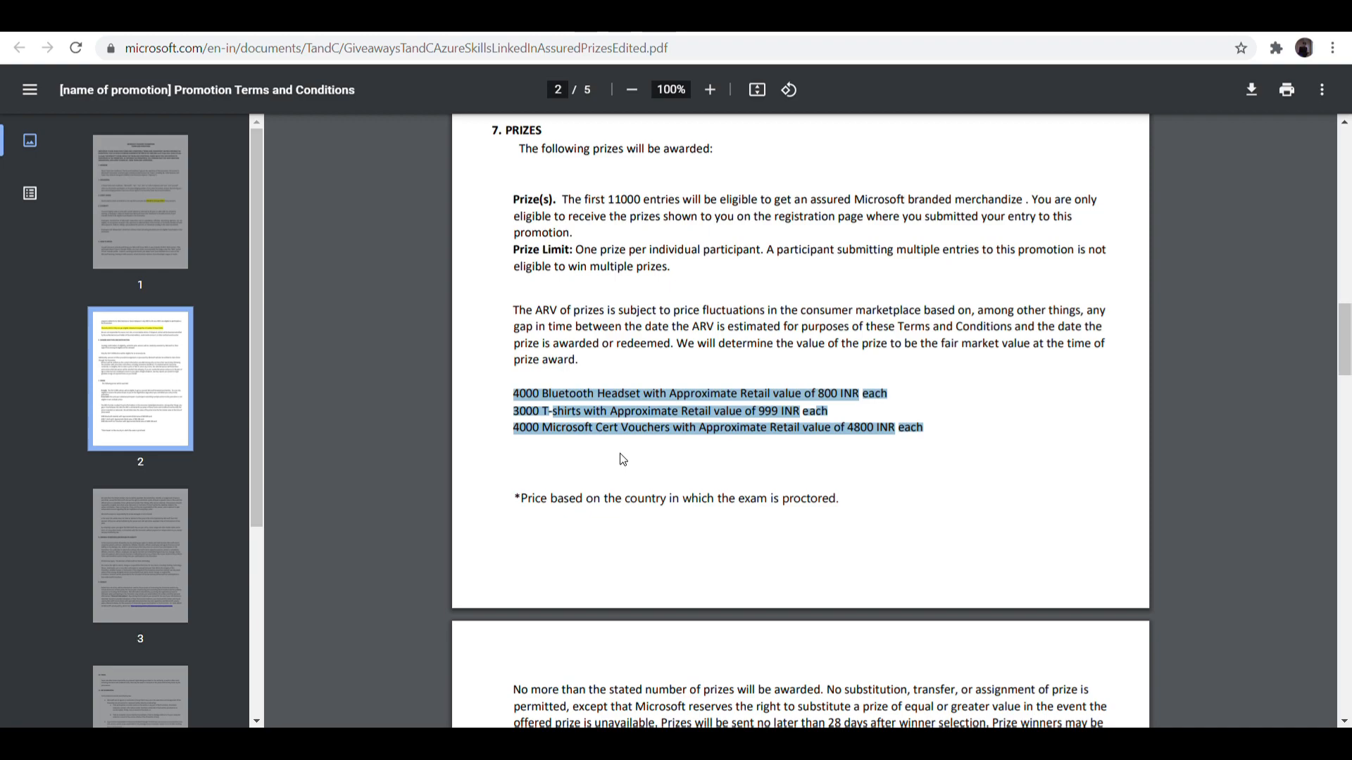
mouse_move(783, 545)
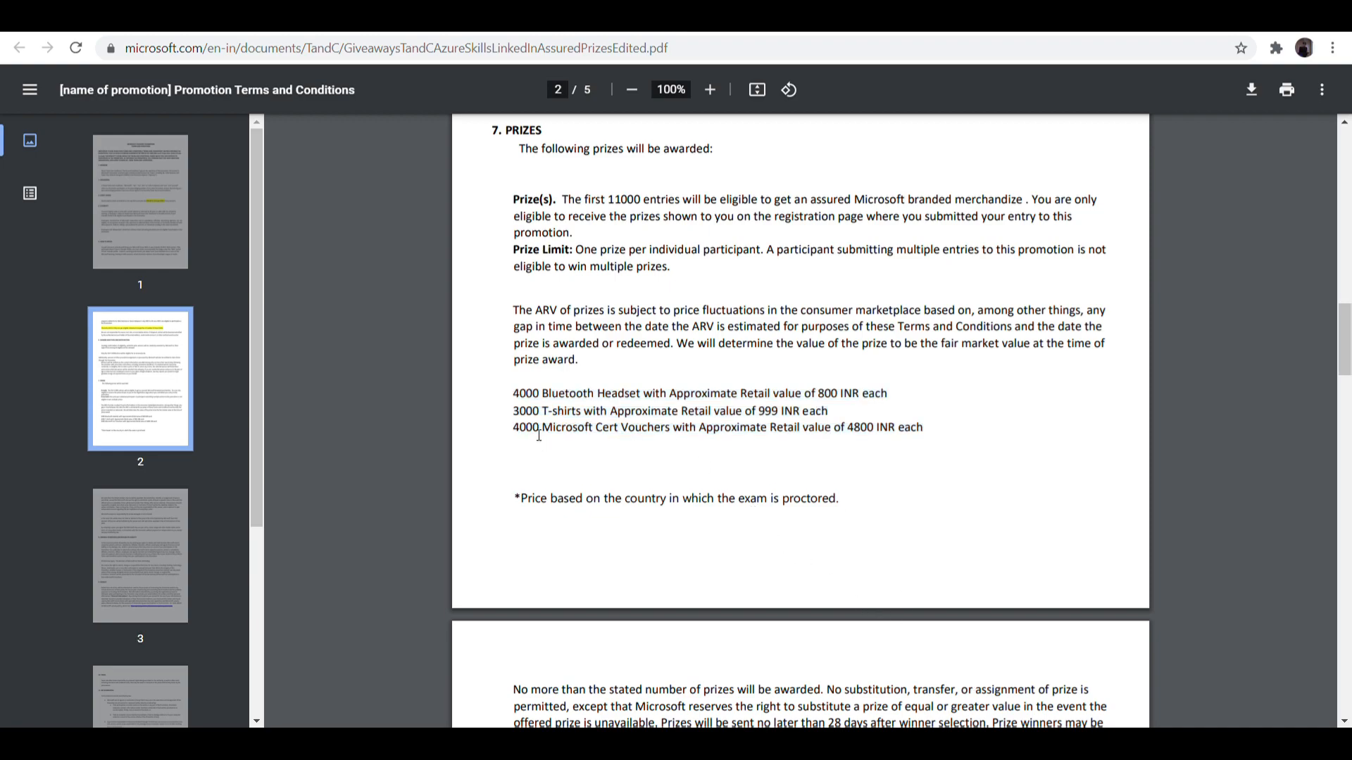
left_click_drag(513, 426, 922, 426)
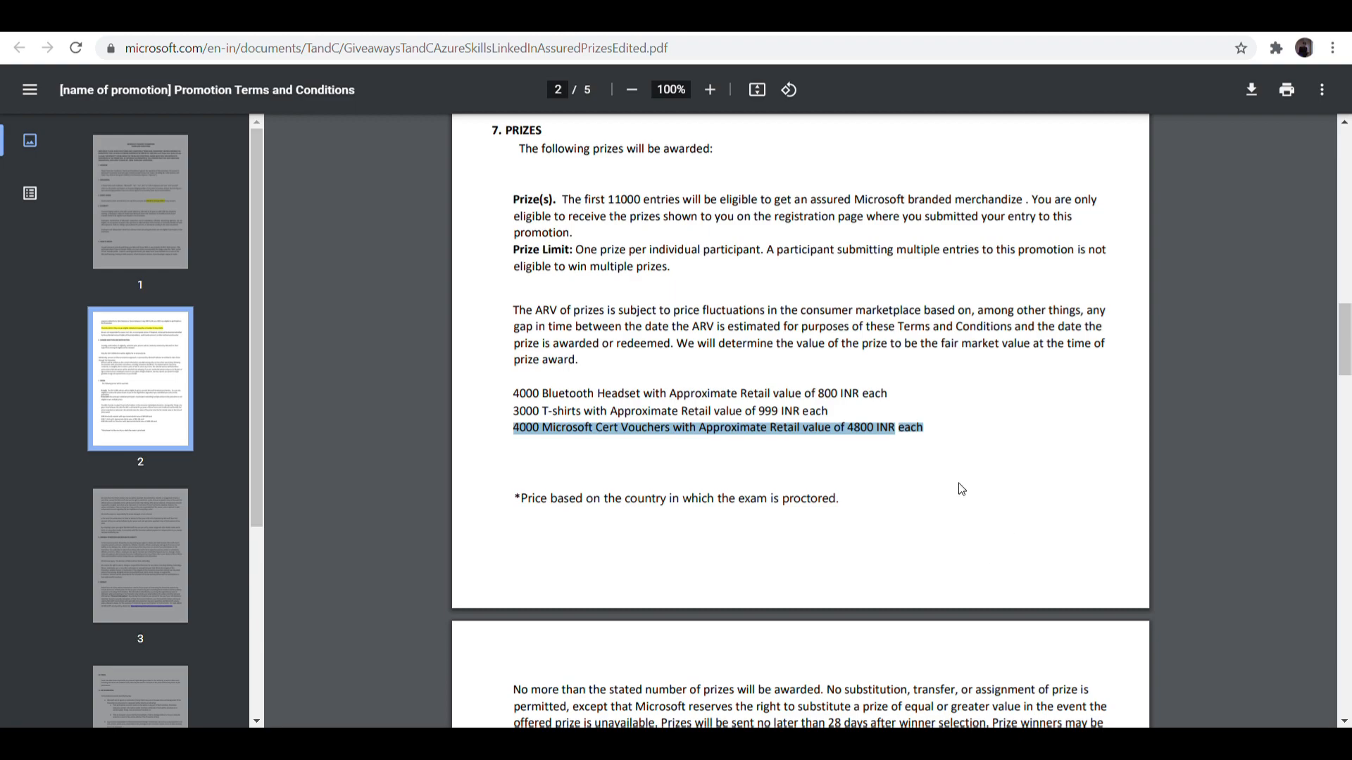
mouse_move(994, 364)
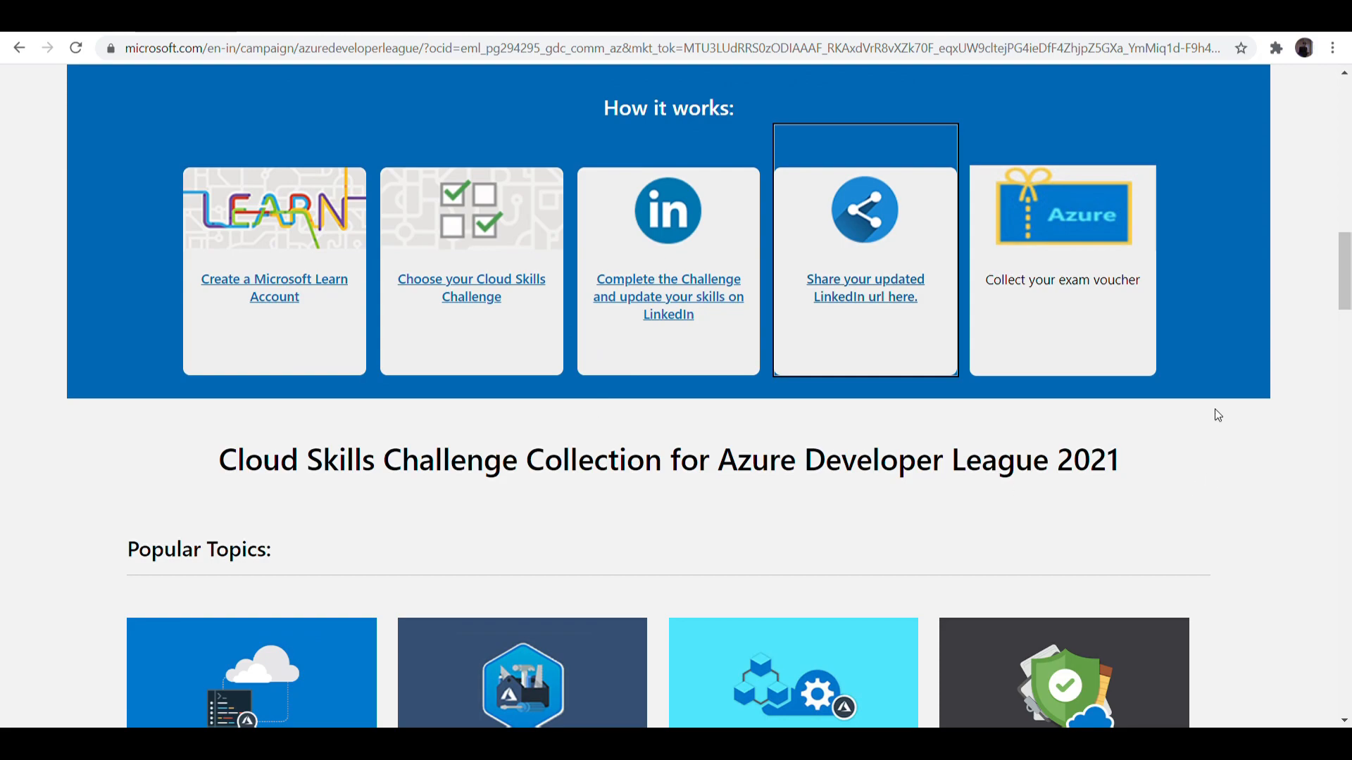
scroll("down", 3)
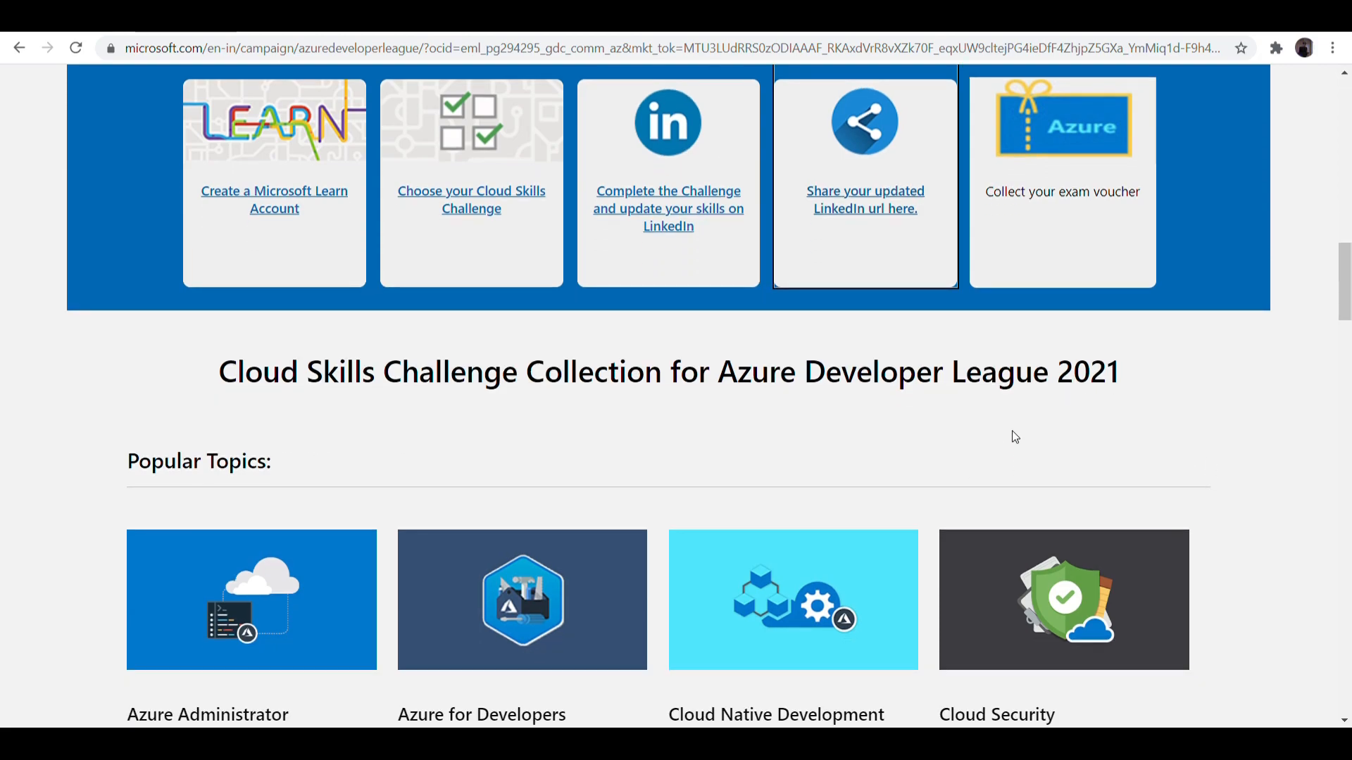
mouse_move(947, 406)
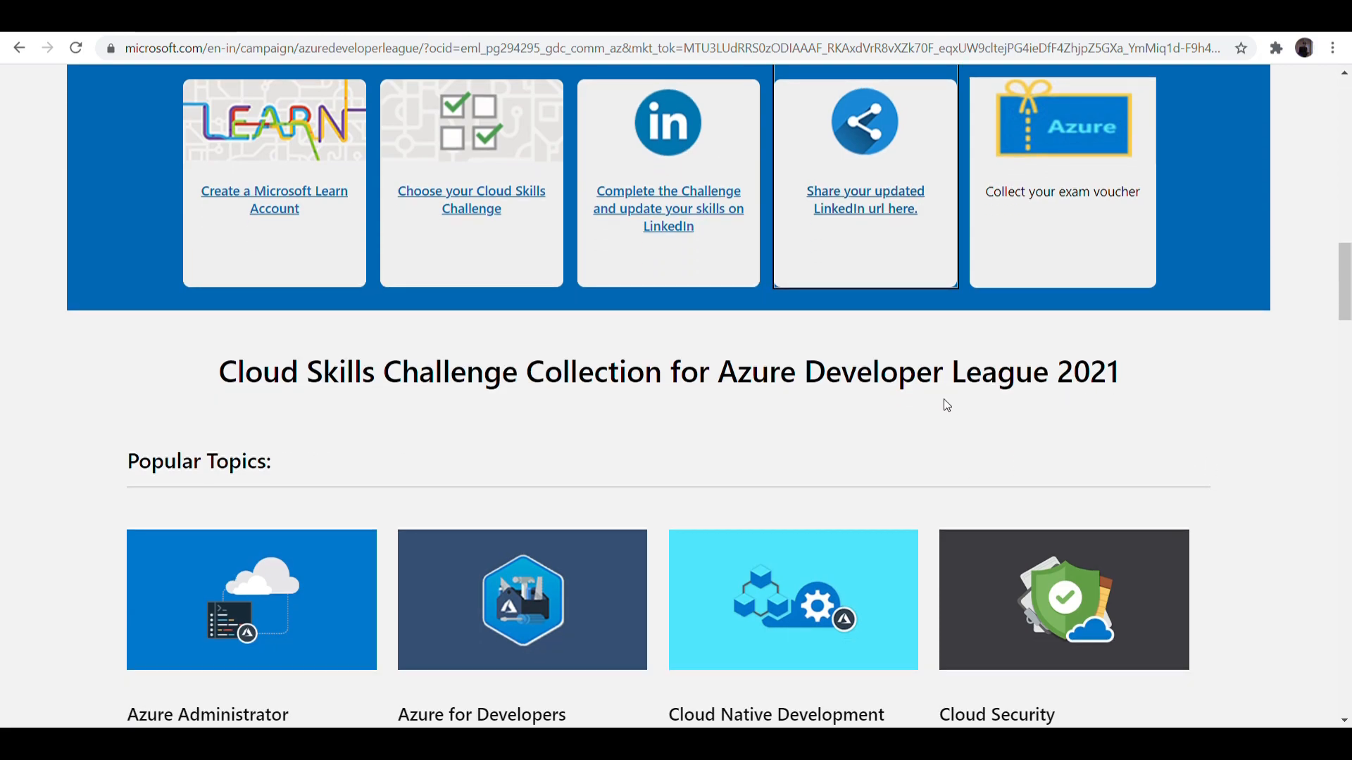
scroll("down", 3)
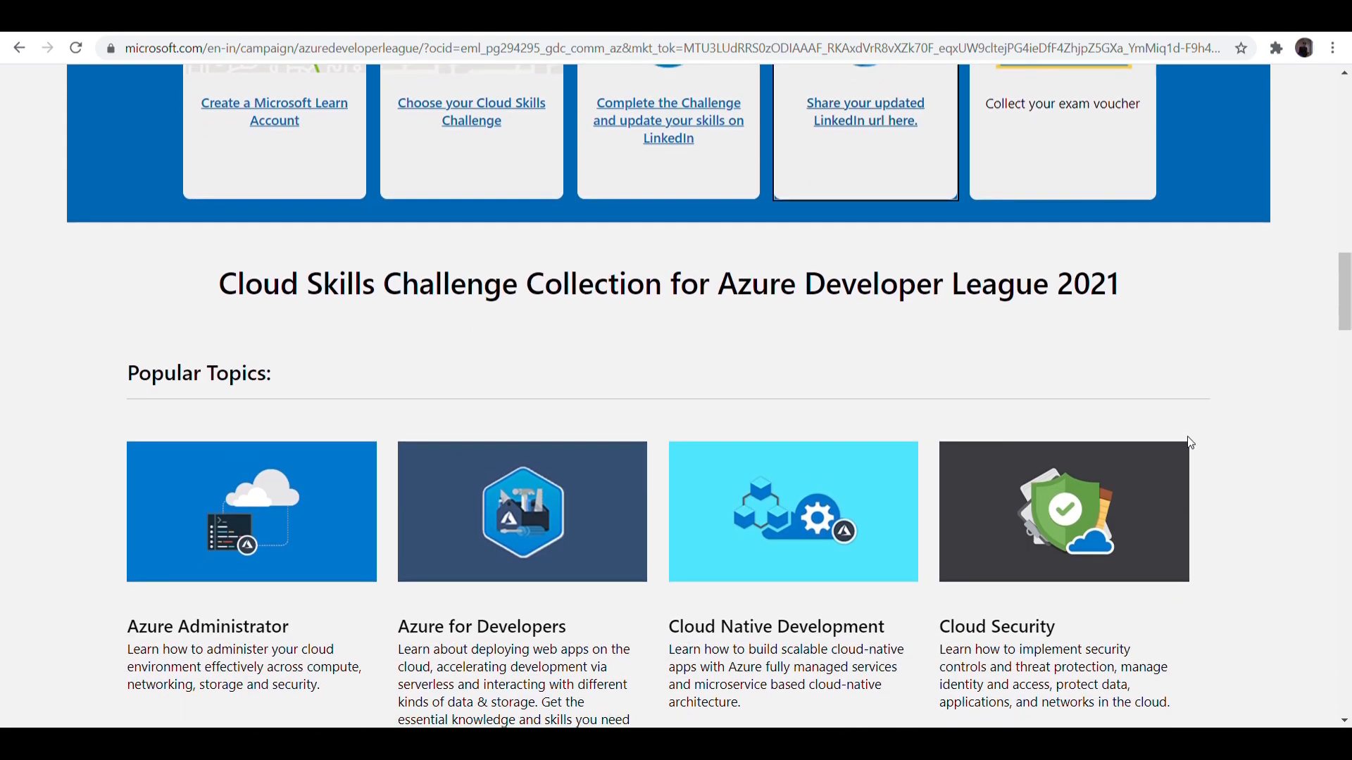
scroll("down", 3)
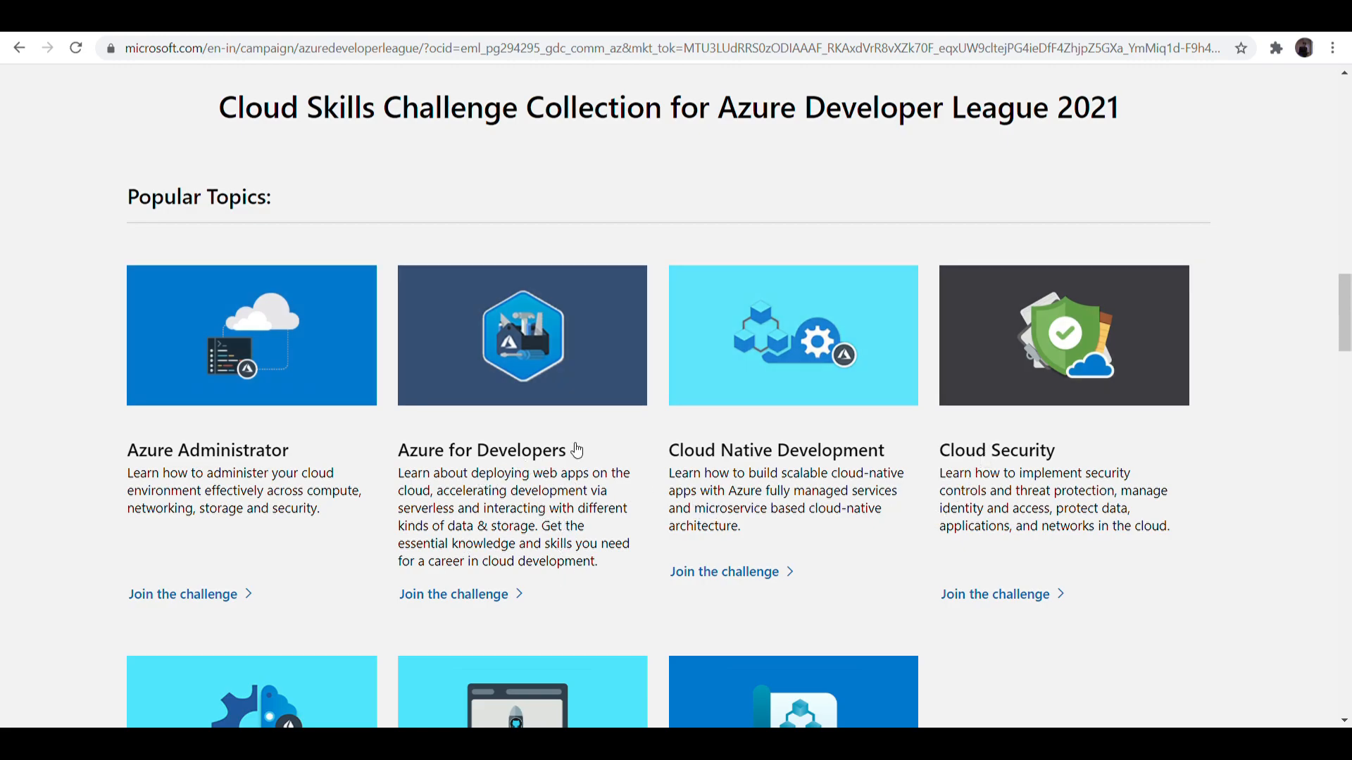
scroll("down", 3)
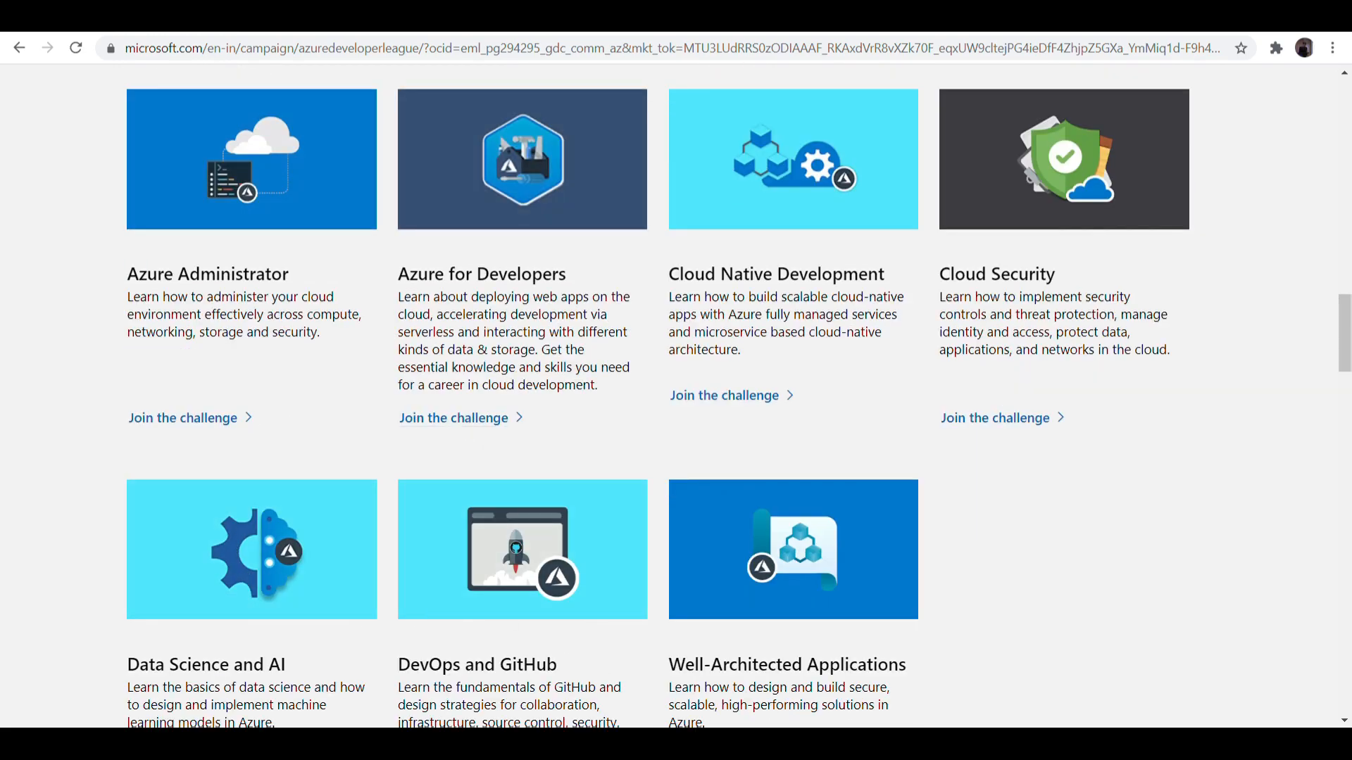
scroll("down", 3)
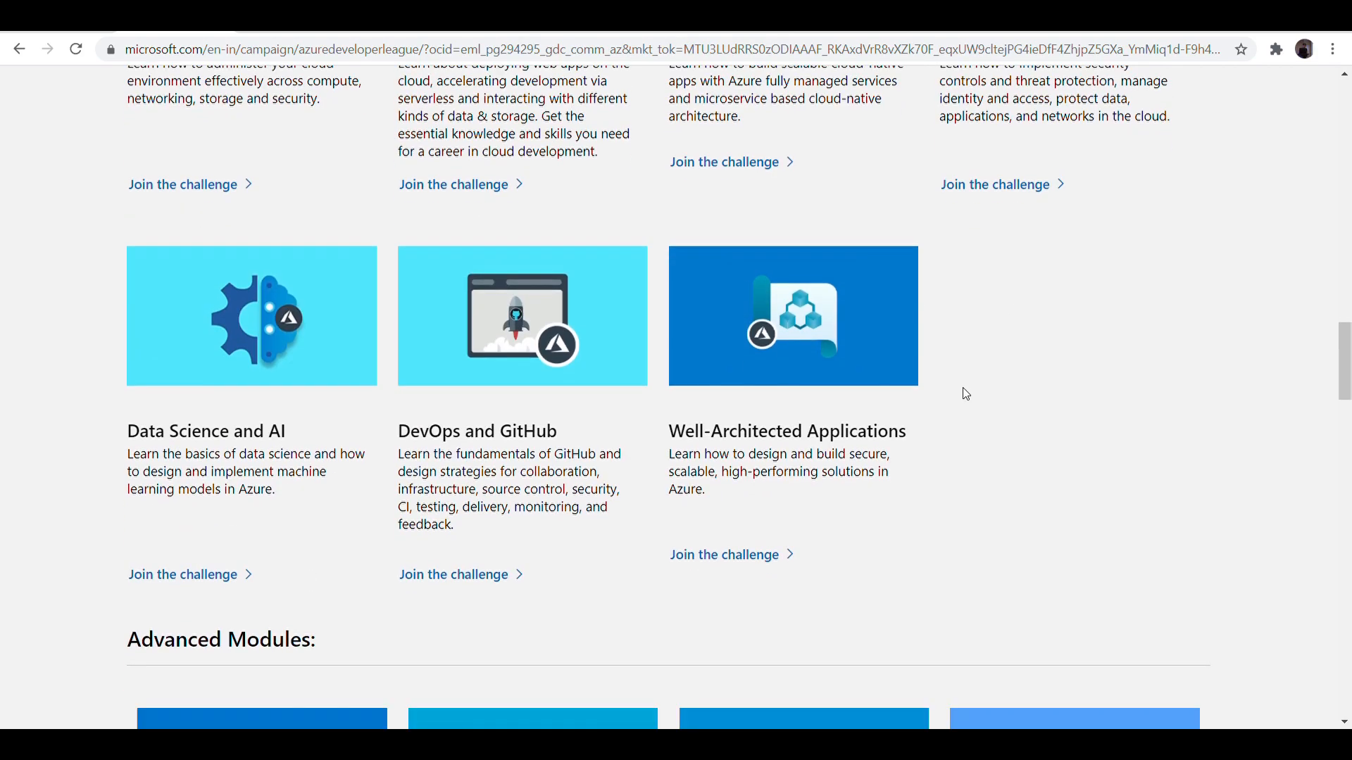
scroll("down", 3)
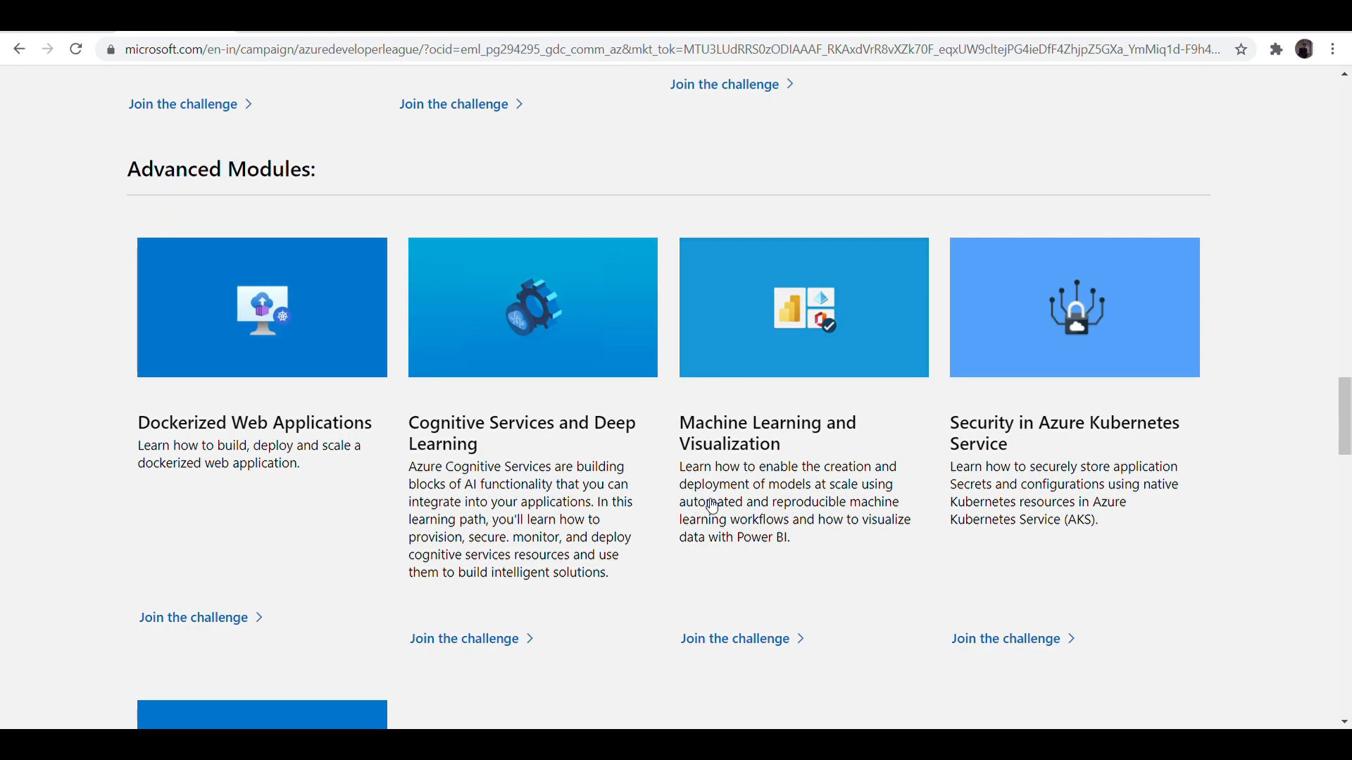
scroll("up", 3)
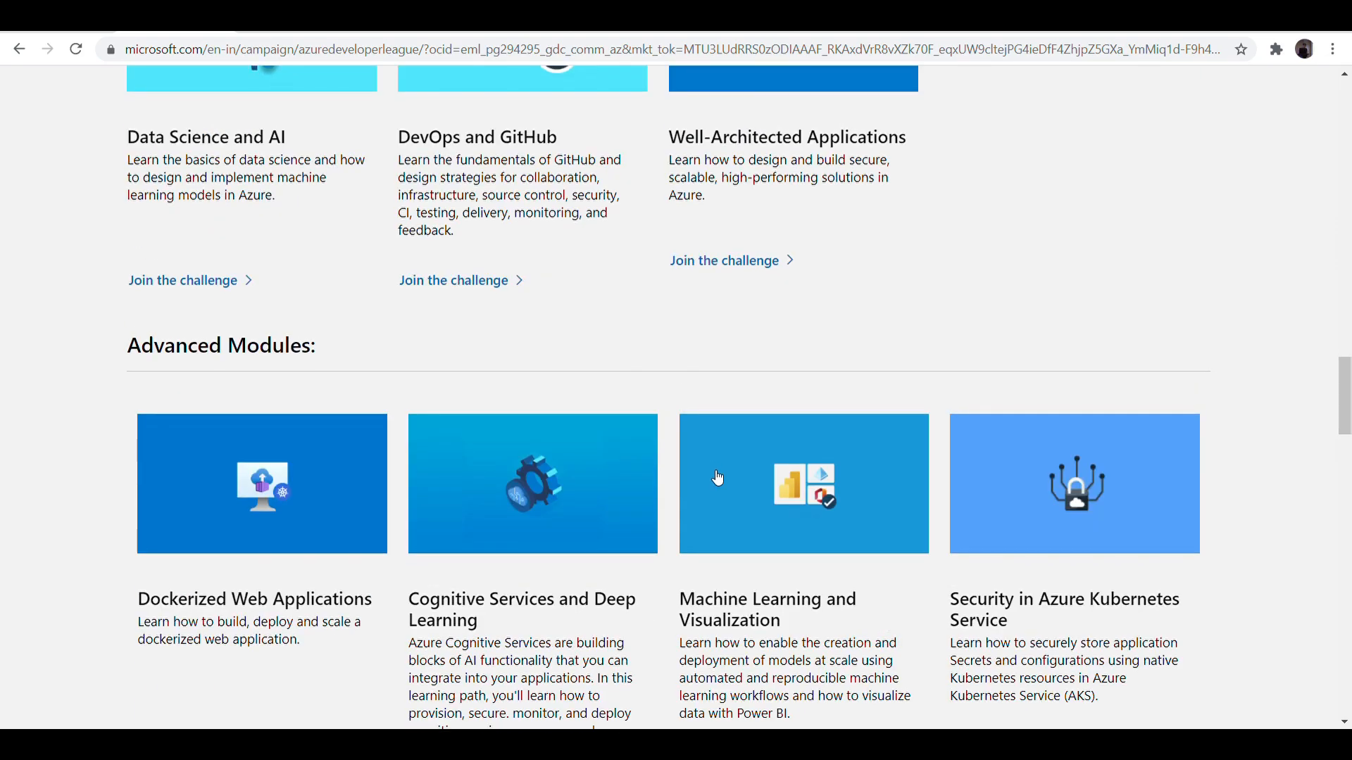
scroll("down", 3)
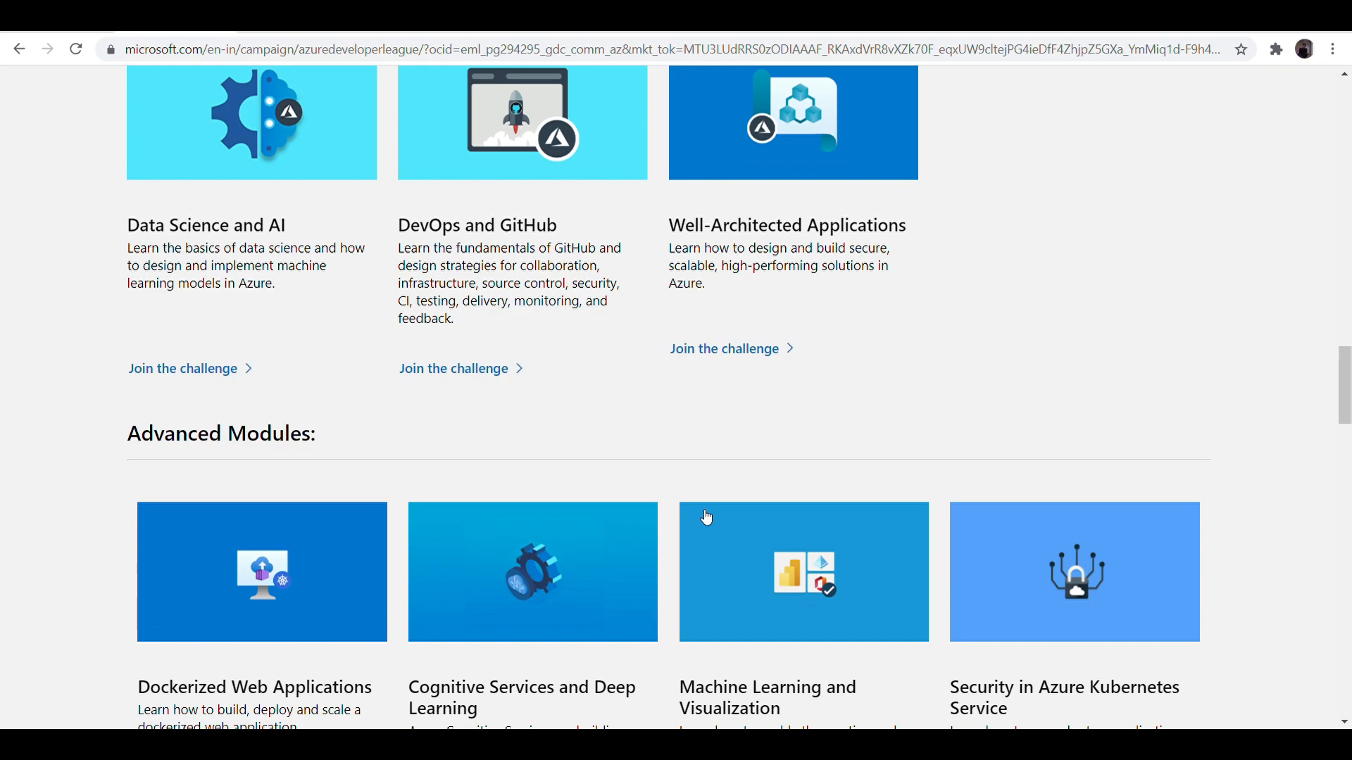
scroll("up", 3)
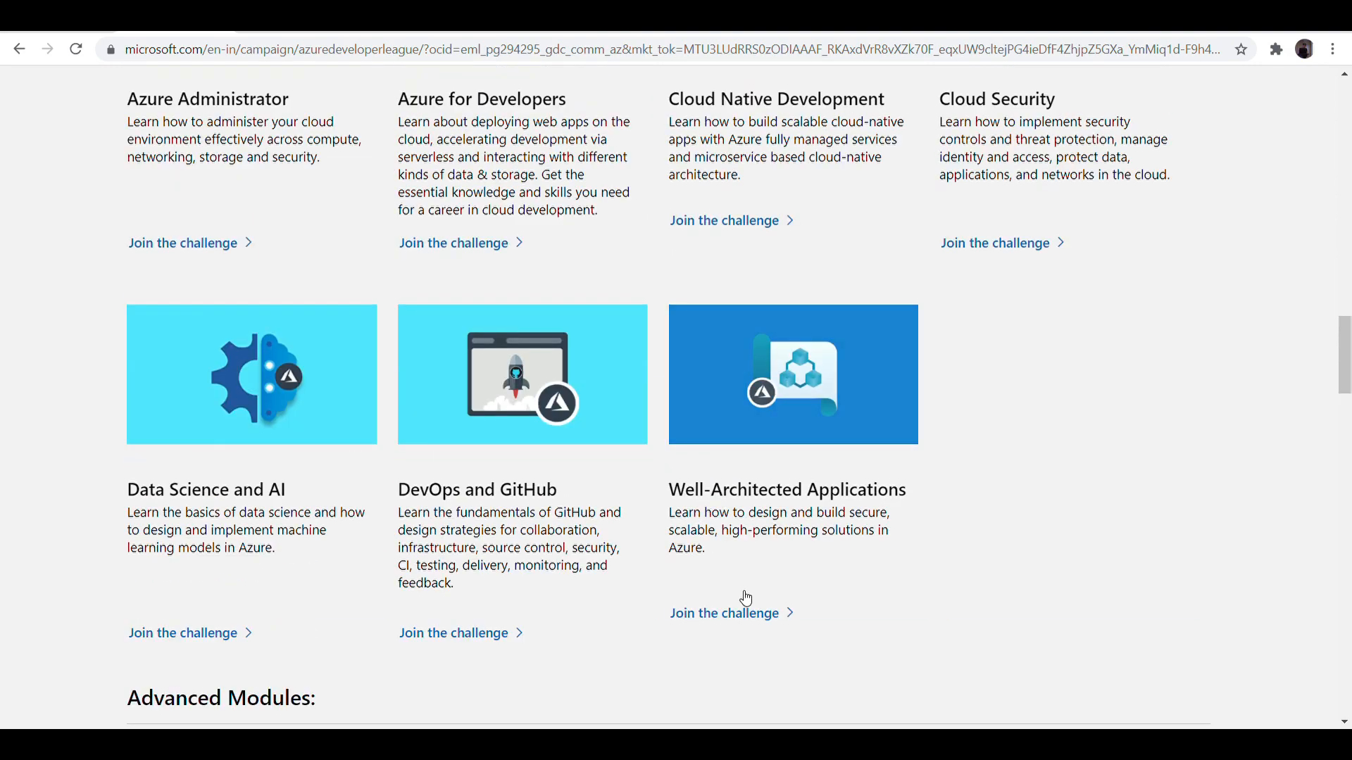
mouse_move(935, 342)
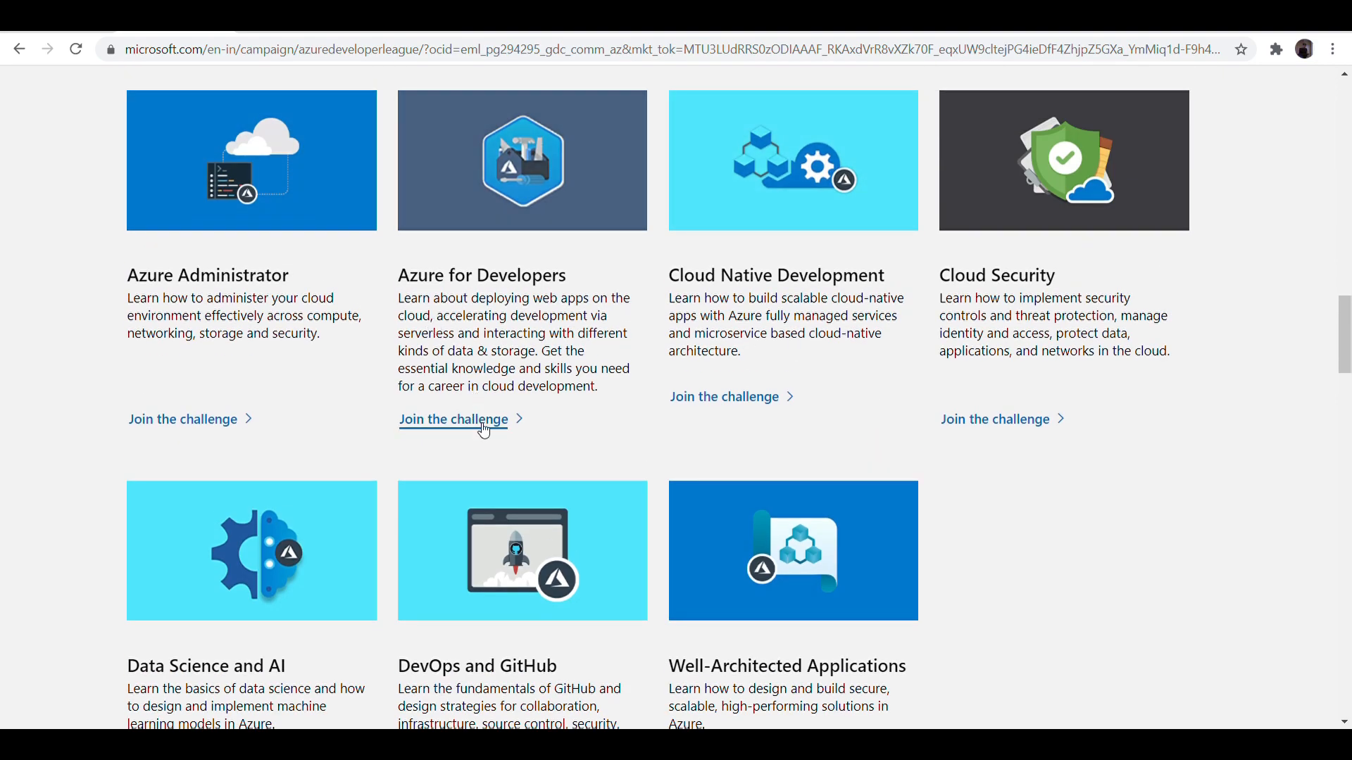
- Join the Azure for Developers challenge to open its page with 0/37 modules completed
left_click(452, 419)
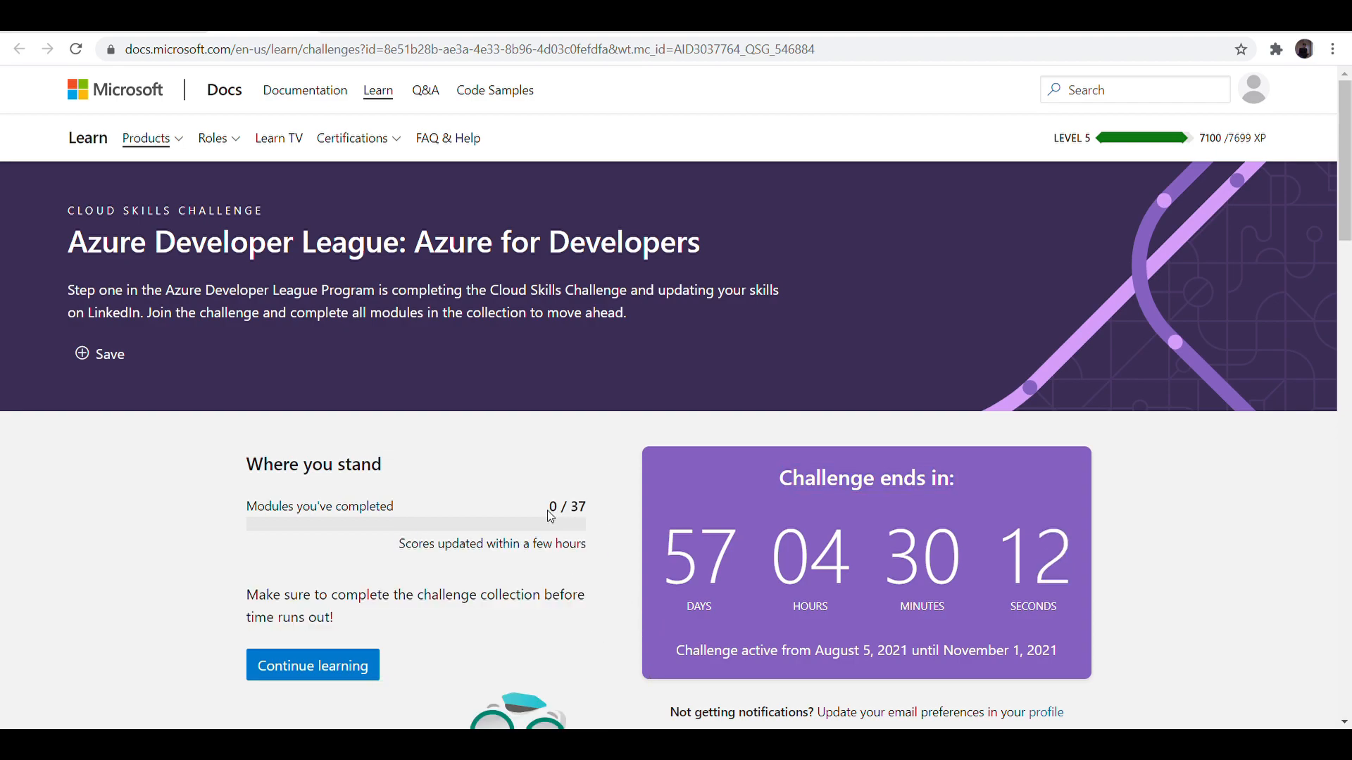
mouse_move(589, 509)
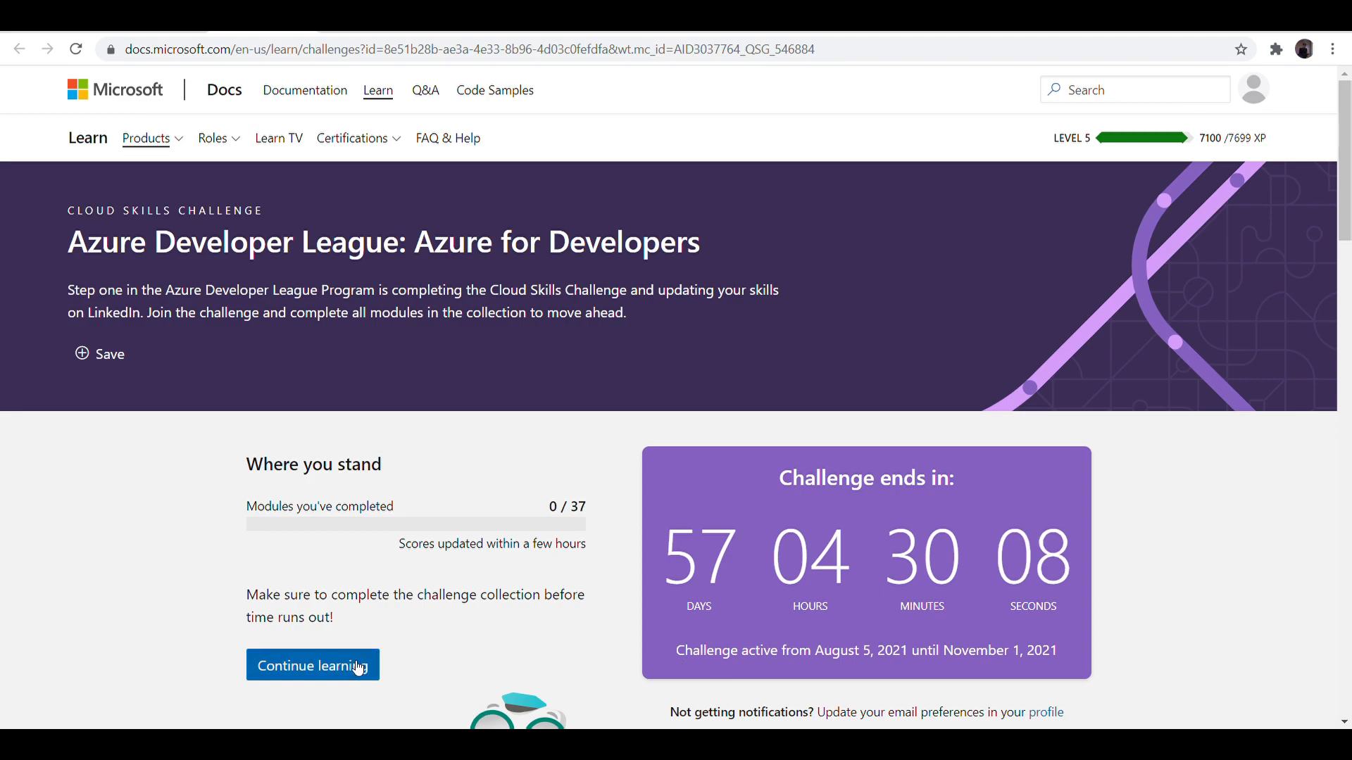
- Open the Azure for Developers collection and scroll through its 37 modules
left_click(312, 665)
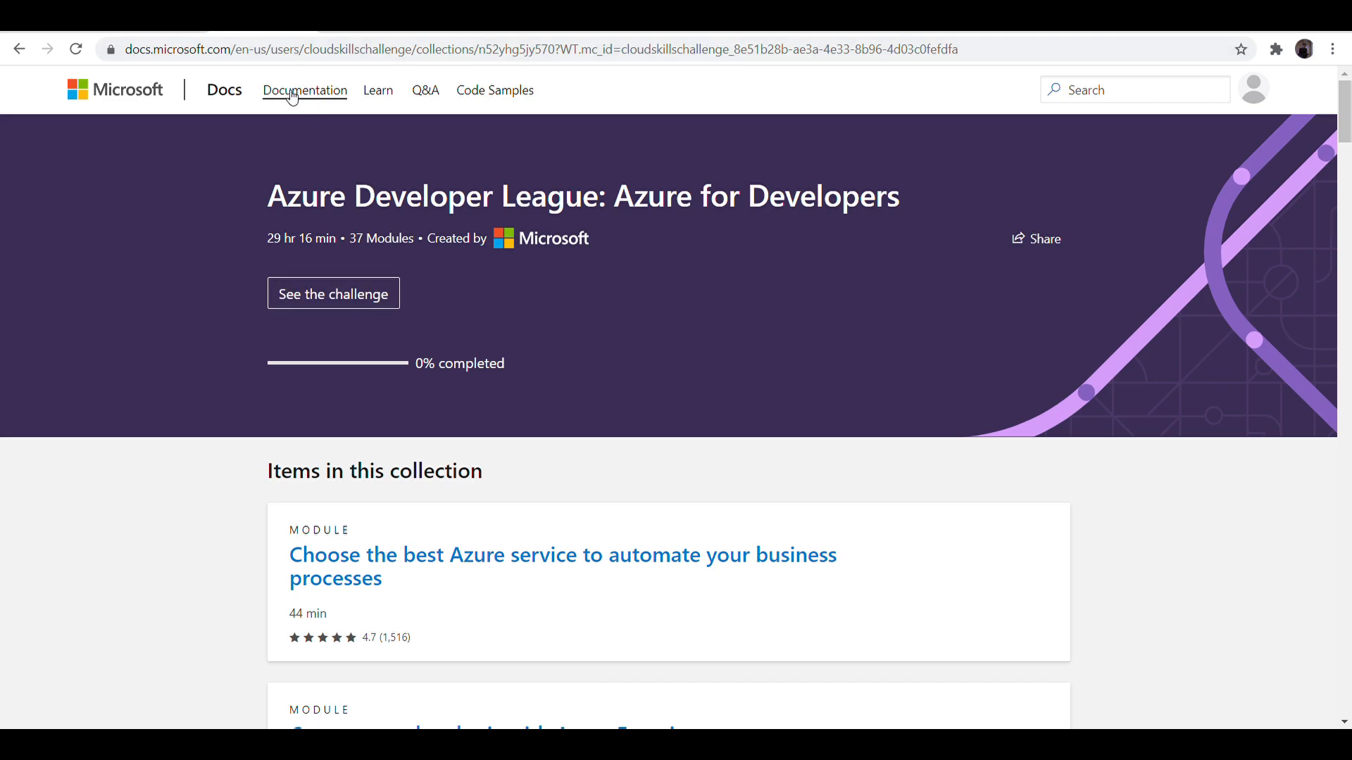
scroll("down", 3)
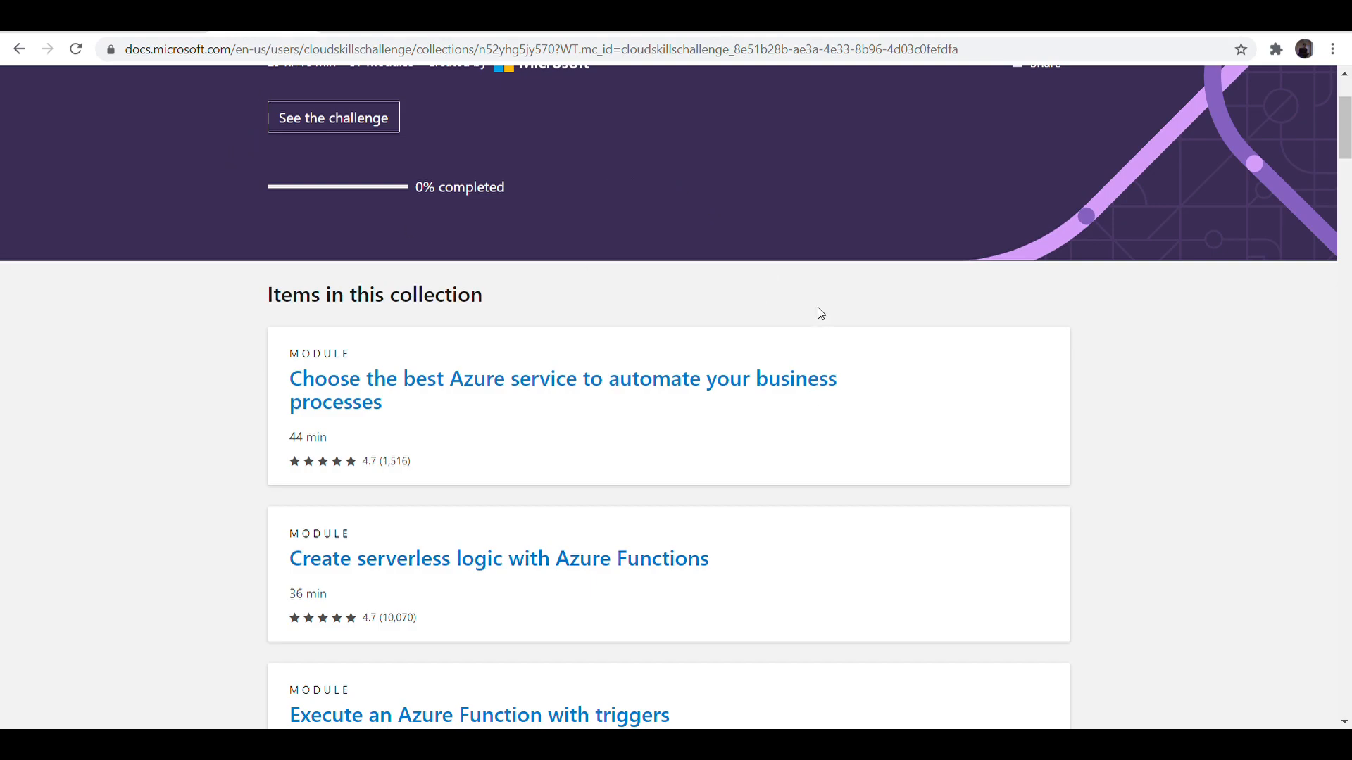
scroll("down", 3)
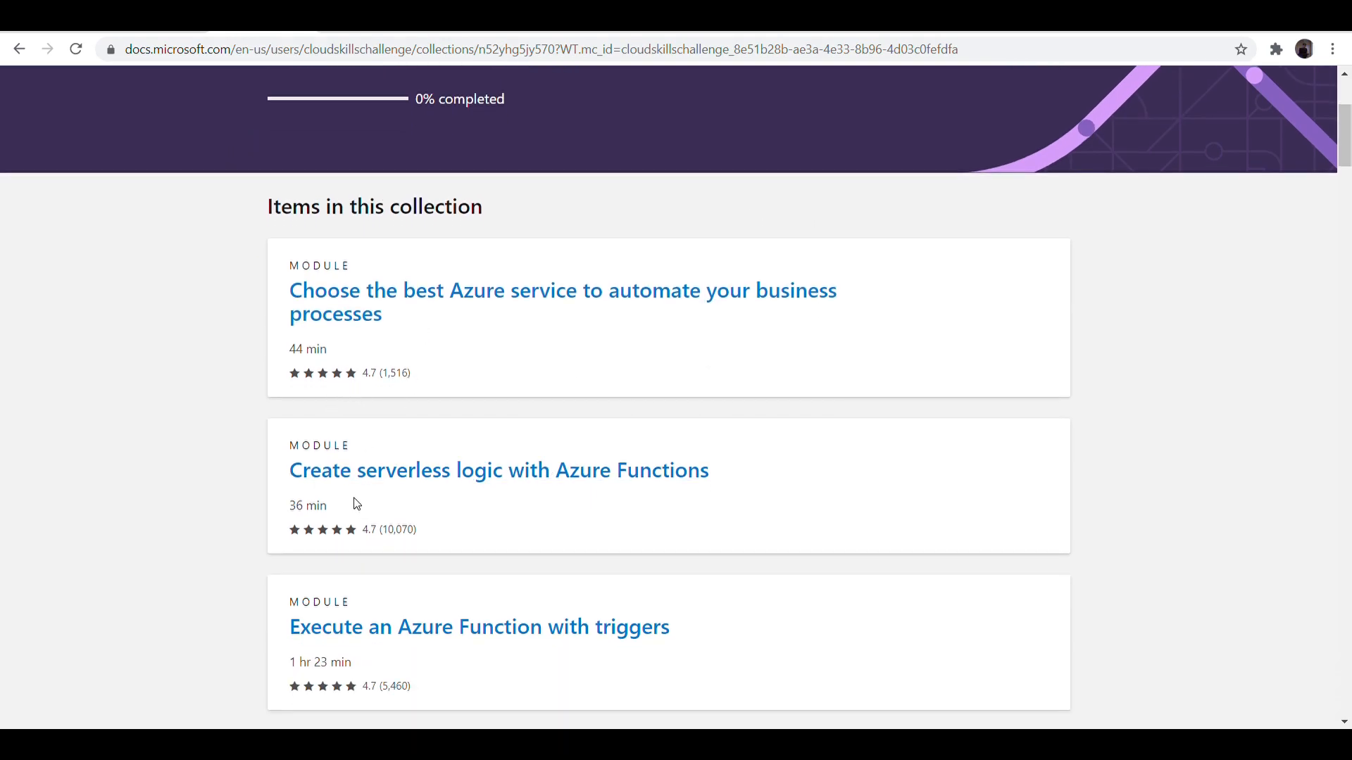
scroll("down", 3)
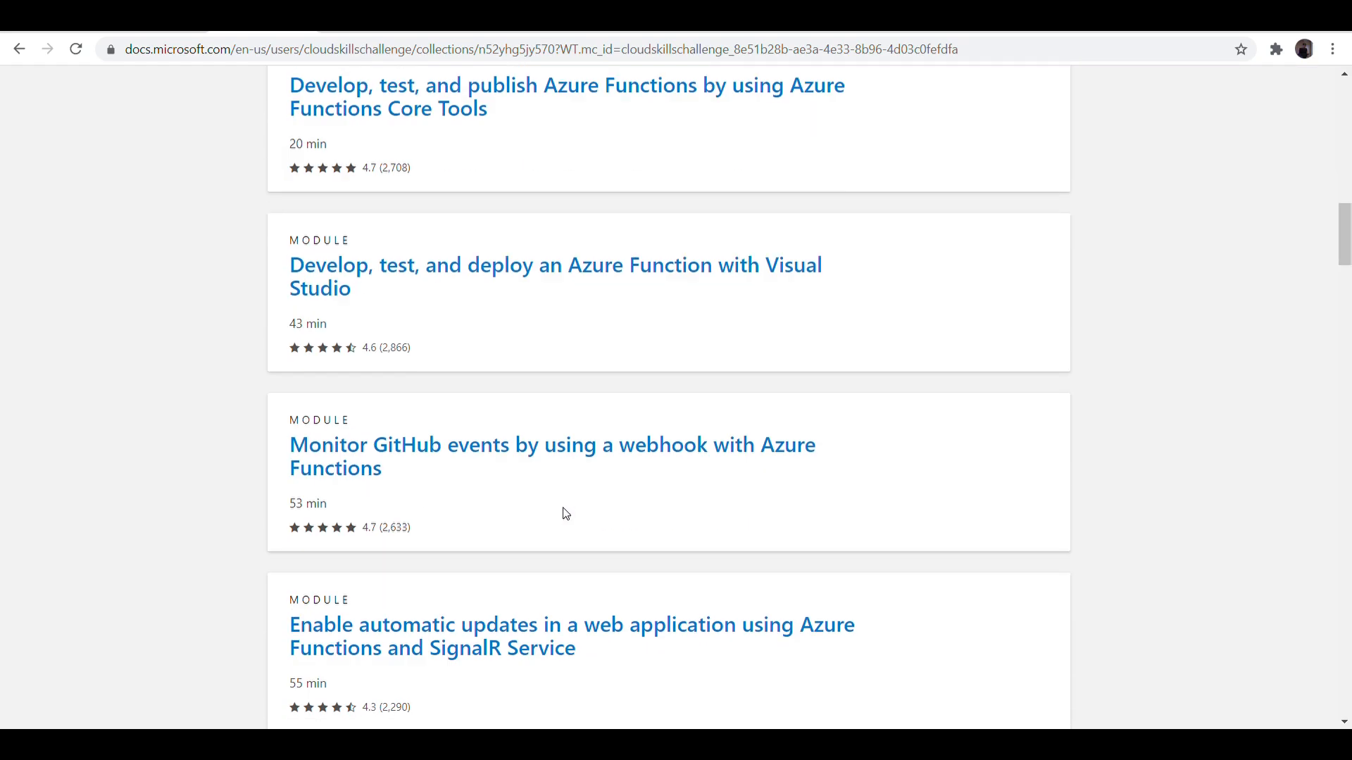
scroll("down", 3)
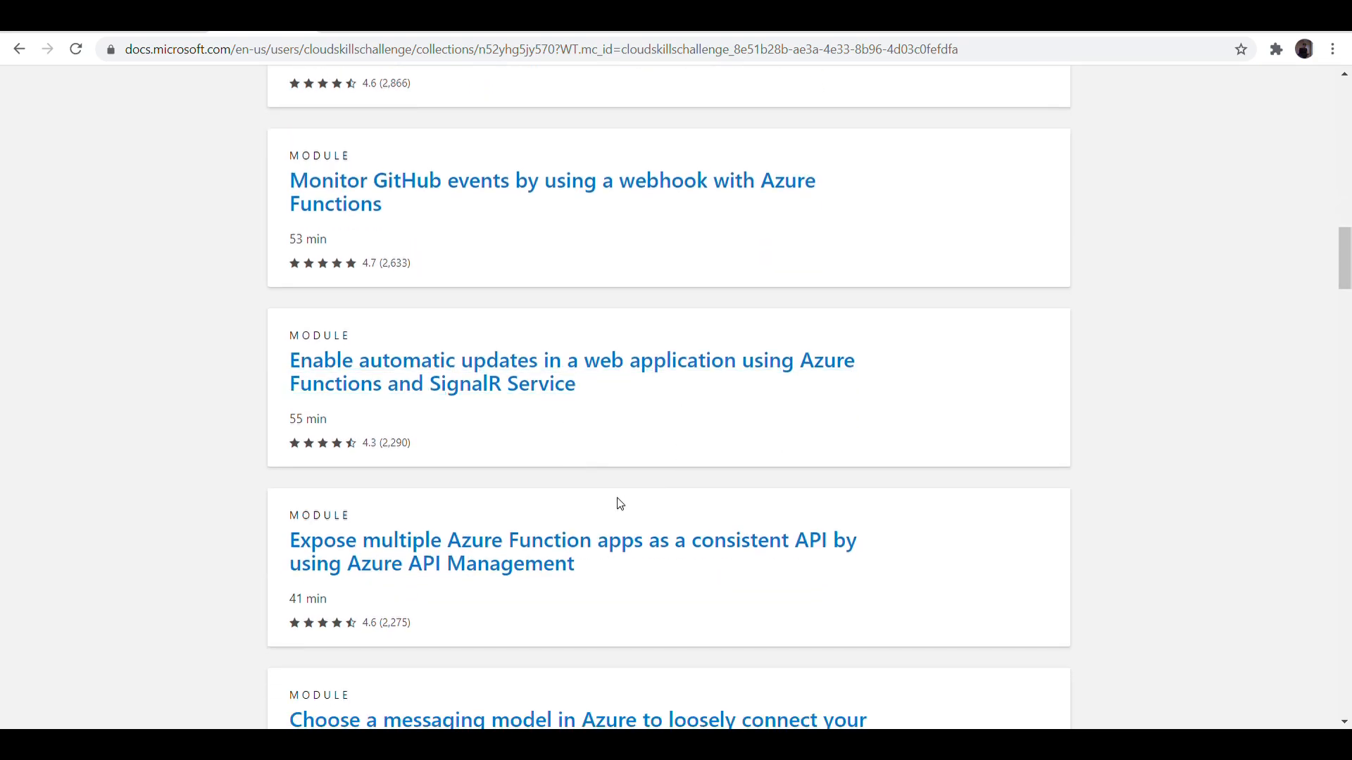
scroll("down", 3)
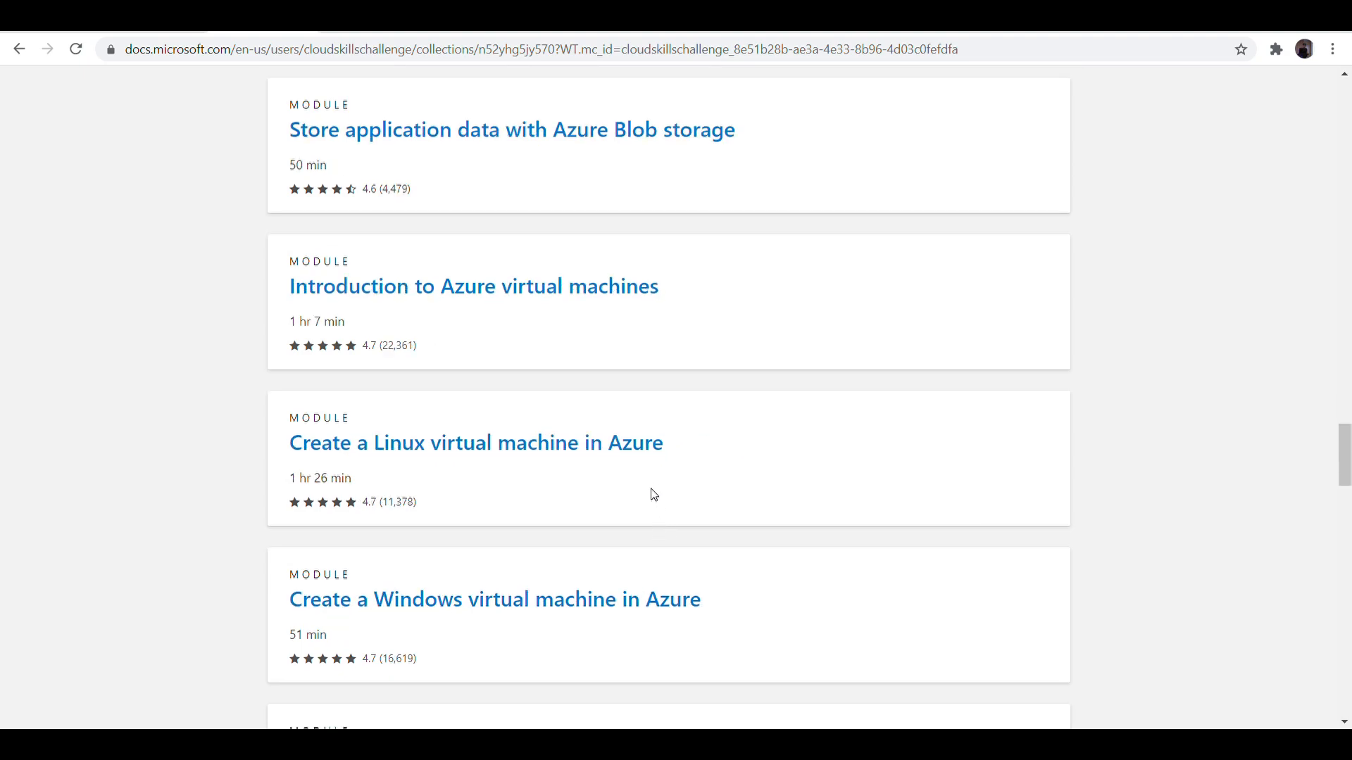
scroll("down", 3)
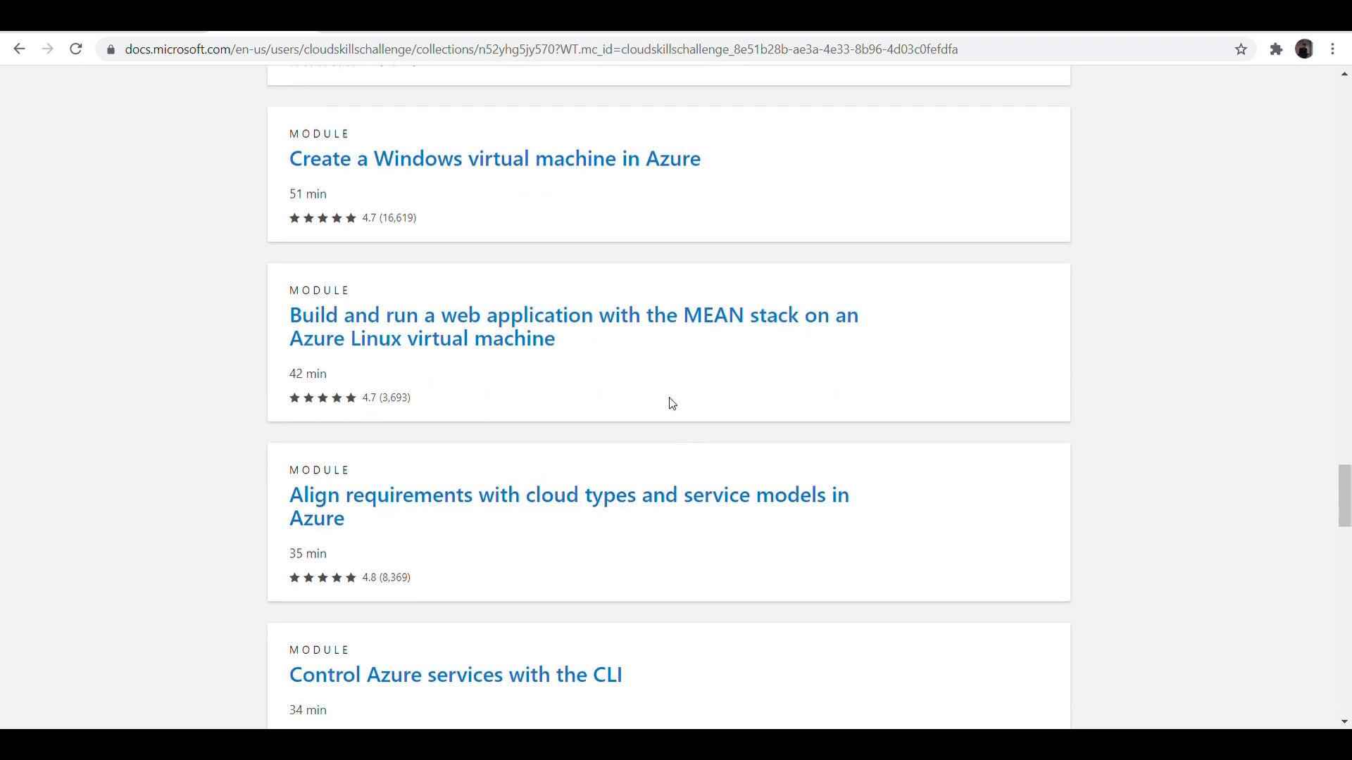
mouse_move(653, 186)
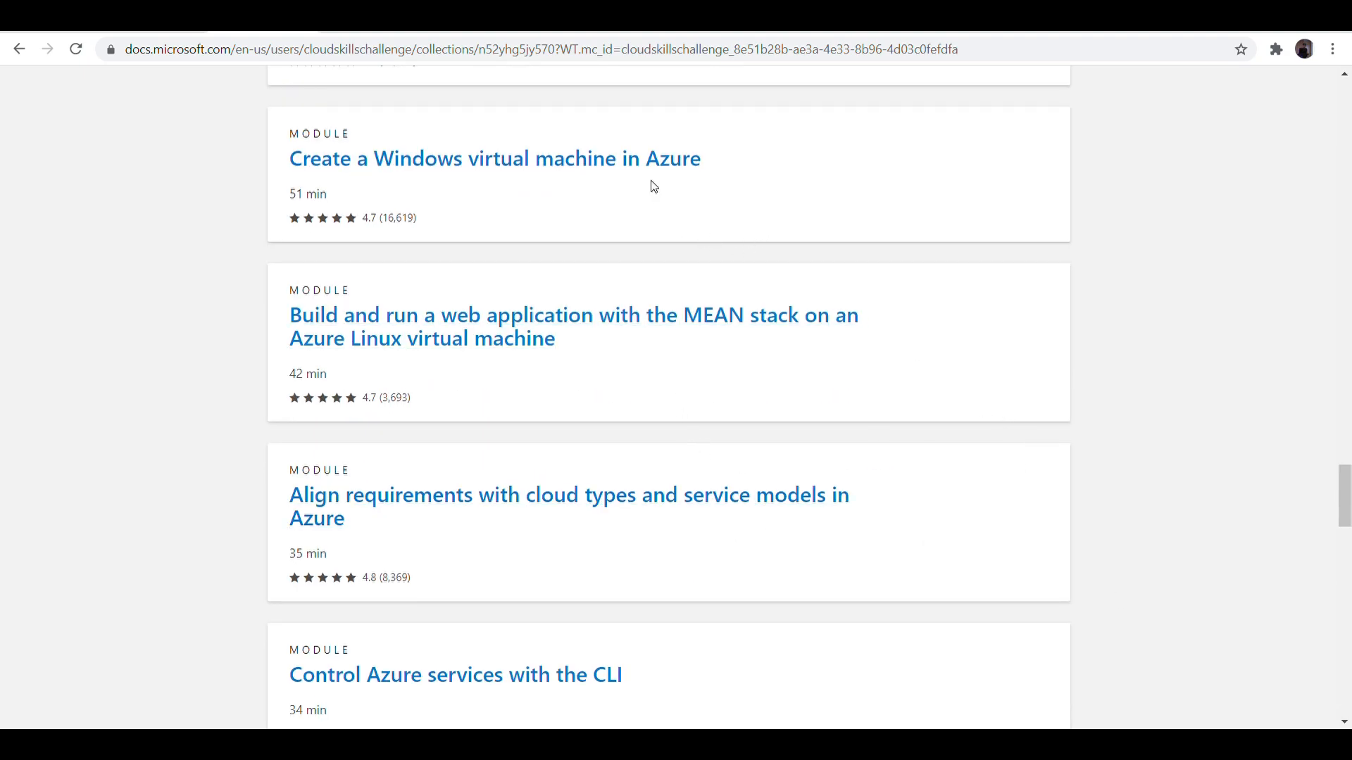
scroll("down", 3)
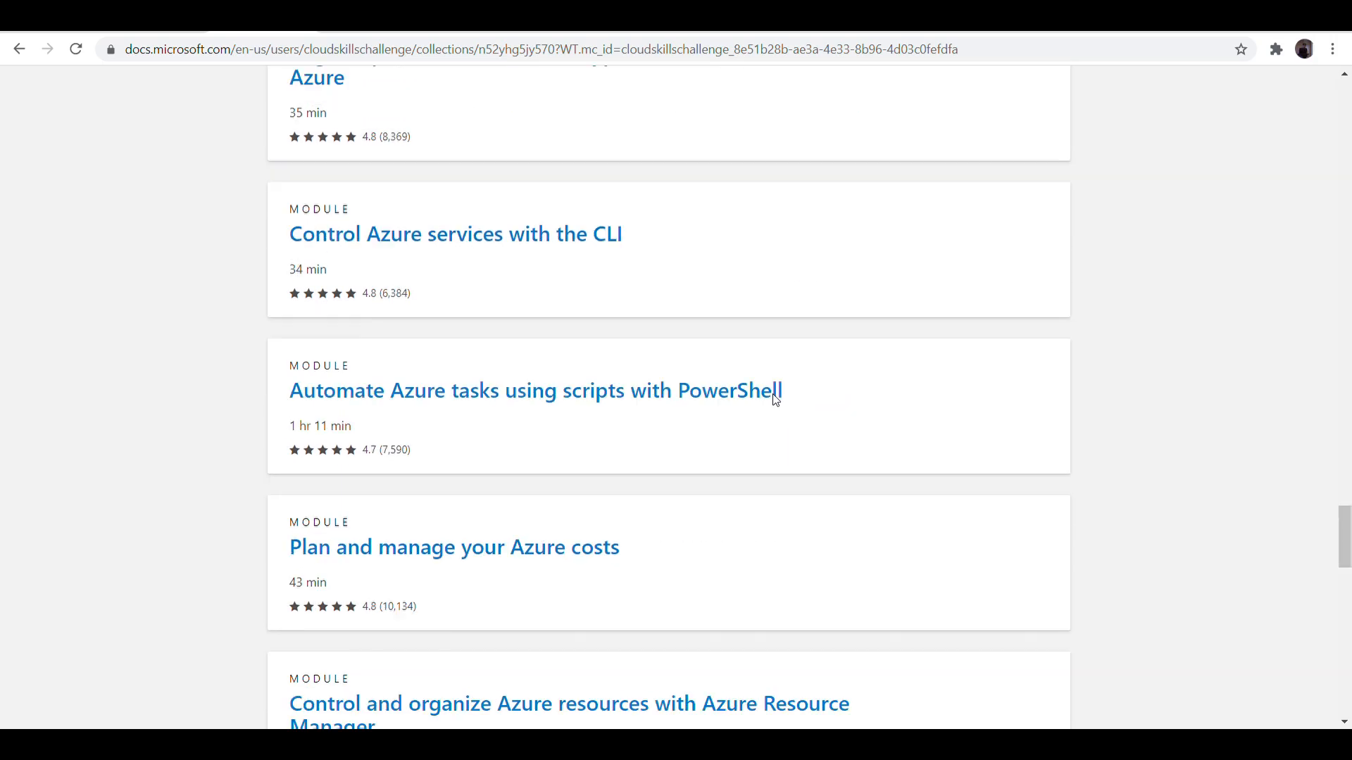
scroll("down", 3)
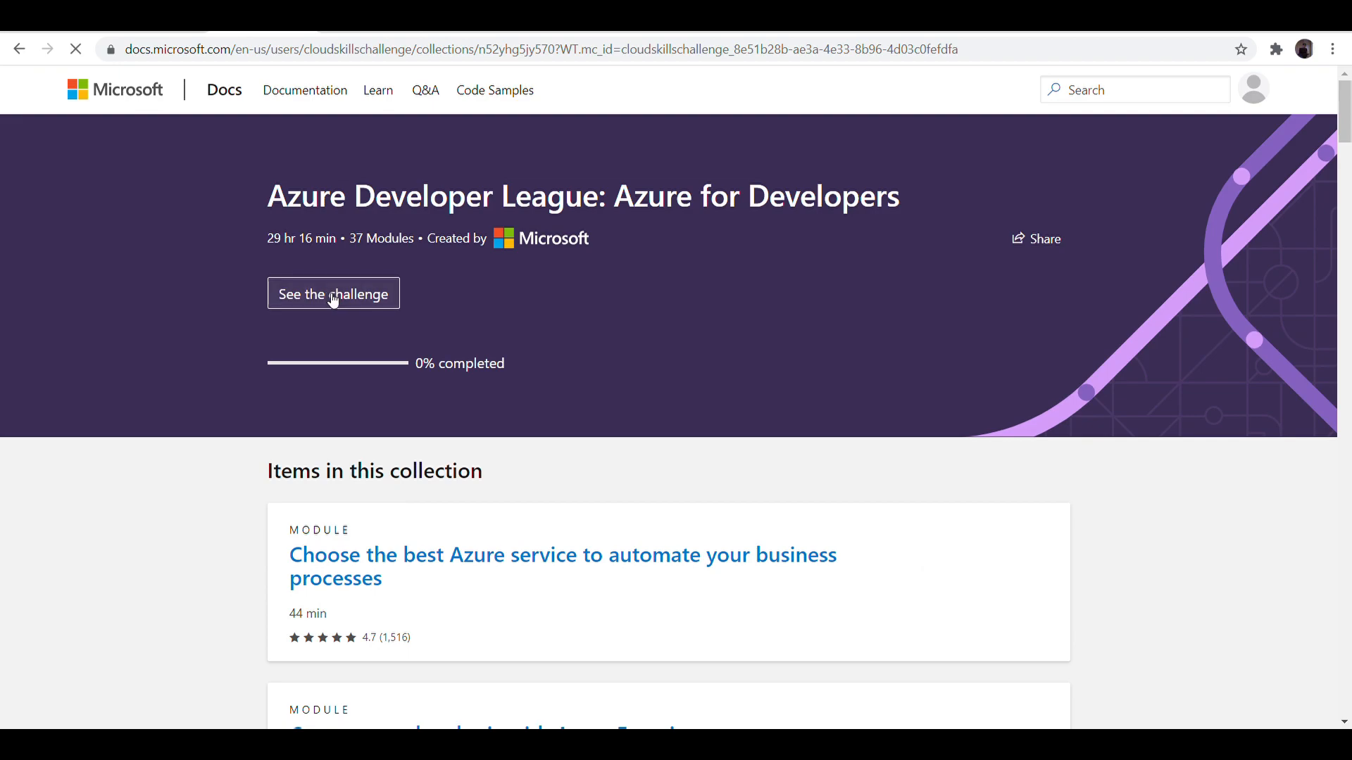
- Leave the module collection and return to the challenge cards on the campaign page
left_click(333, 292)
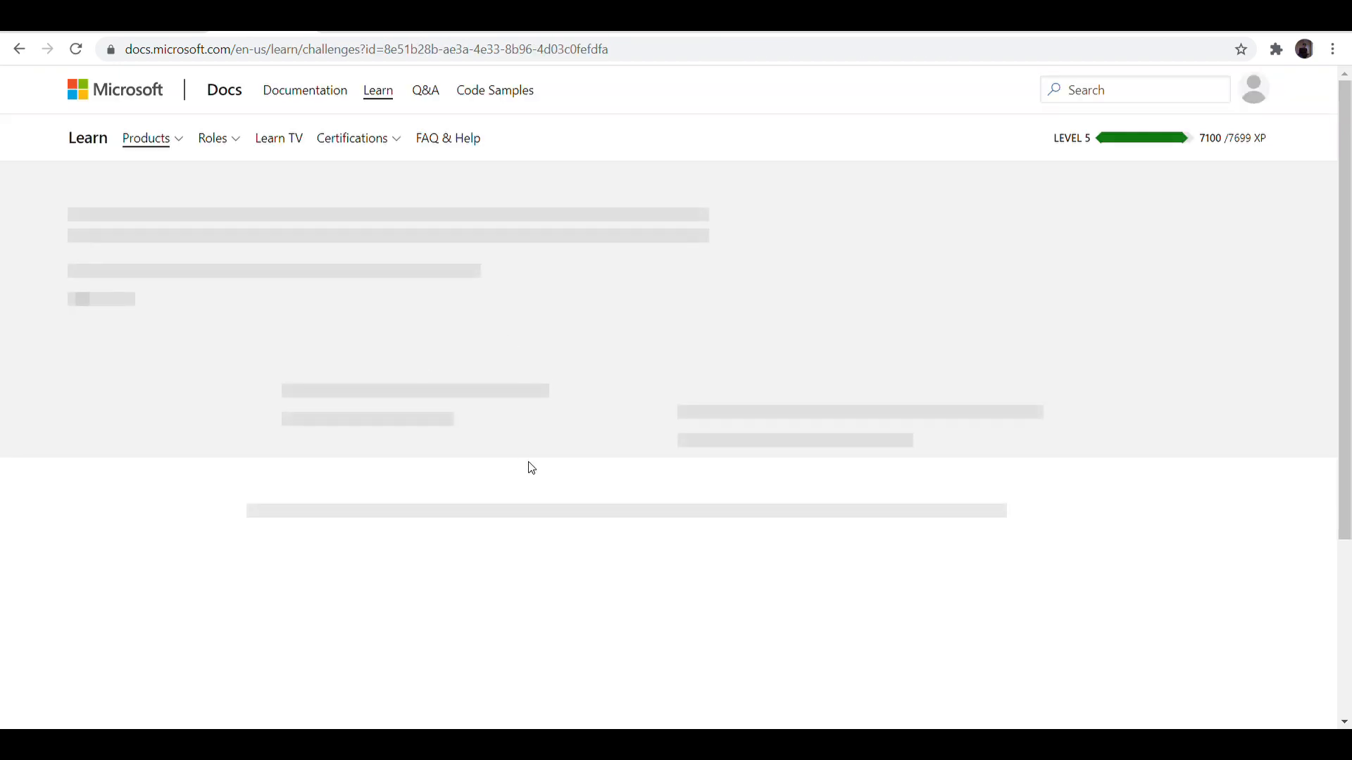
scroll("down", 3)
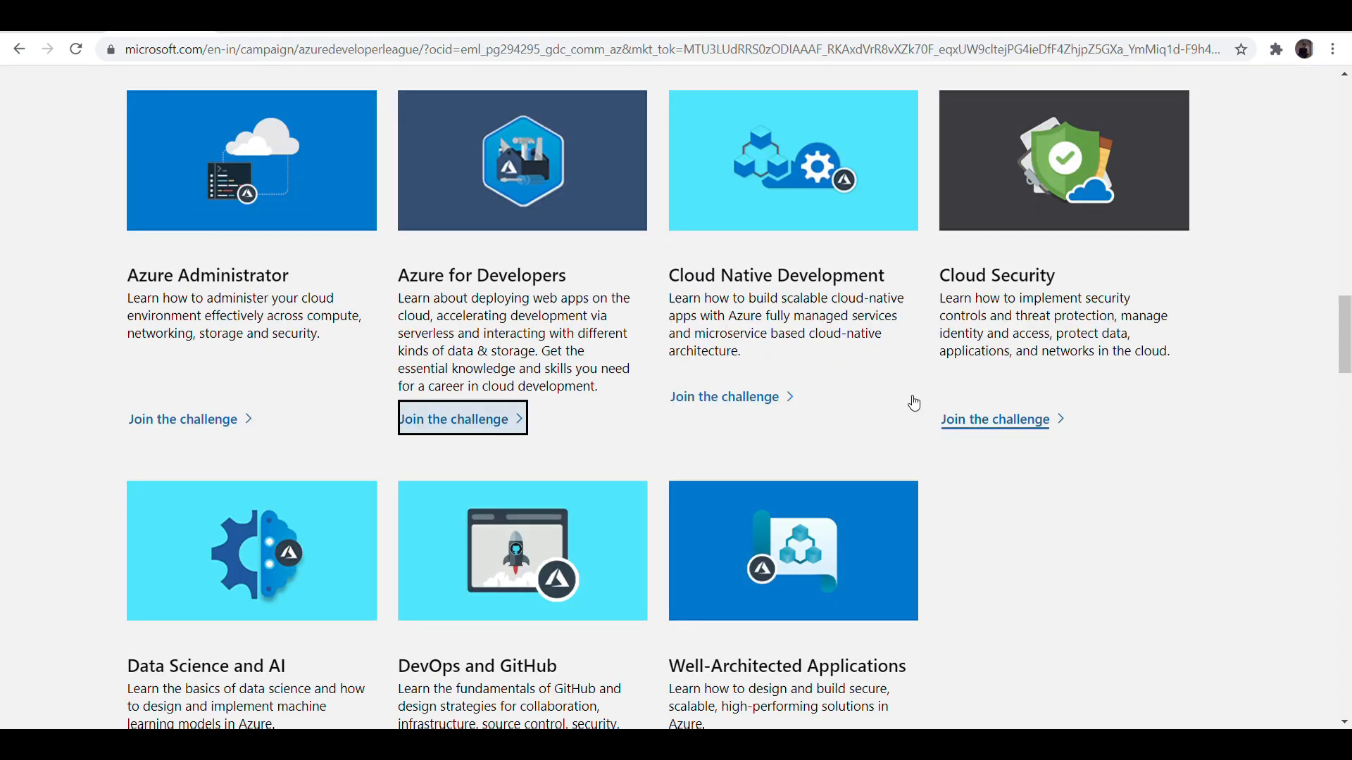
- Join the Data Science and AI challenge, agreeing to the developer newsletter, and complete enrollment
scroll("down", 3)
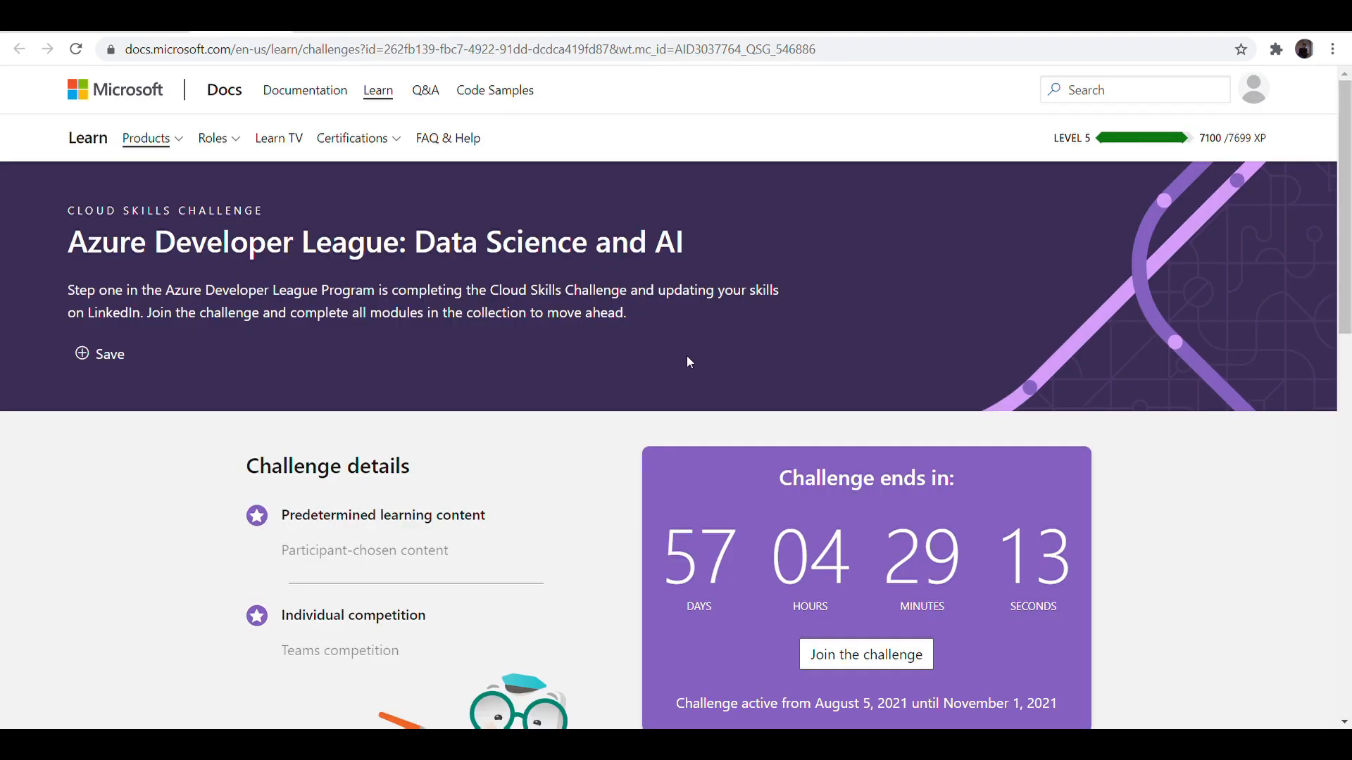
scroll("down", 3)
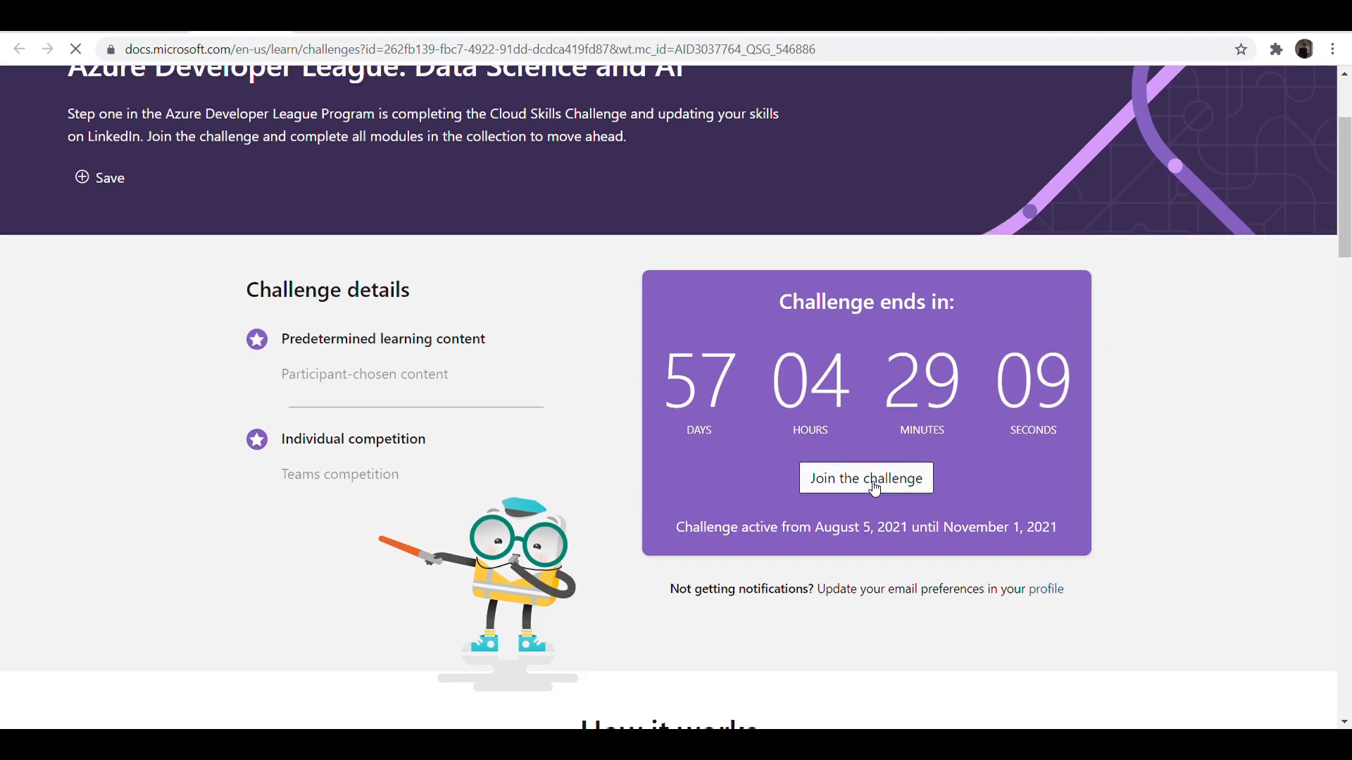
left_click(865, 479)
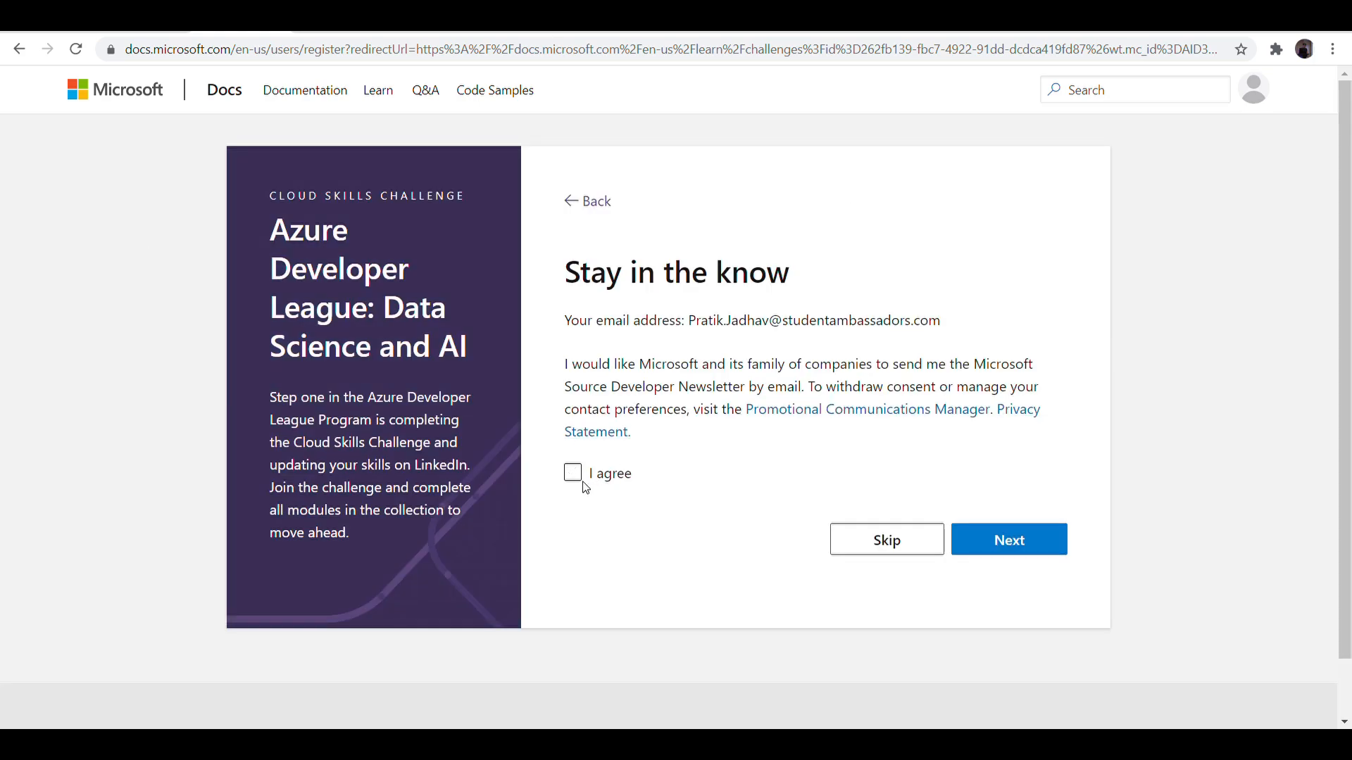
left_click(572, 472)
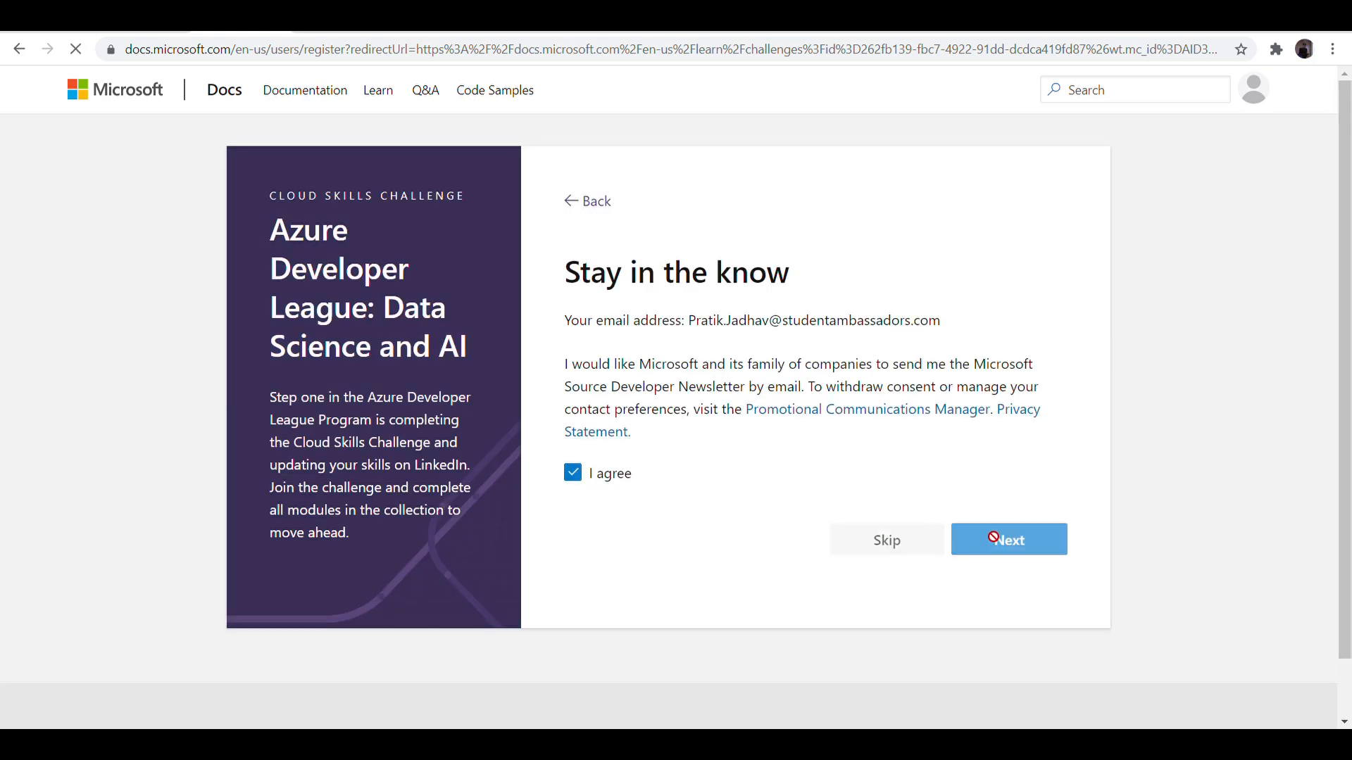
left_click(1008, 540)
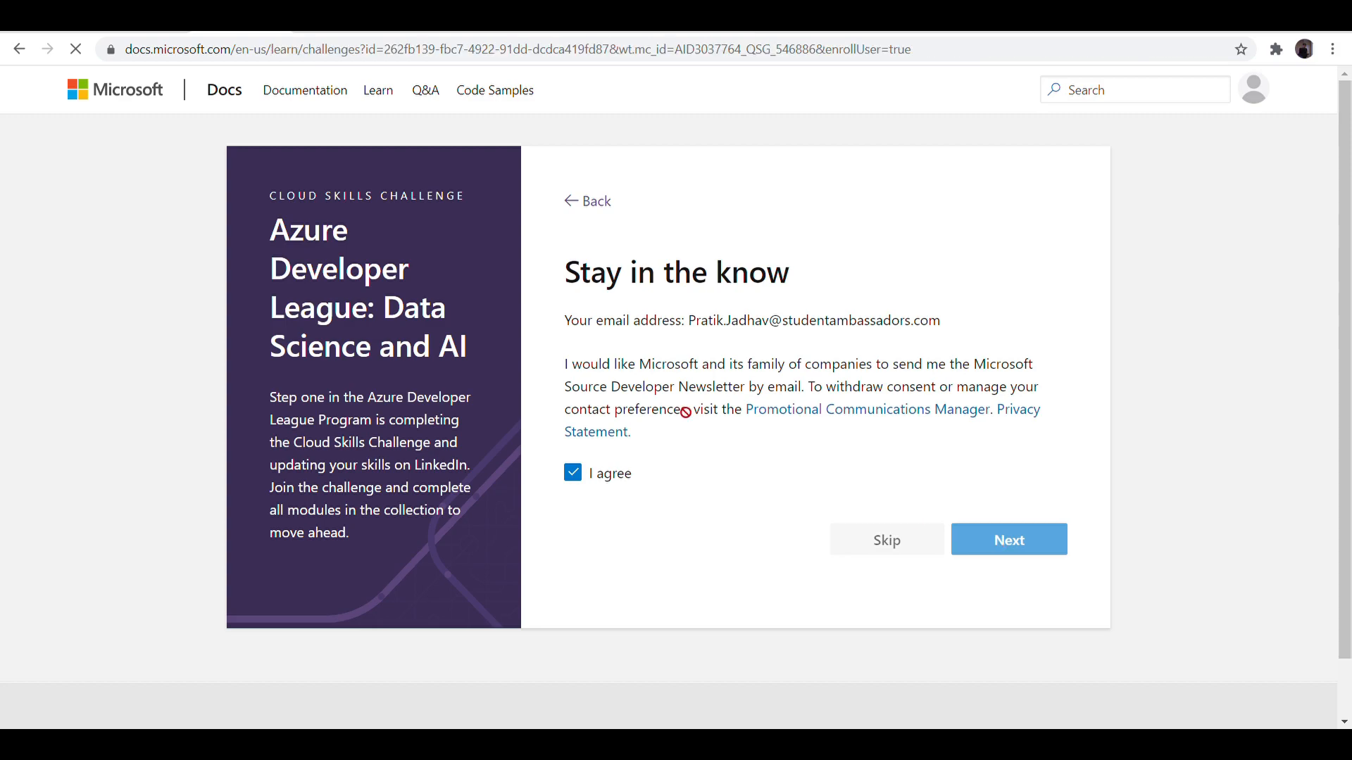
left_click(1007, 539)
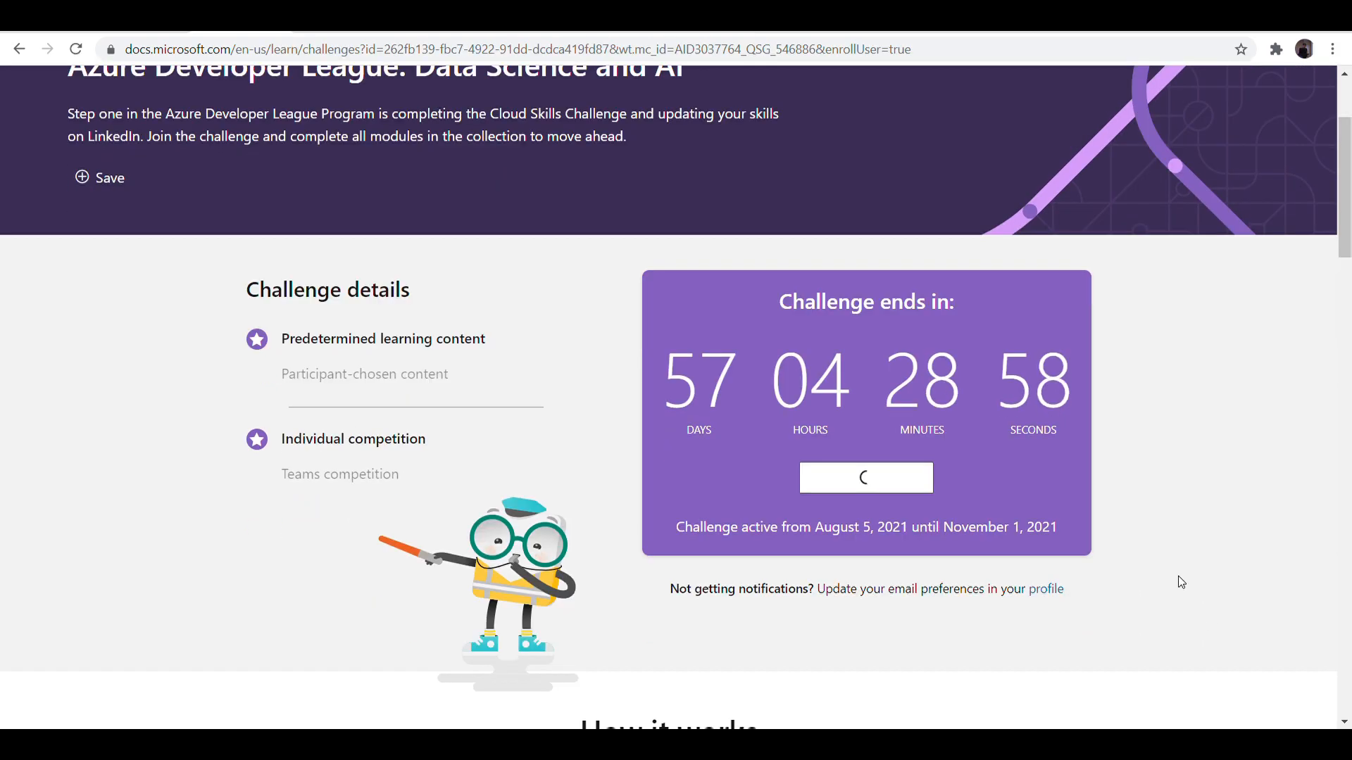
scroll("down", 3)
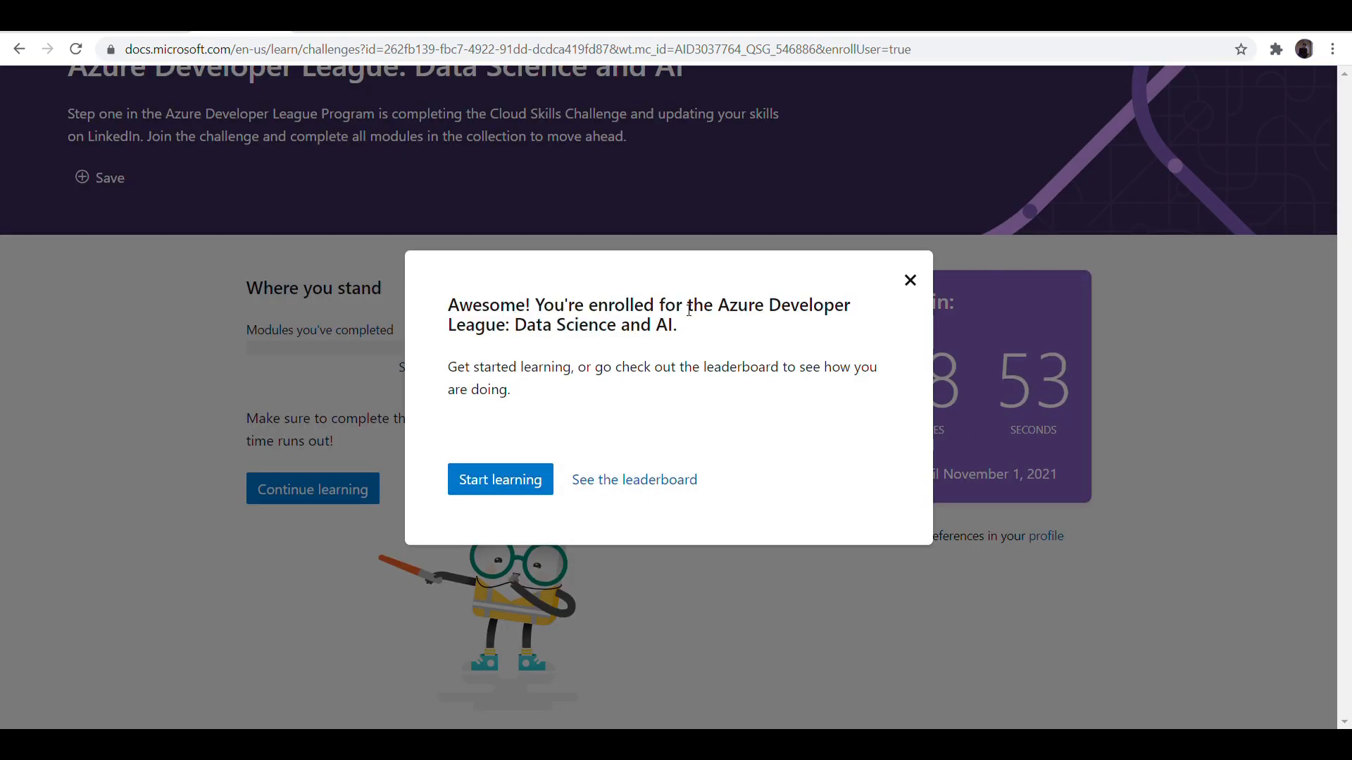
- Dismiss the enrollment confirmation and scroll back up to the challenge cards
left_click(910, 280)
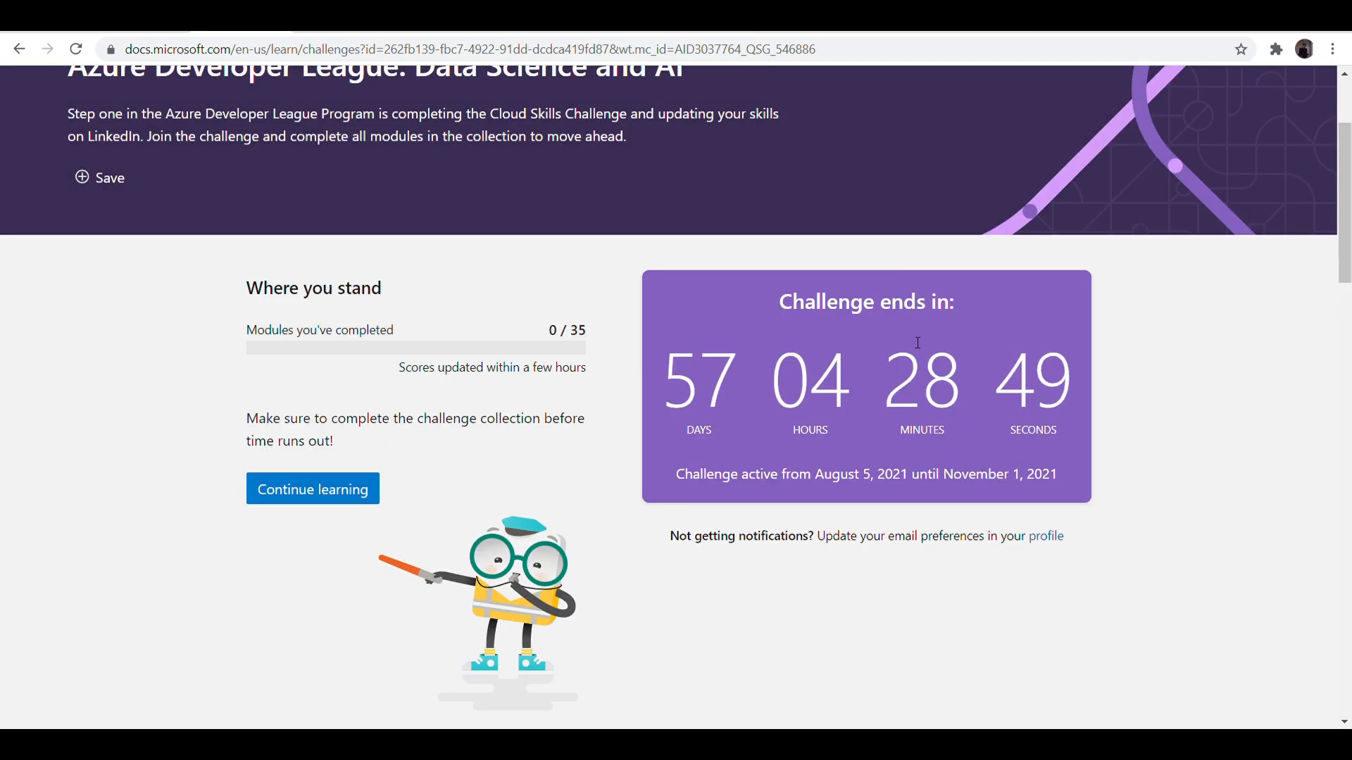
scroll("up", 3)
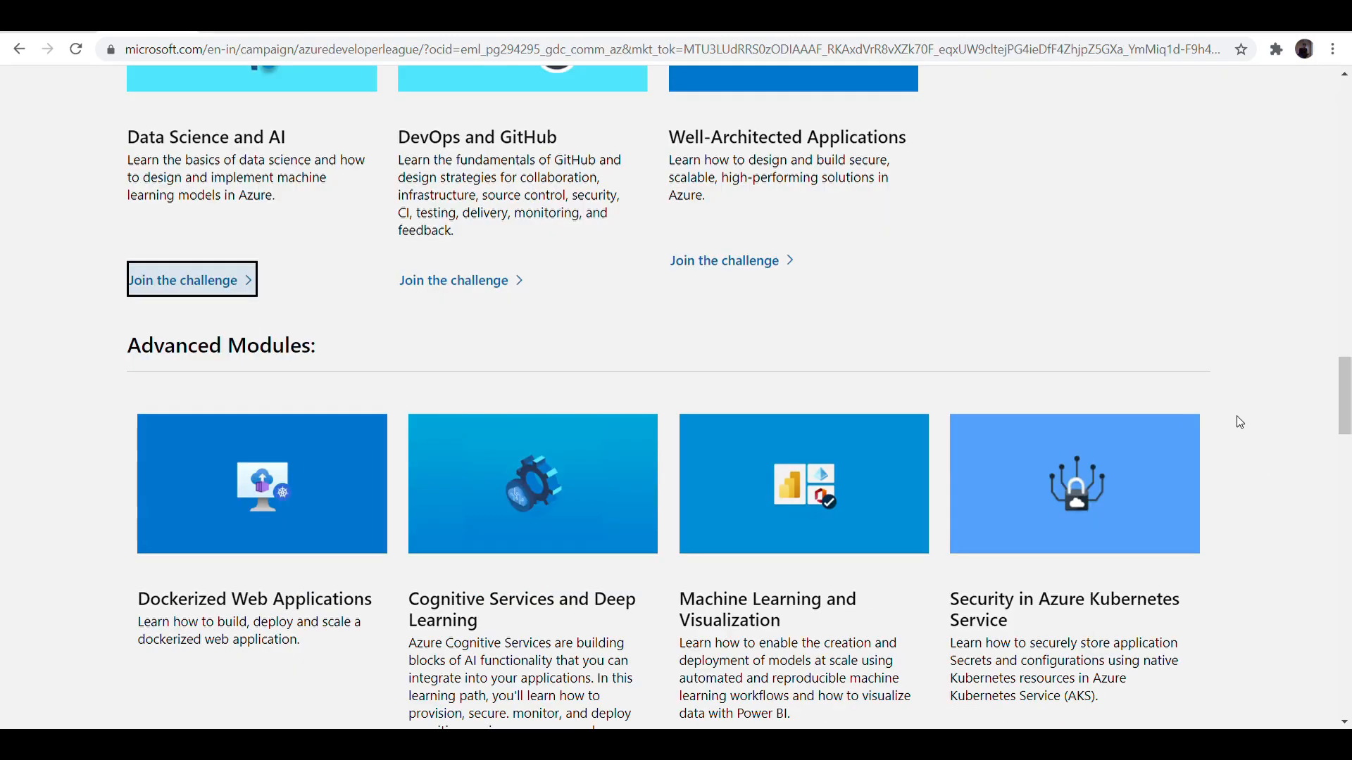
- Scroll to the Cloud Skills Challenge steps and highlight the Start your learning journey text
scroll("down", 3)
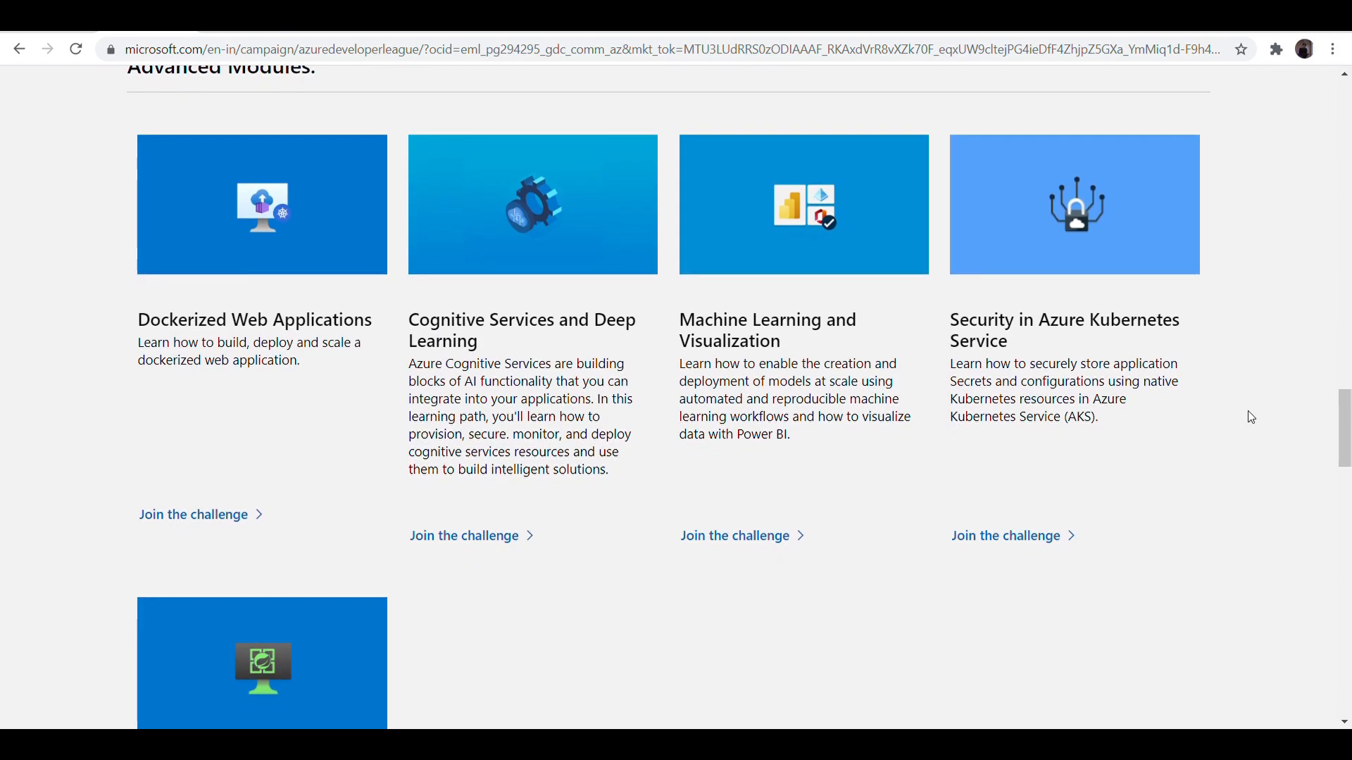
scroll("down", 3)
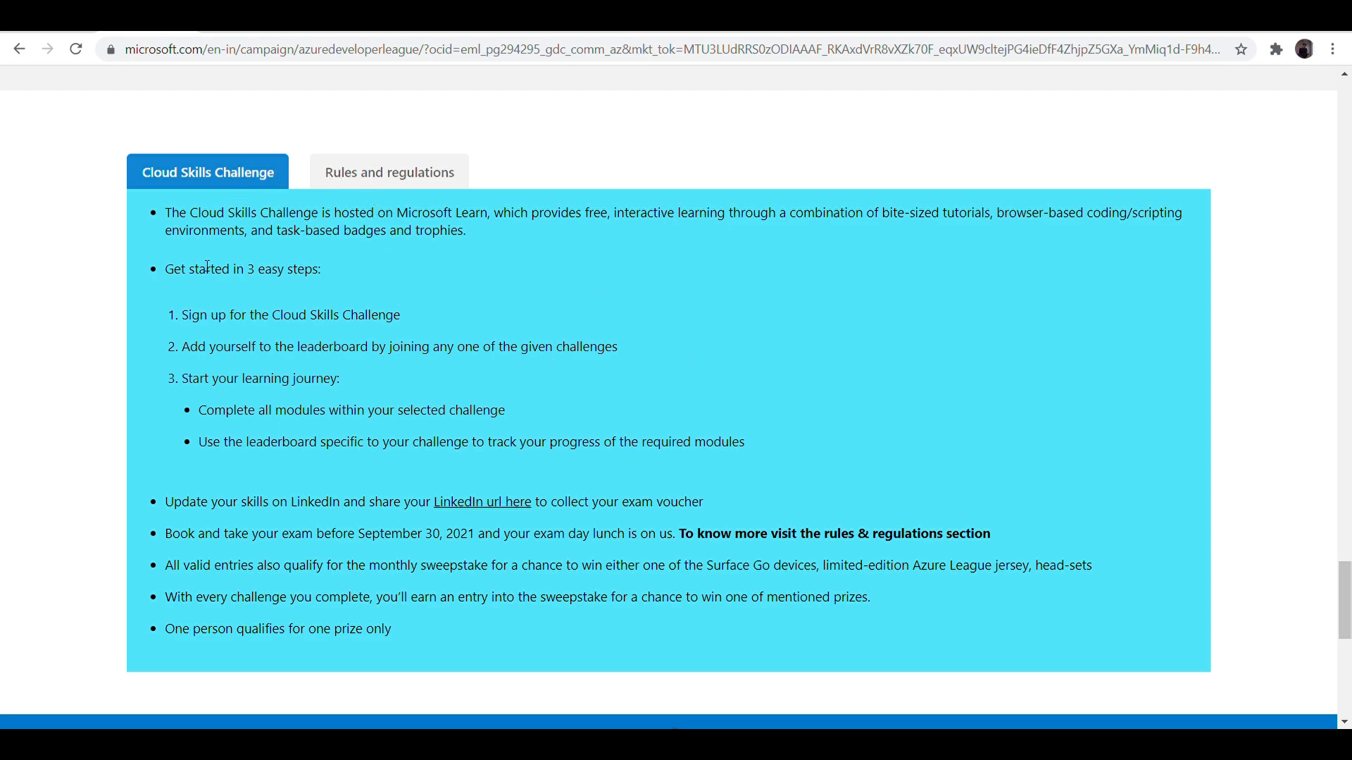
mouse_move(464, 361)
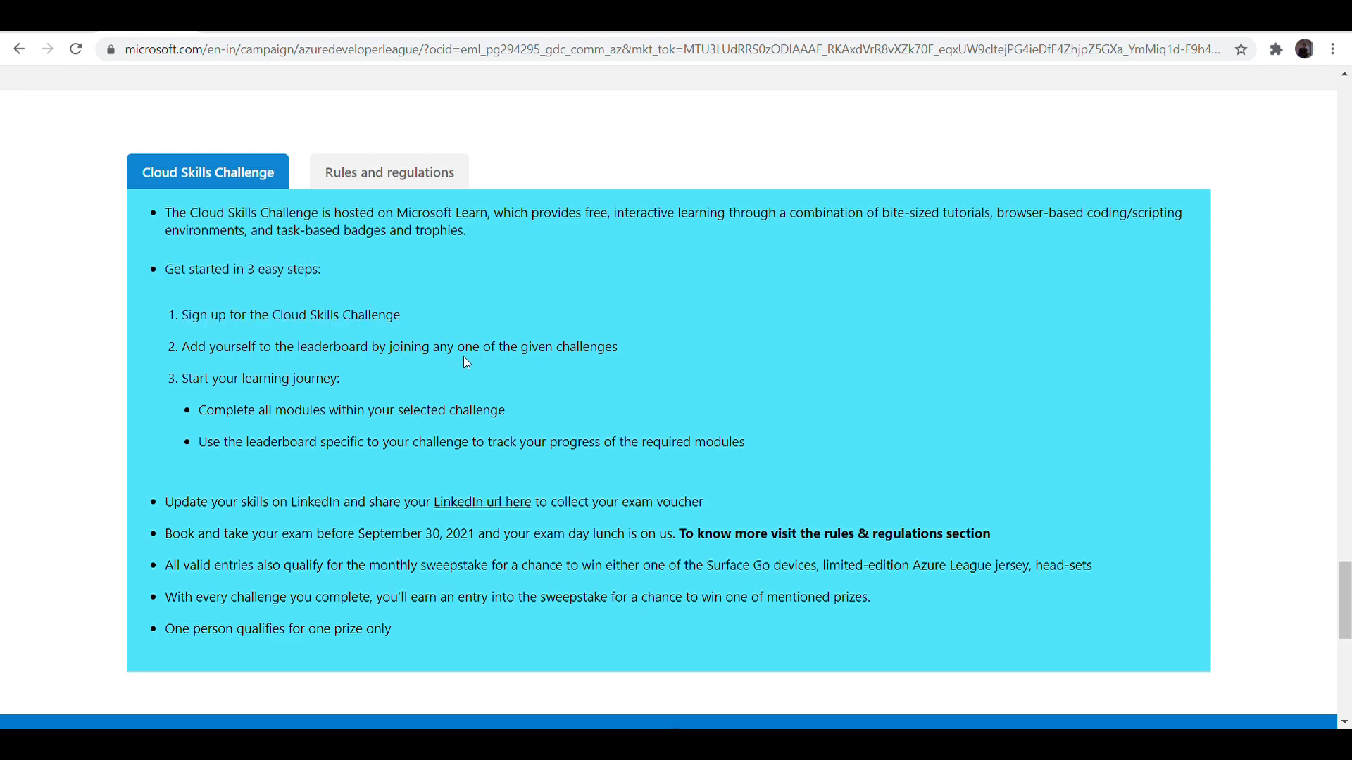
left_click_drag(183, 314, 536, 347)
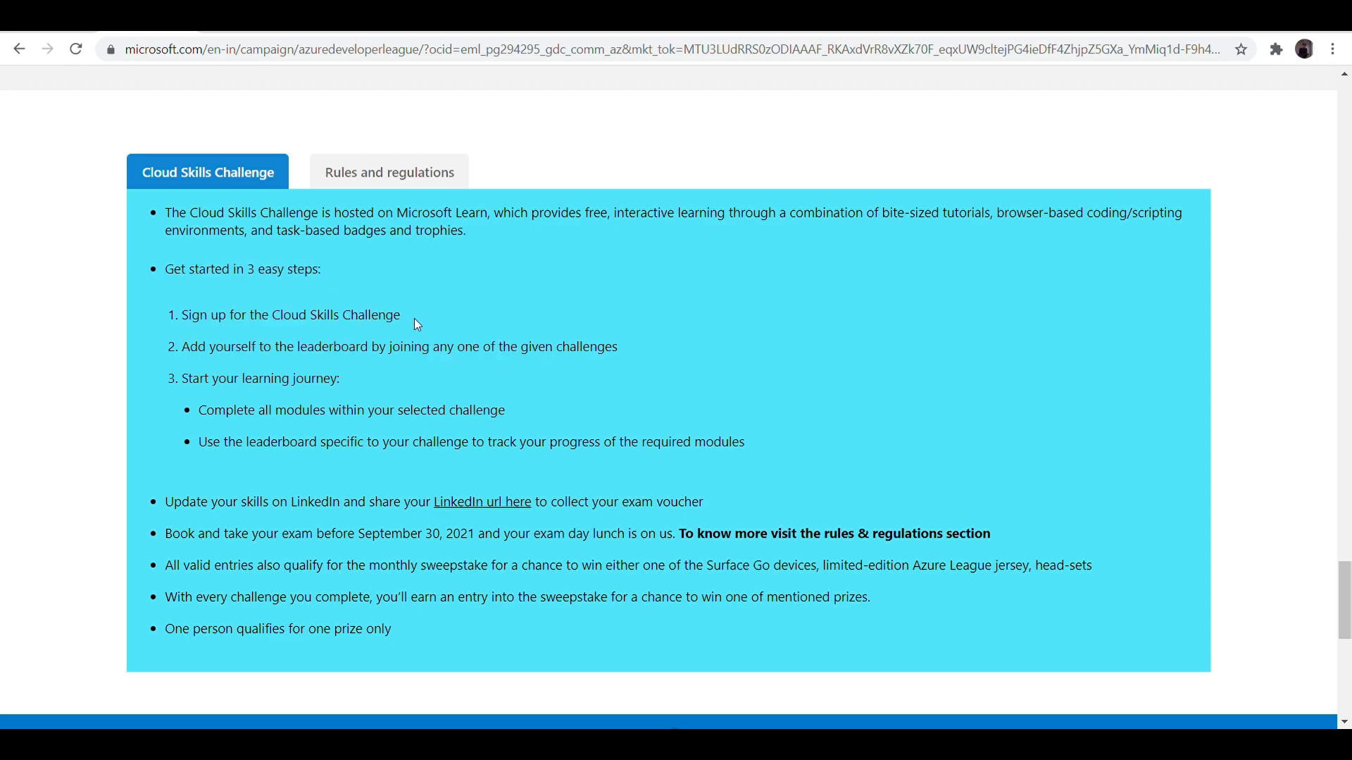
left_click_drag(182, 346, 618, 346)
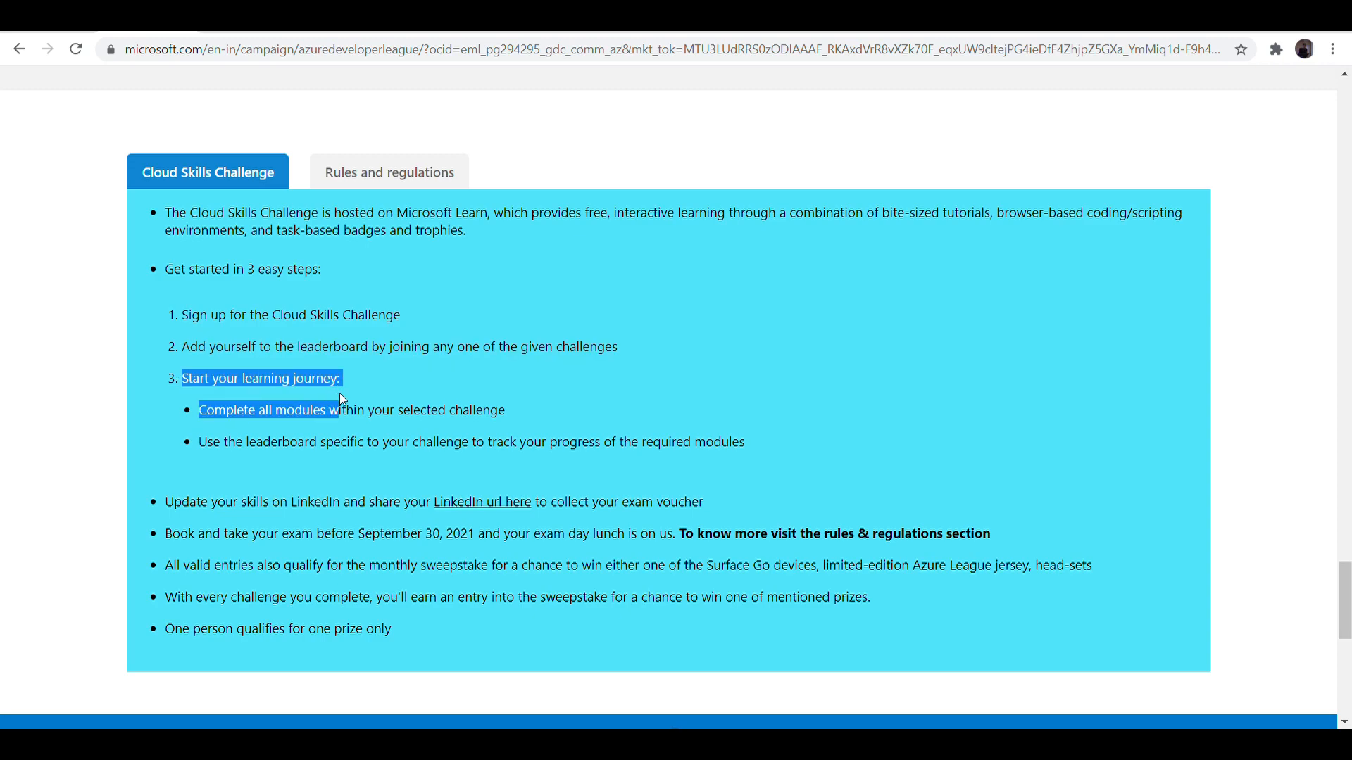
left_click_drag(338, 397, 634, 443)
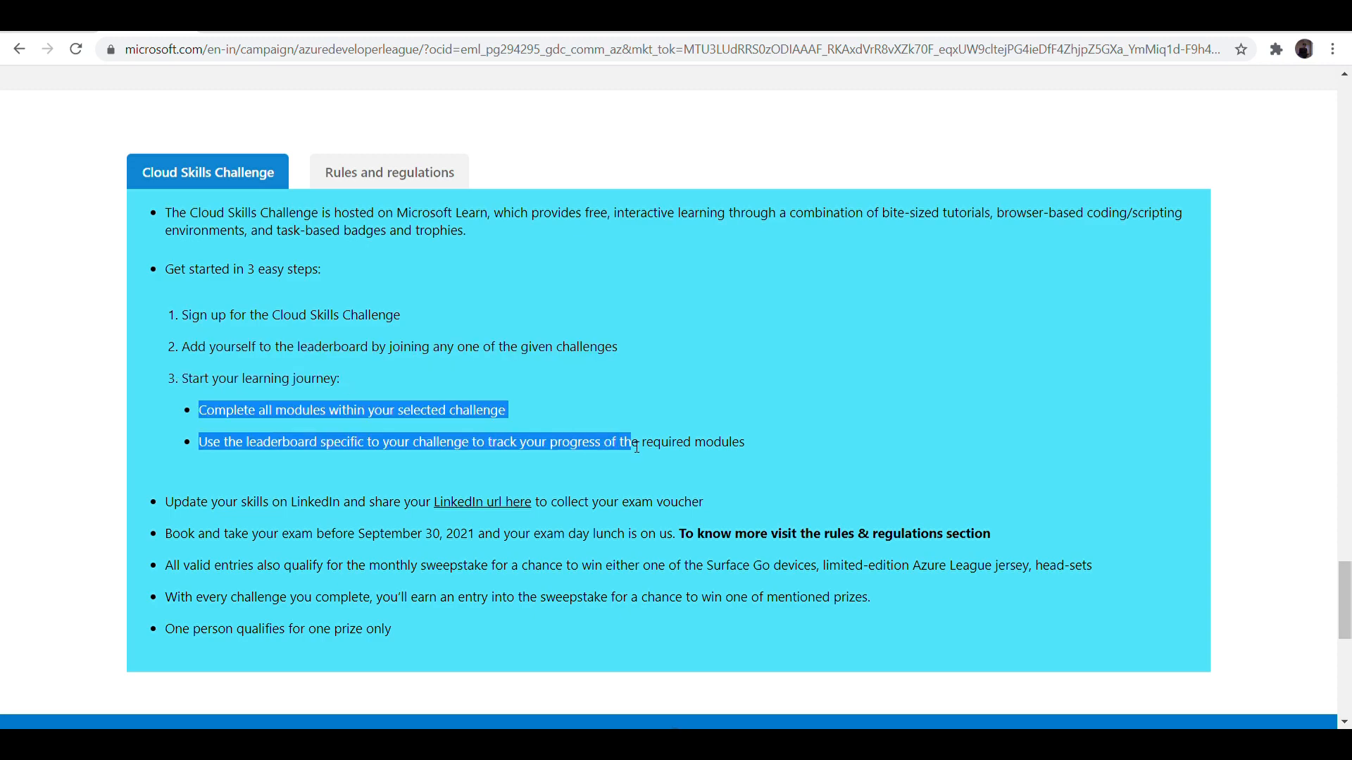
left_click(469, 454)
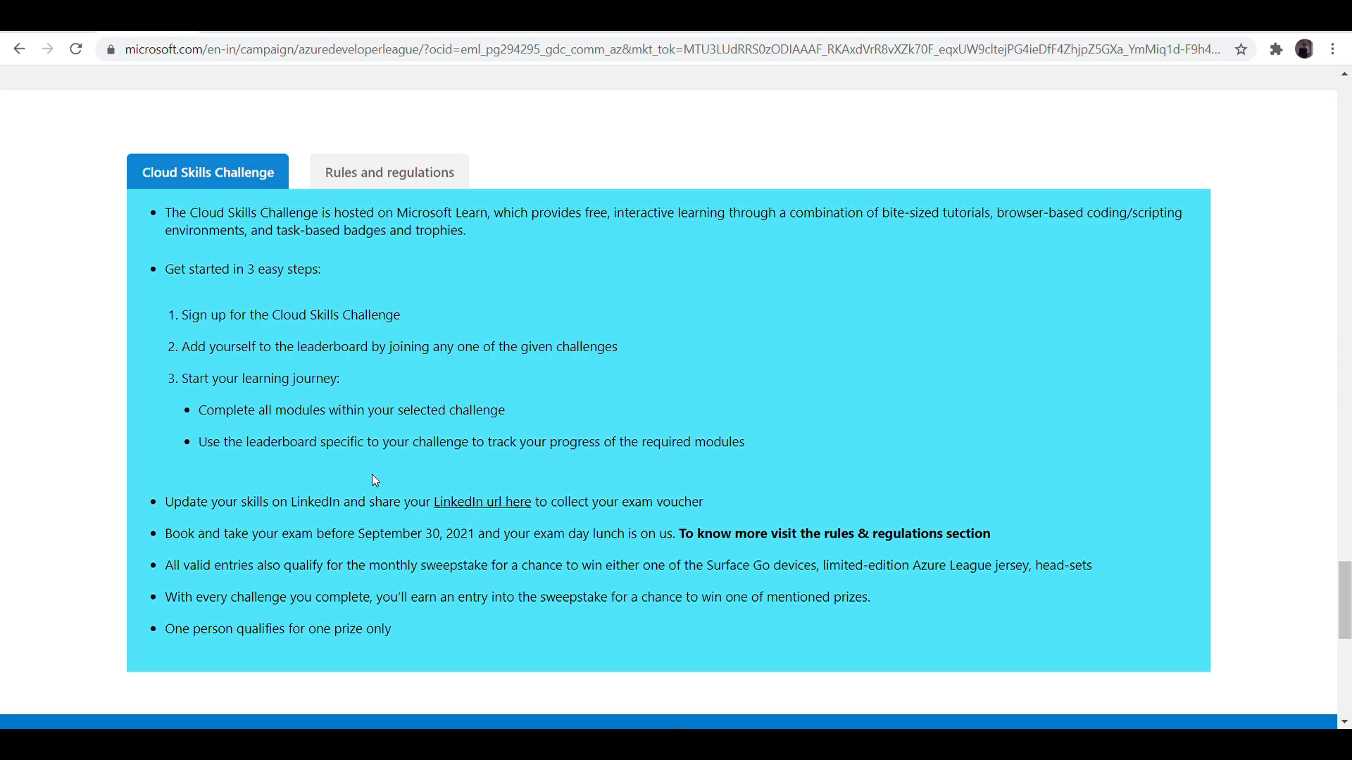
mouse_move(576, 719)
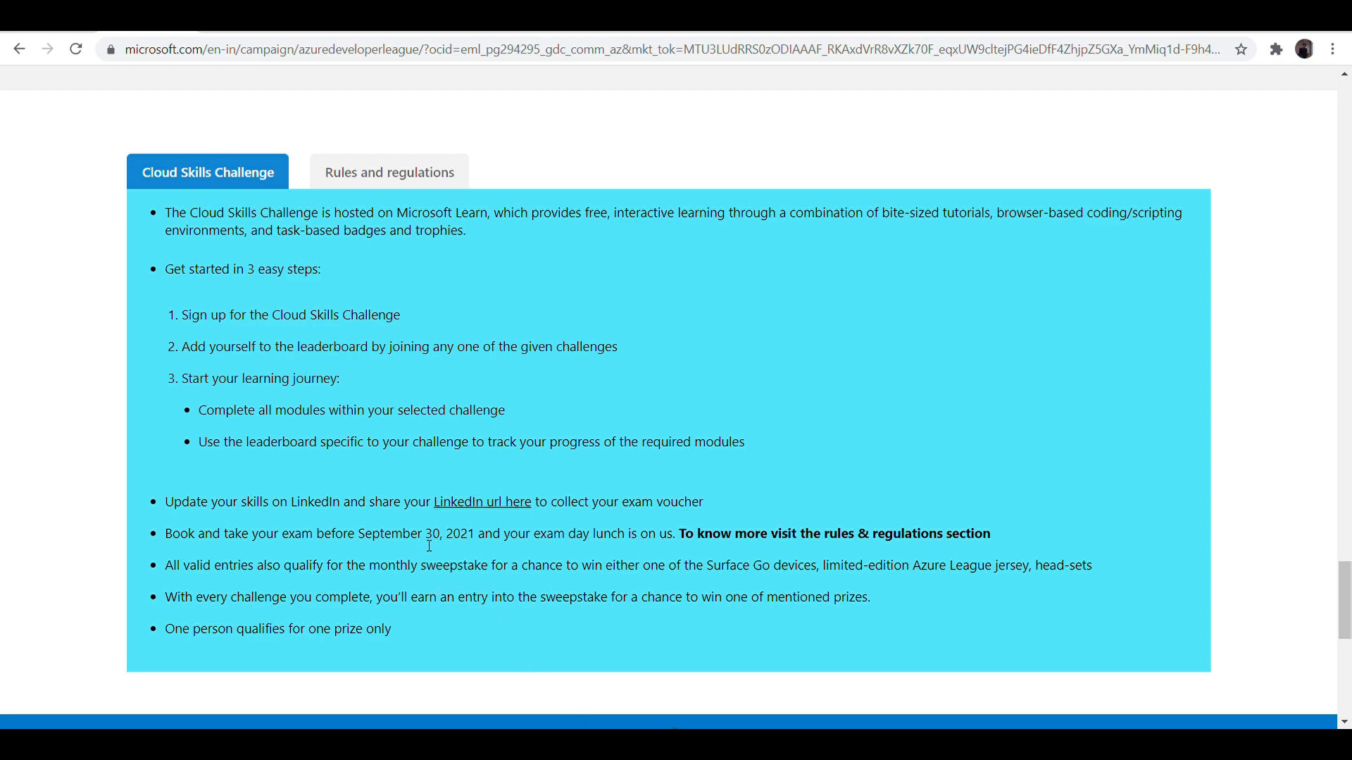
mouse_move(522, 311)
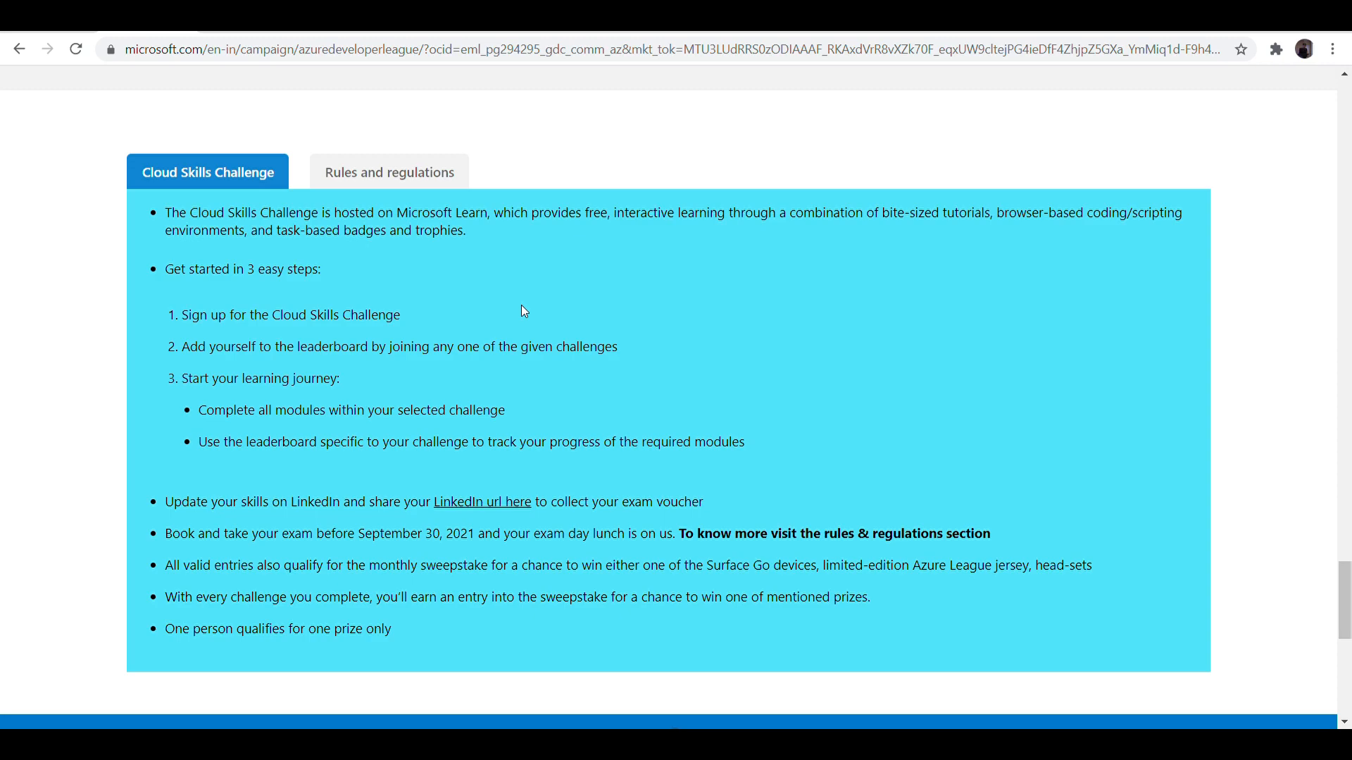
mouse_move(773, 320)
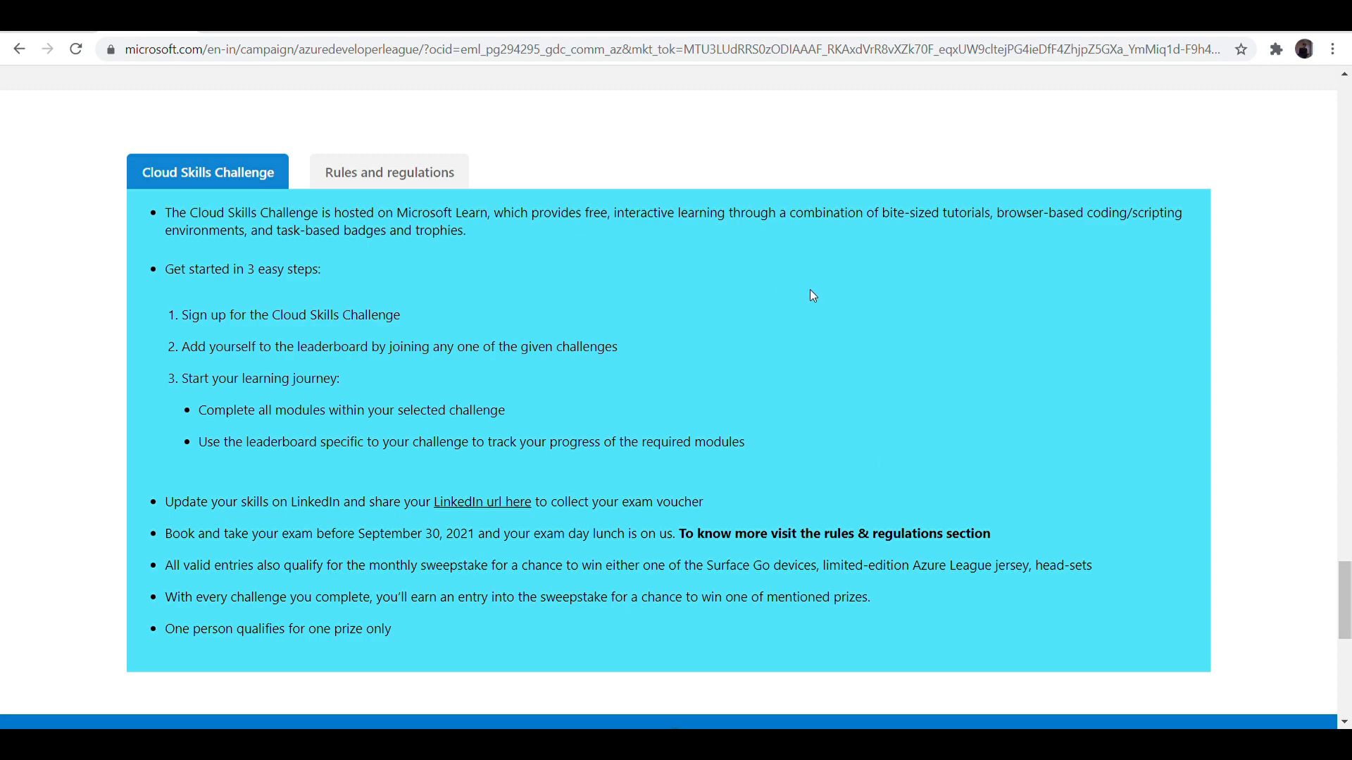
mouse_move(957, 431)
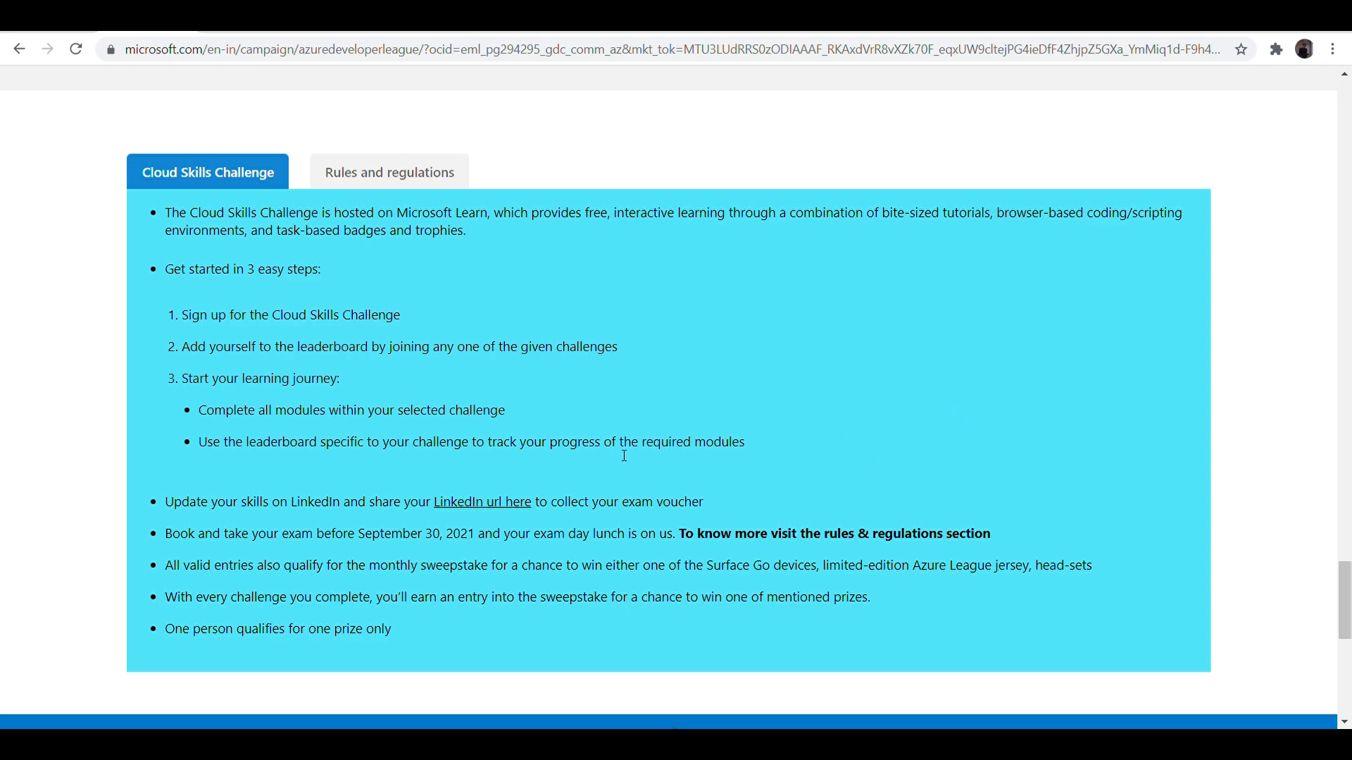
mouse_move(802, 387)
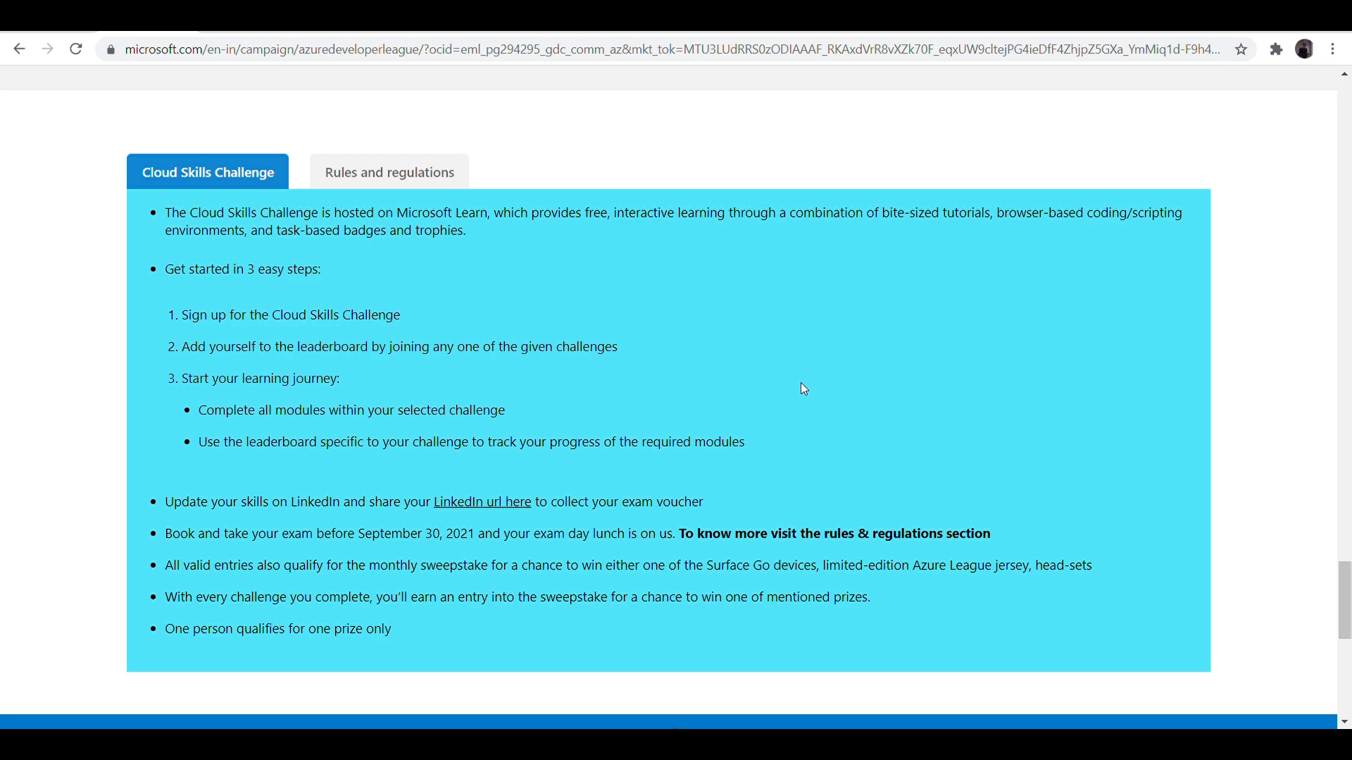
mouse_move(912, 527)
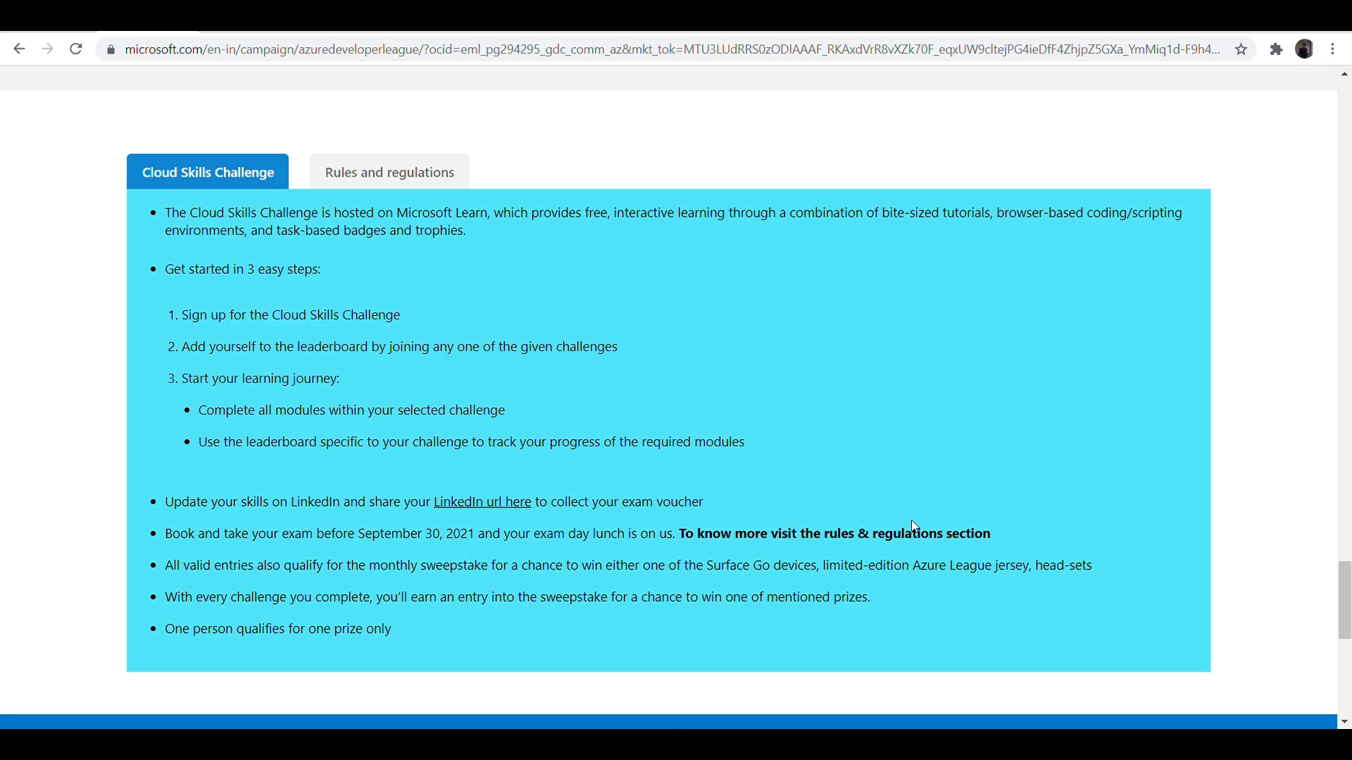
mouse_move(910, 377)
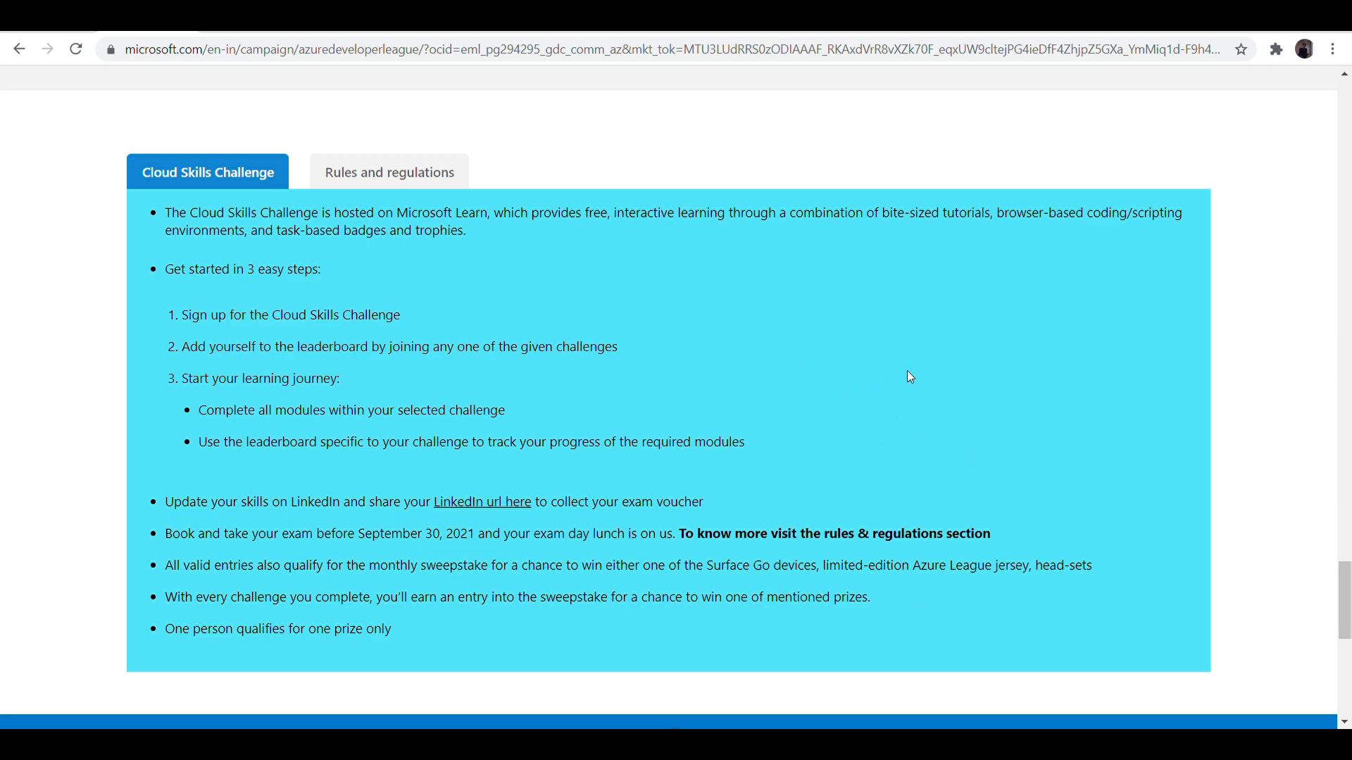
mouse_move(561, 558)
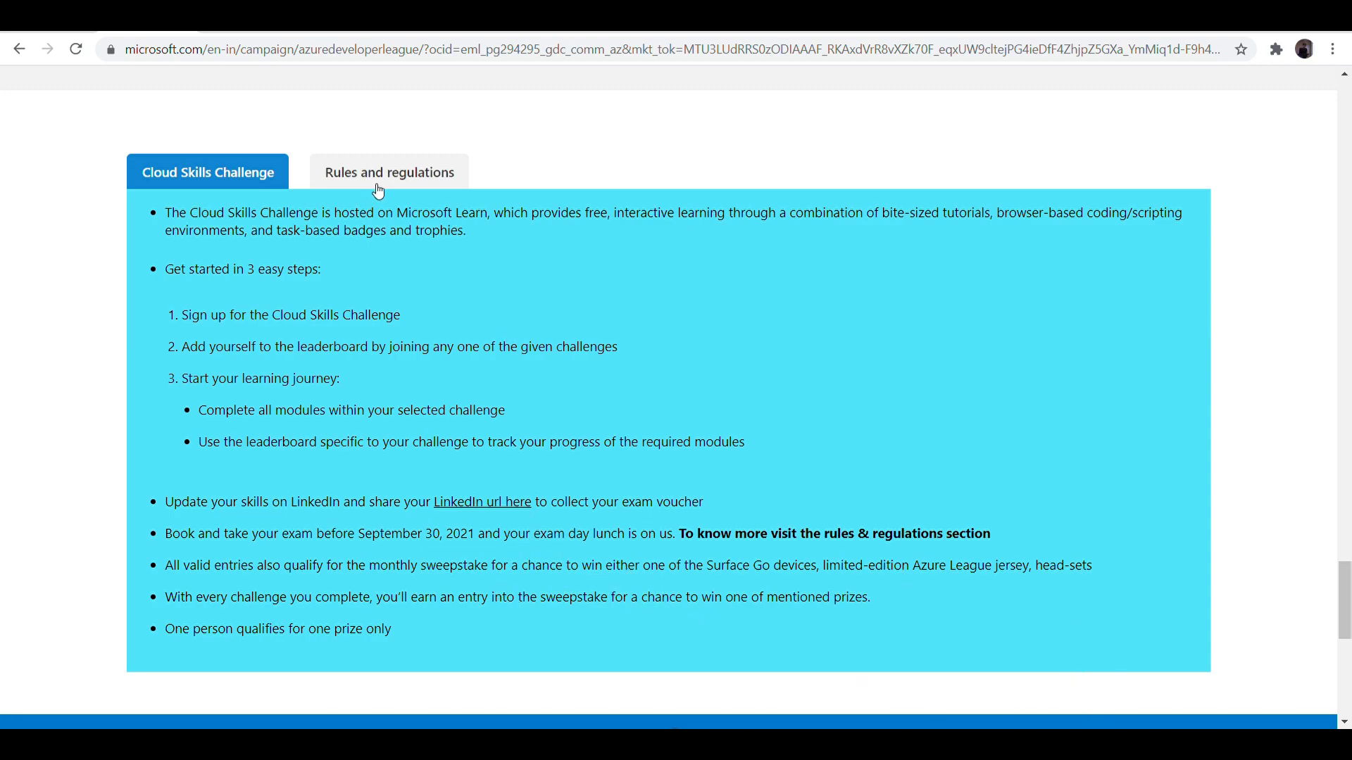
- Show Rules and regulations and highlight the exam-booking and emailing-proof meal voucher steps
left_click(389, 172)
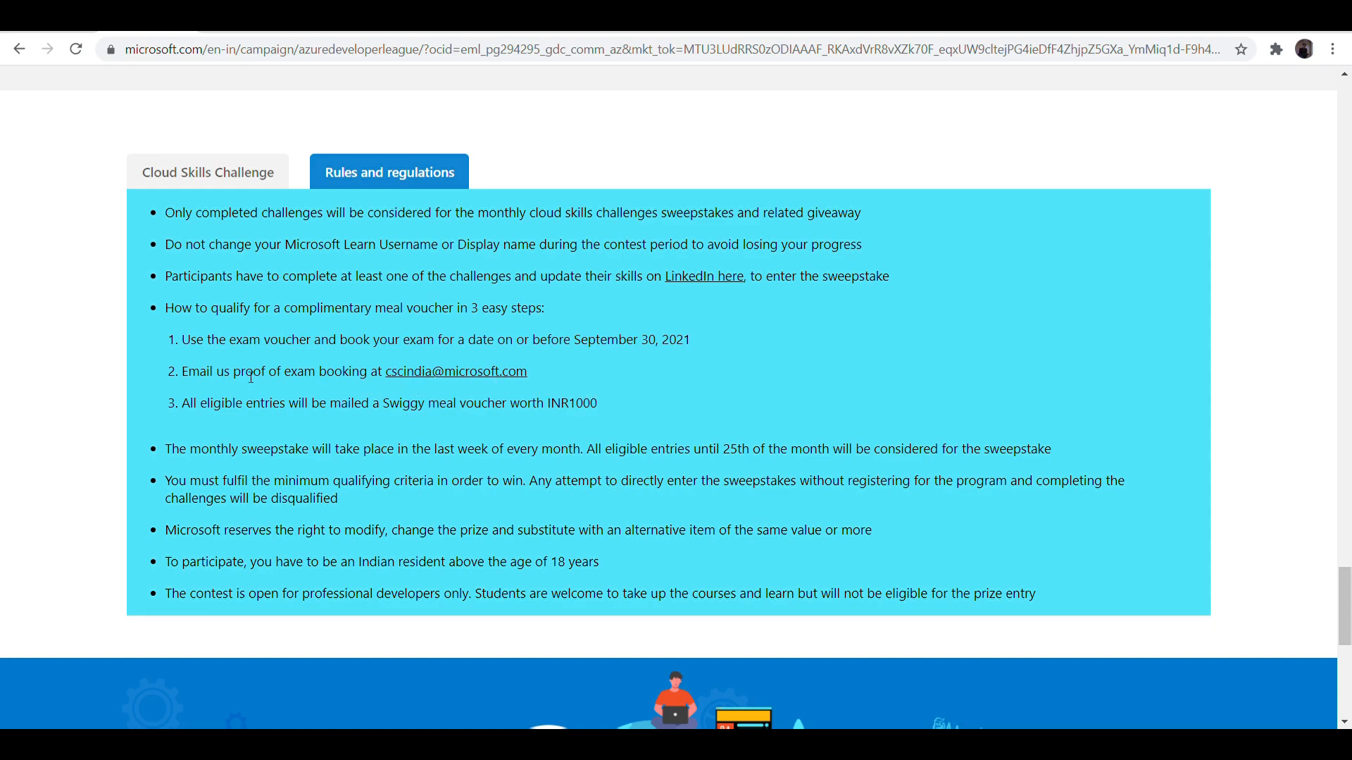
left_click_drag(182, 403, 520, 403)
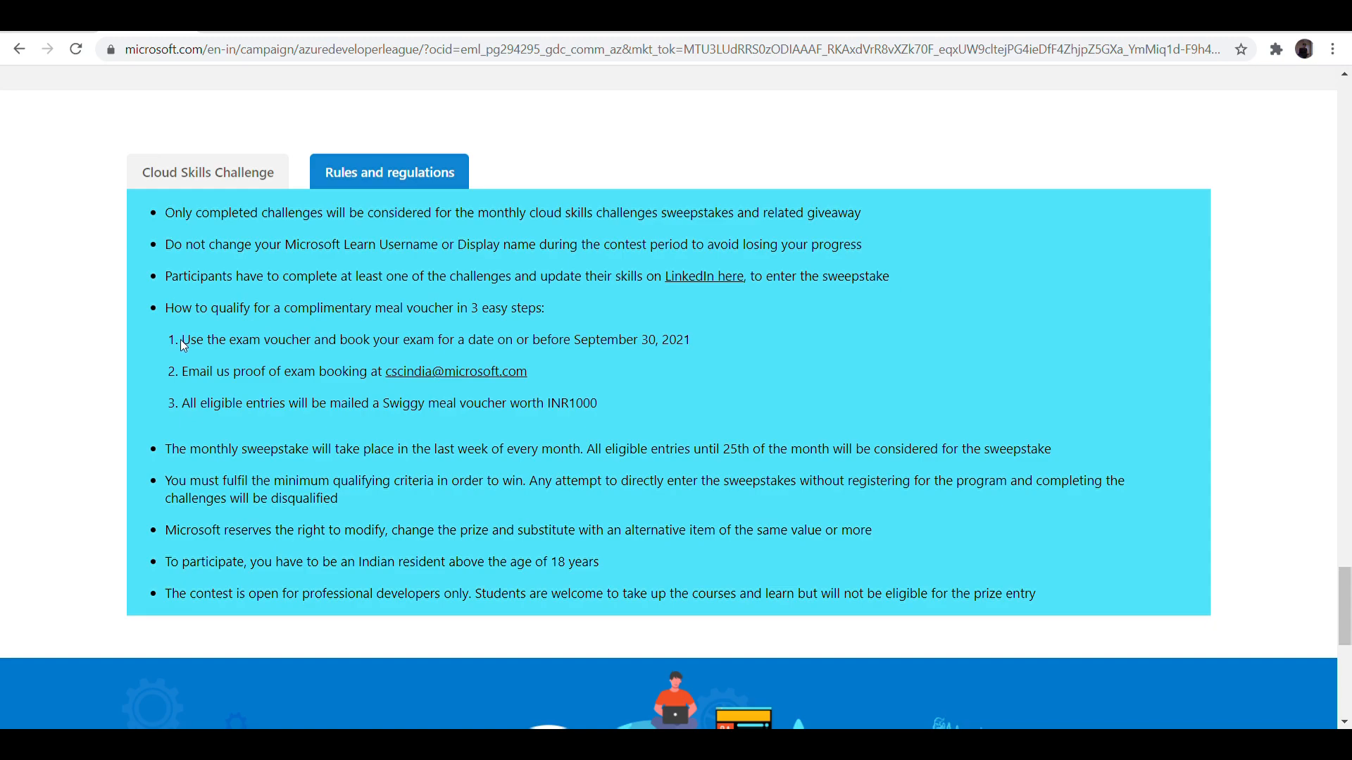
left_click_drag(180, 338, 689, 339)
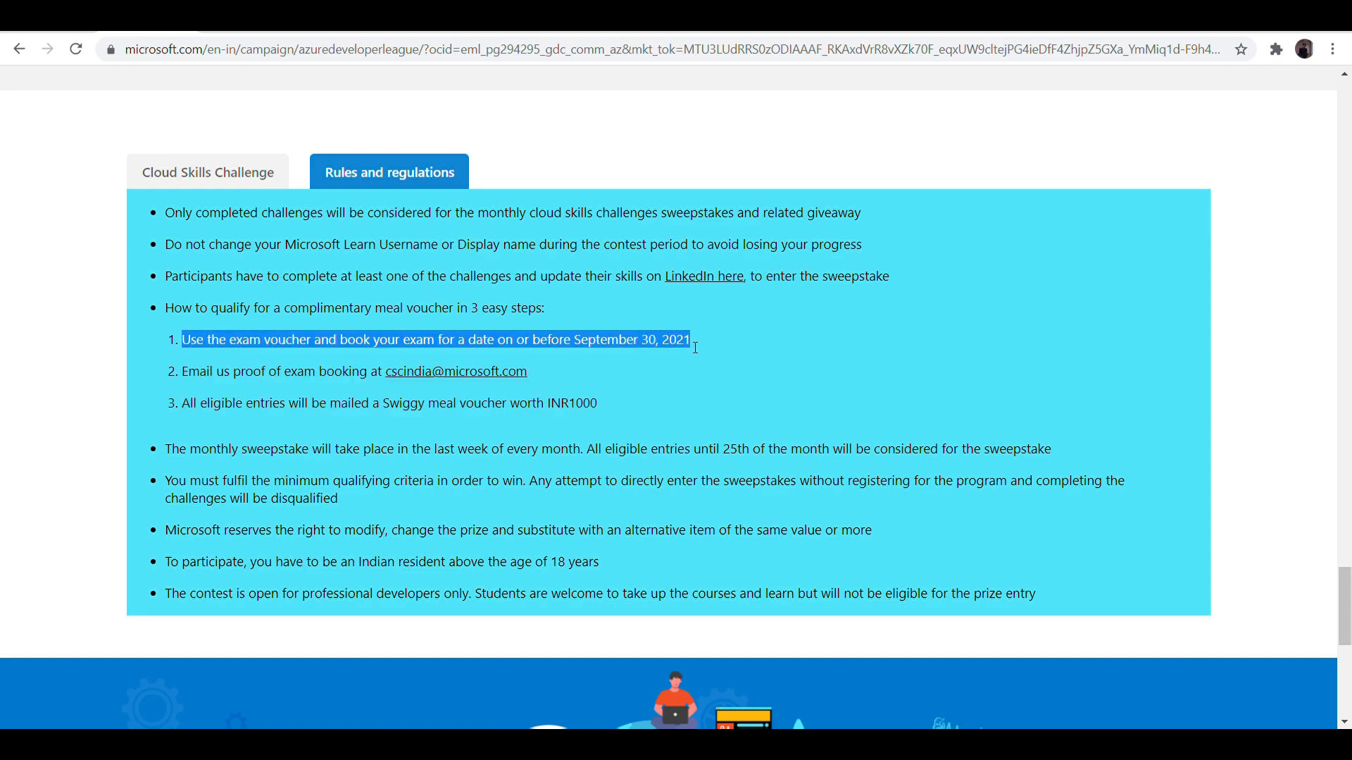
left_click_drag(690, 338, 535, 371)
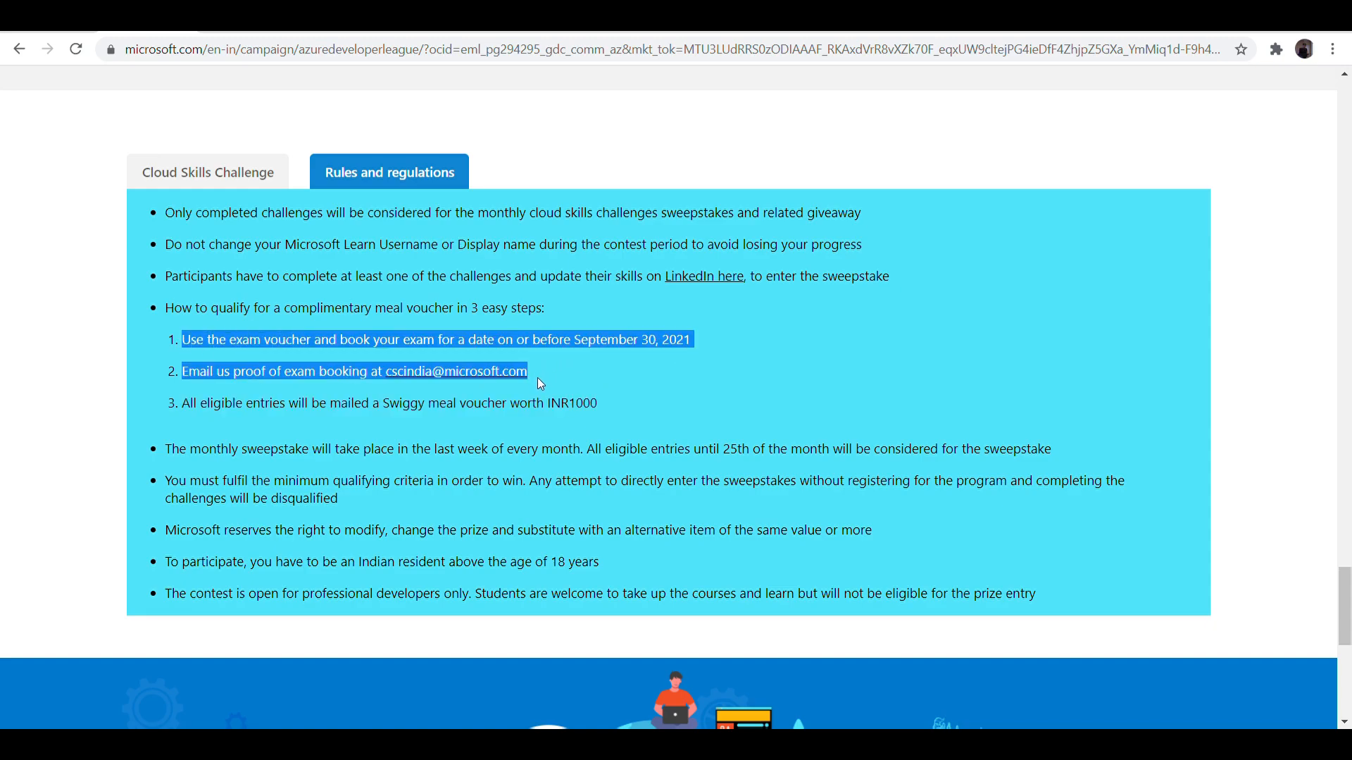
left_click(634, 414)
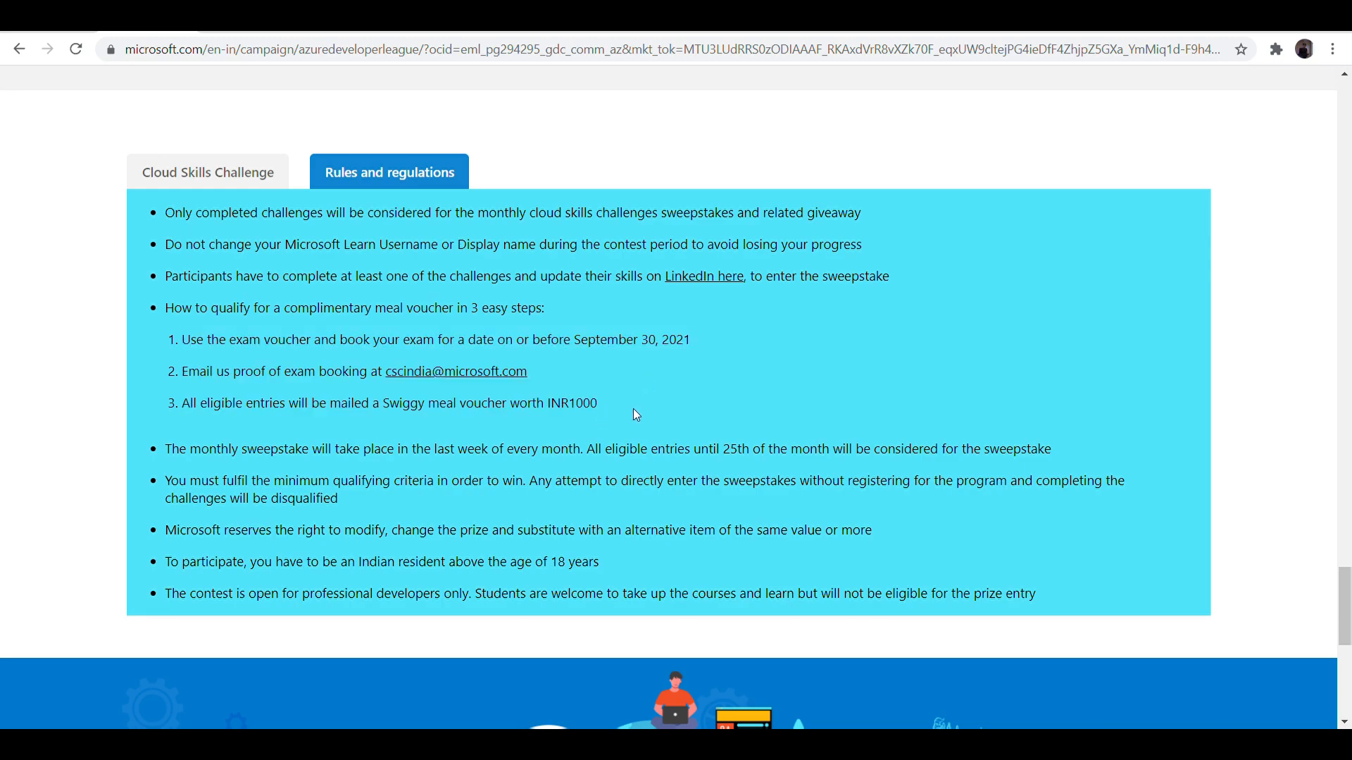
mouse_move(746, 310)
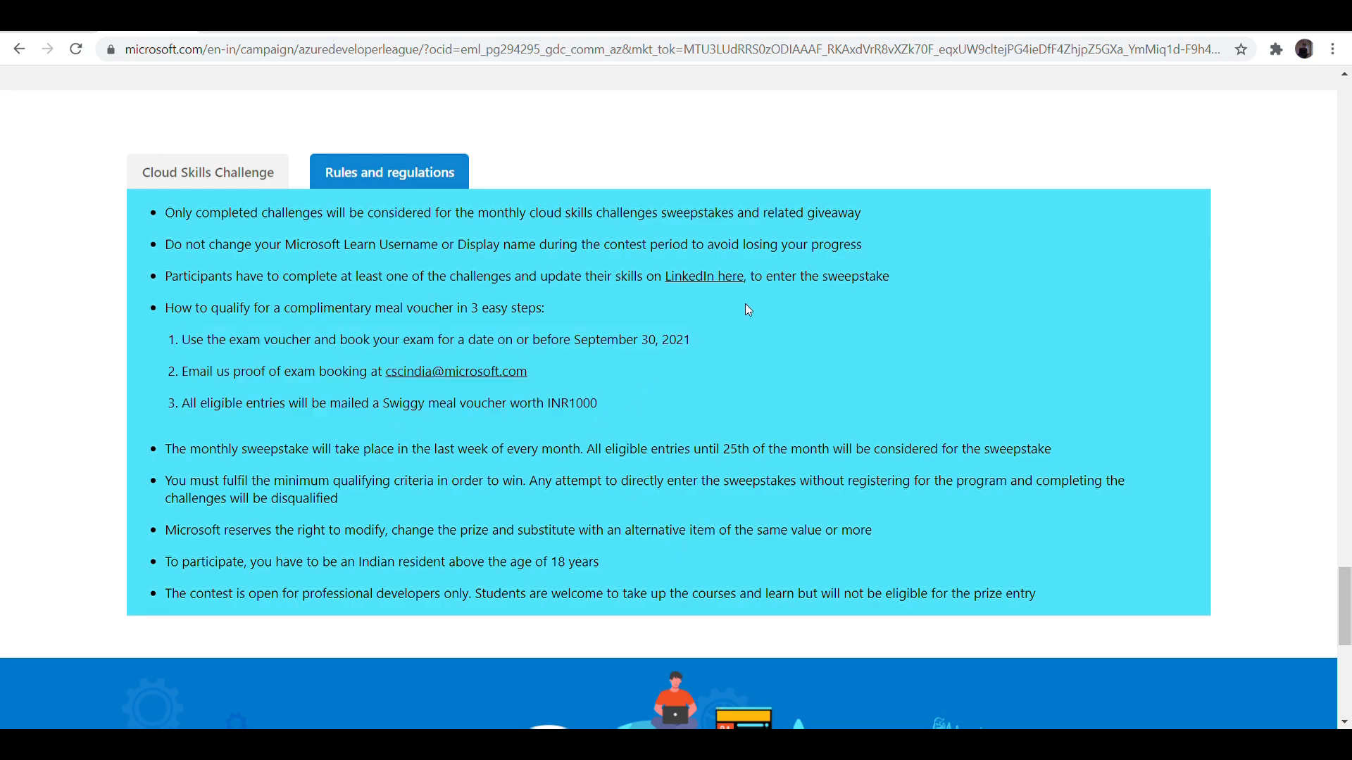
mouse_move(581, 177)
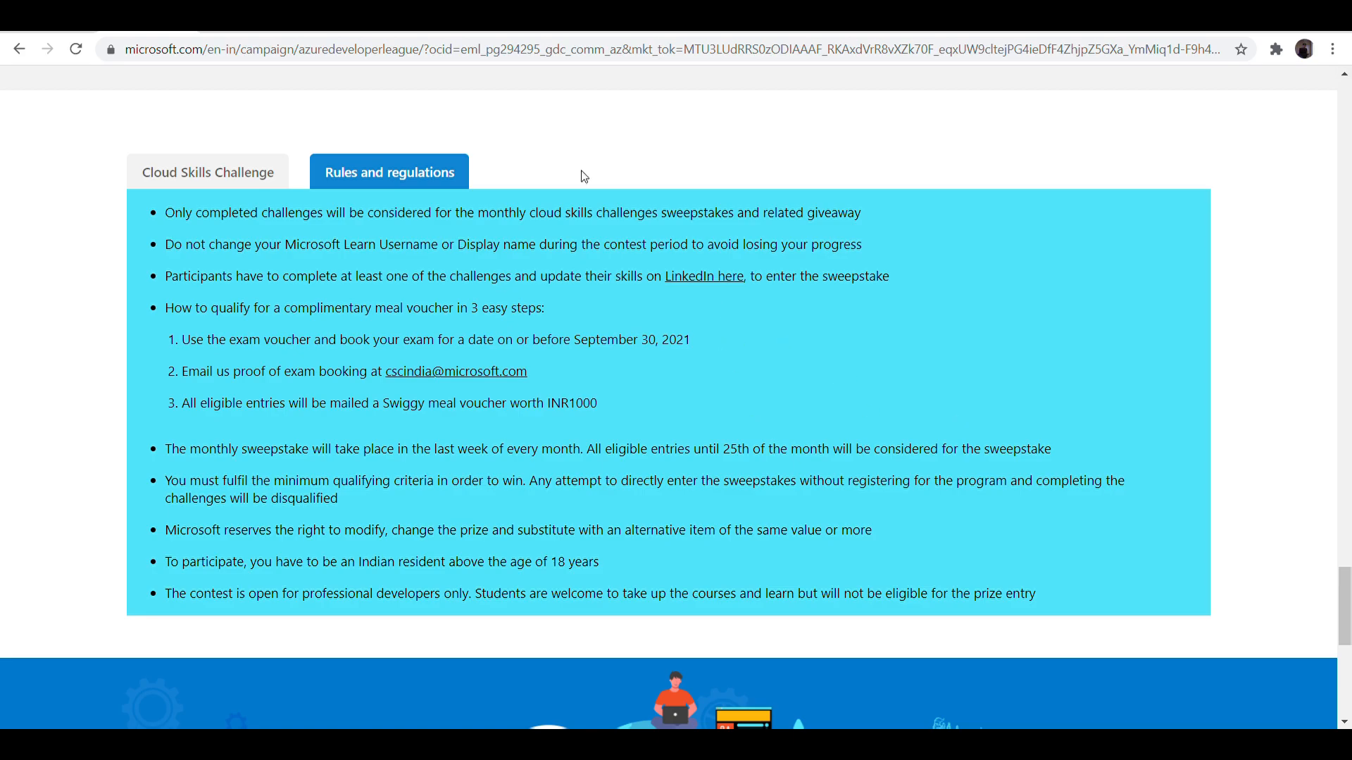
mouse_move(848, 476)
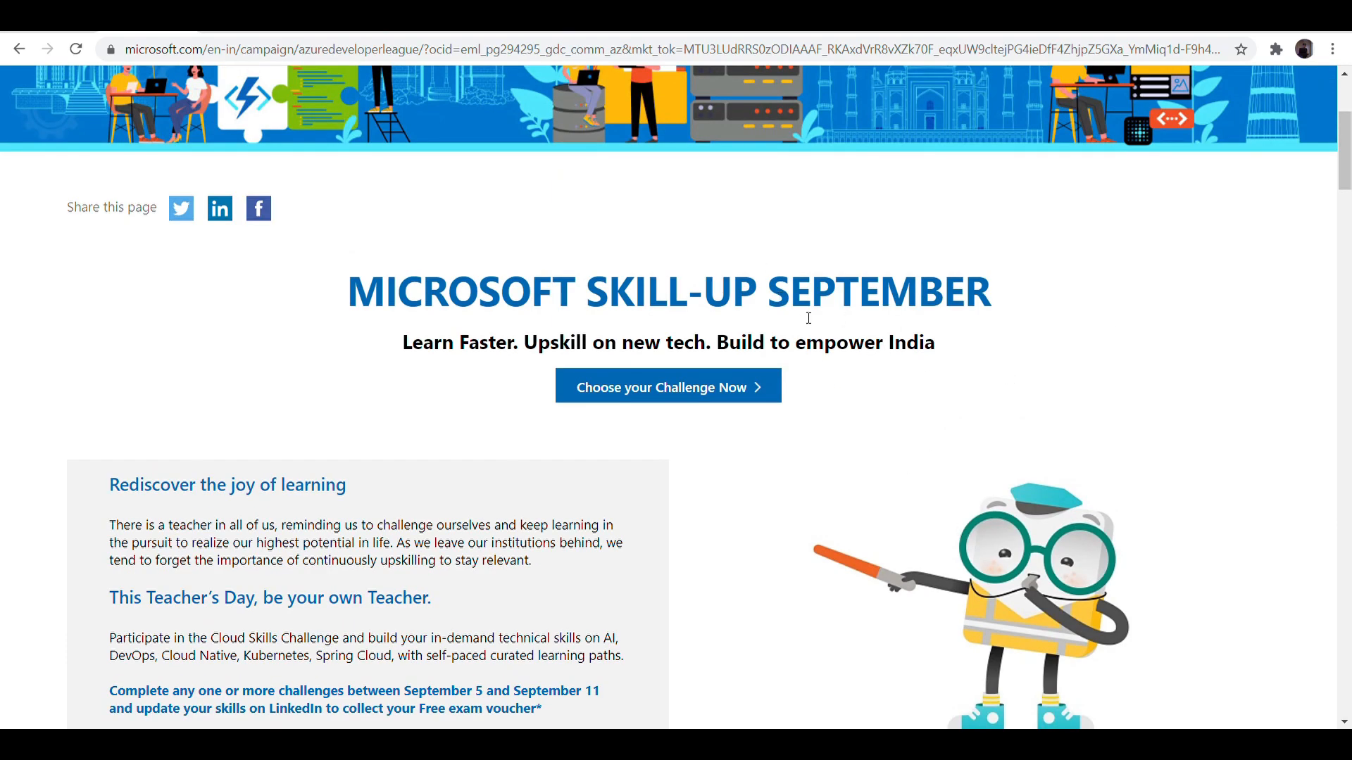
mouse_move(969, 388)
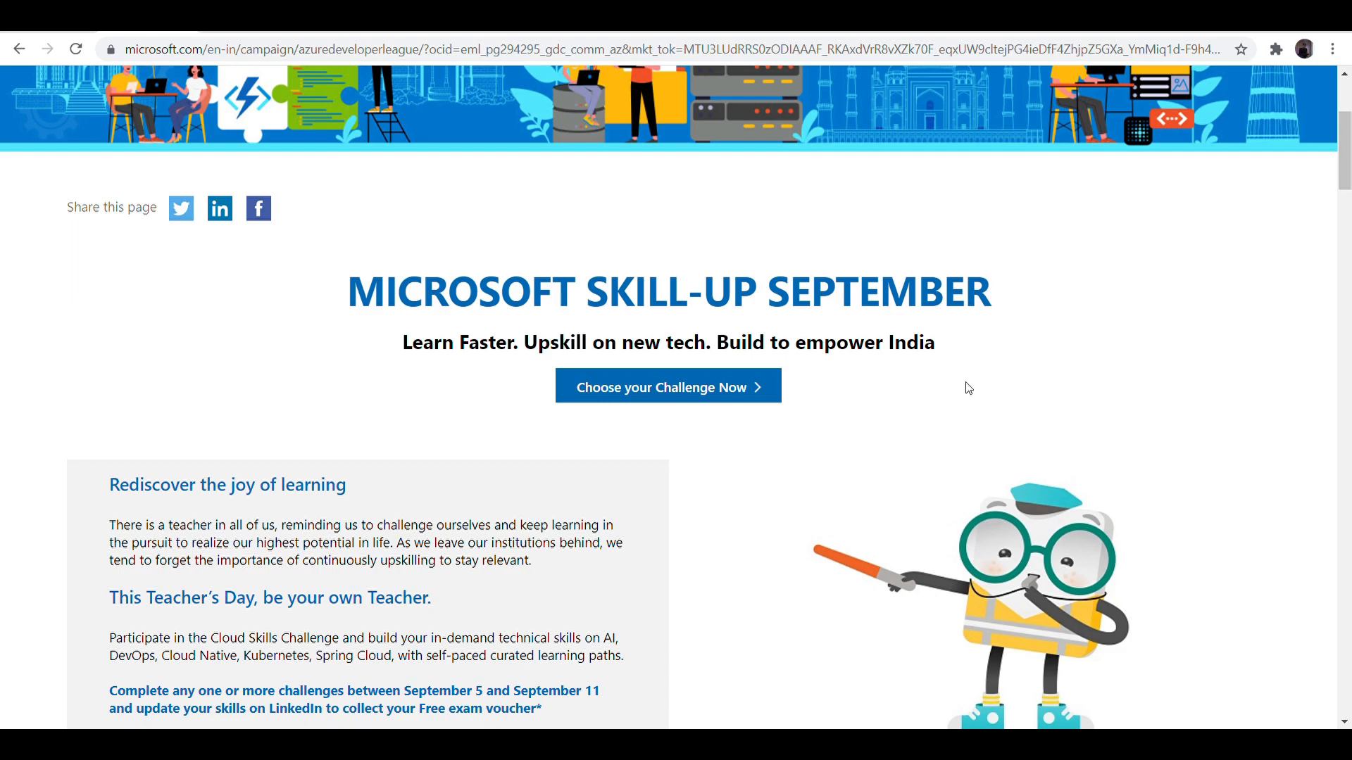
mouse_move(946, 495)
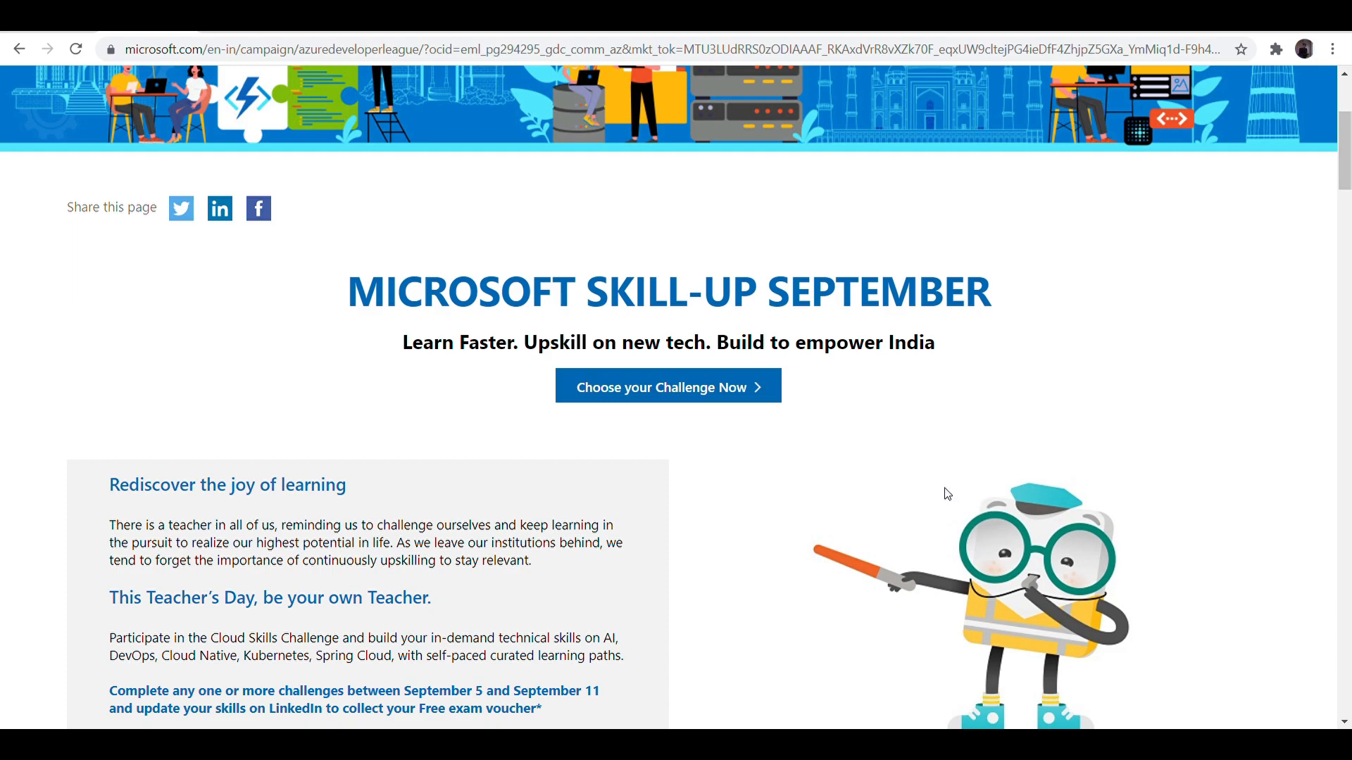
- Scroll past How it works to the Advanced Modules cards such as Dockerized Web Applications
scroll("down", 3)
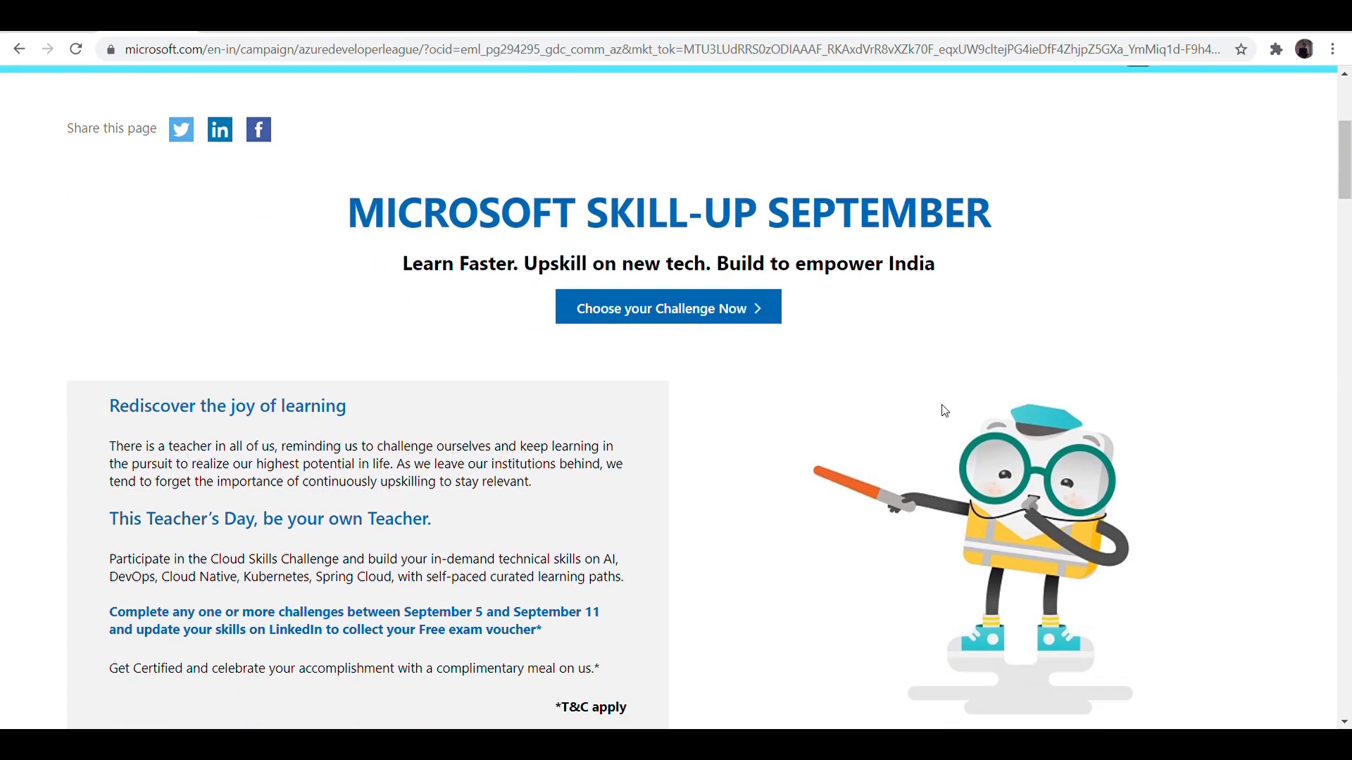
scroll("down", 3)
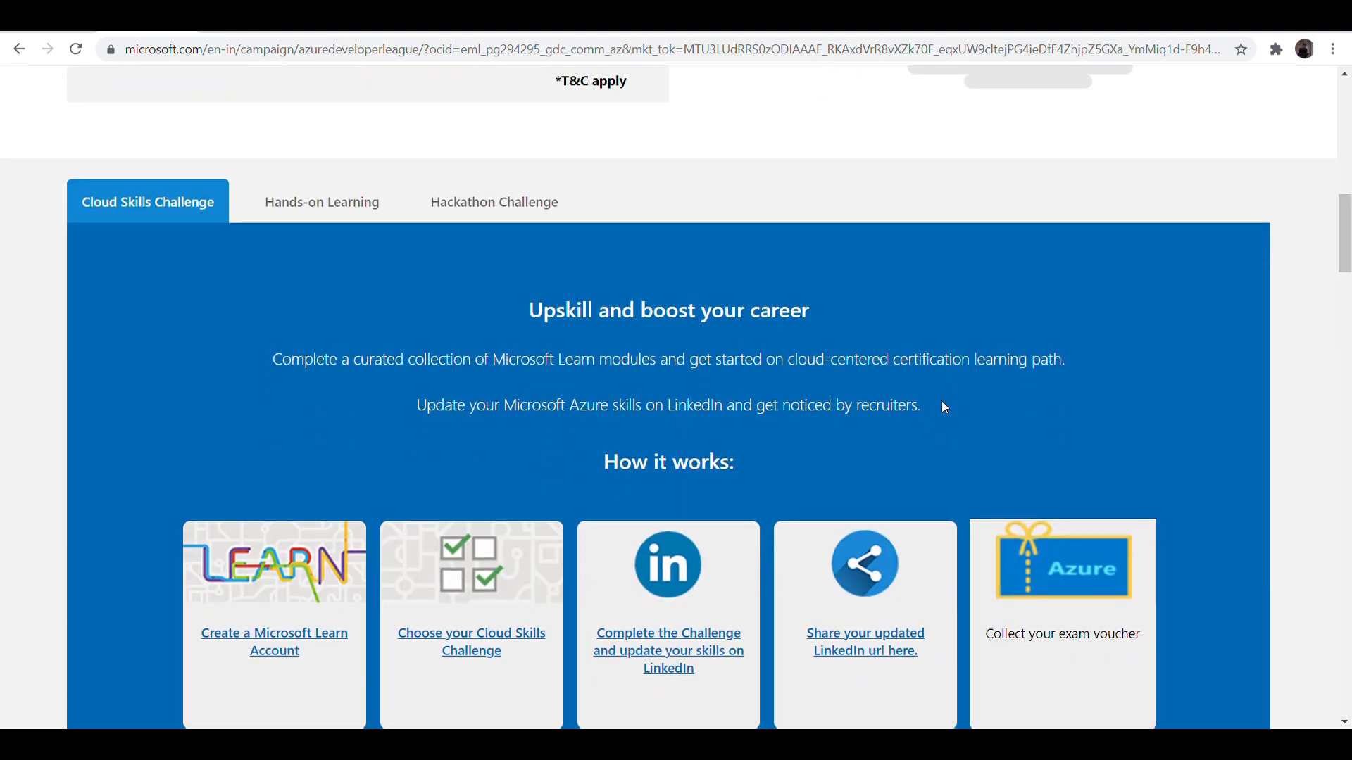
mouse_move(1019, 412)
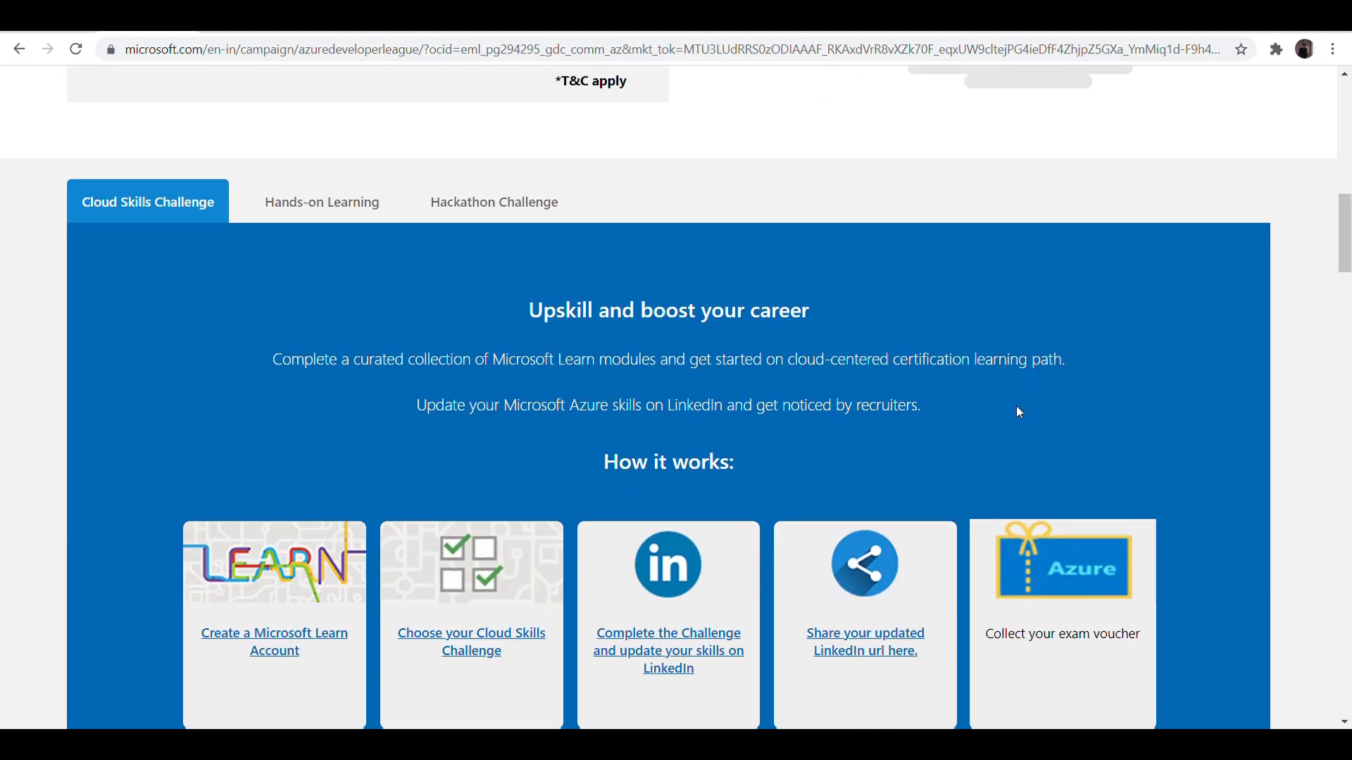
scroll("down", 3)
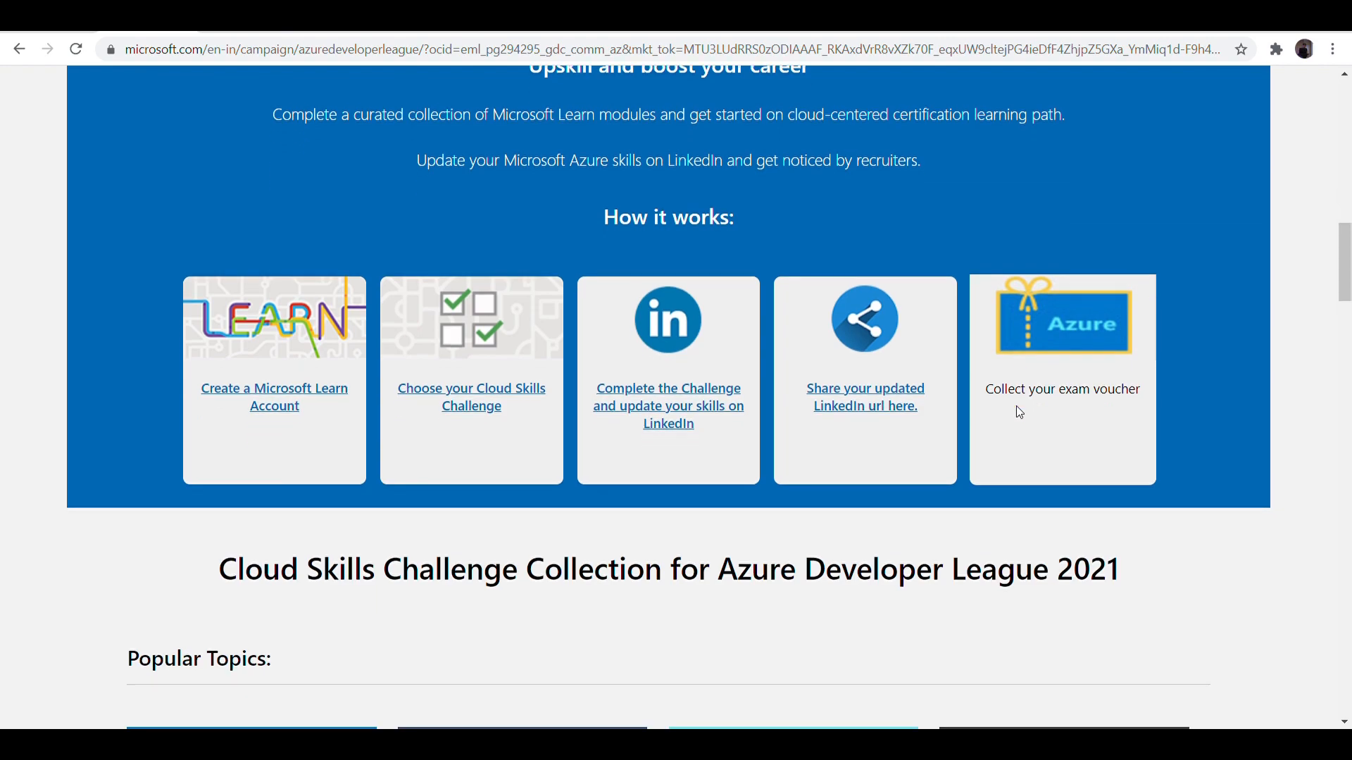
scroll("down", 3)
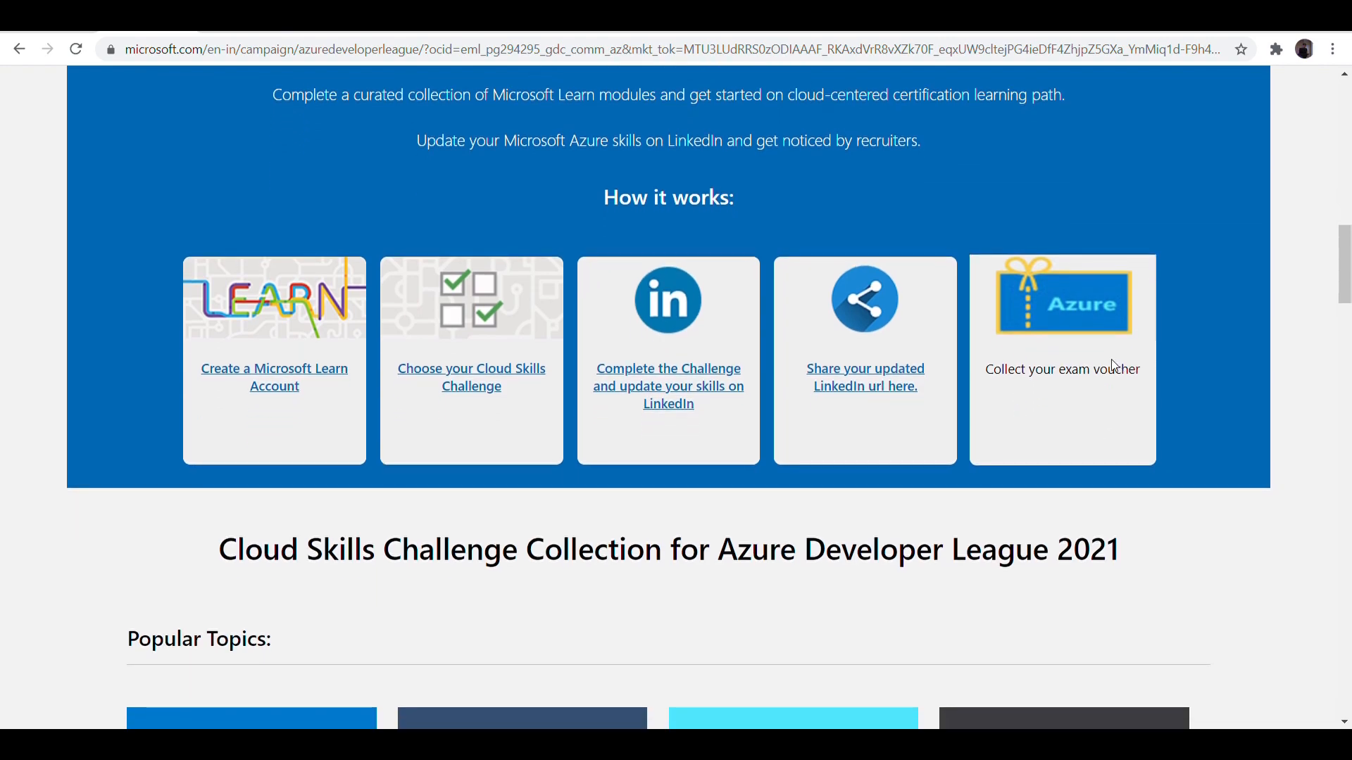
mouse_move(1261, 300)
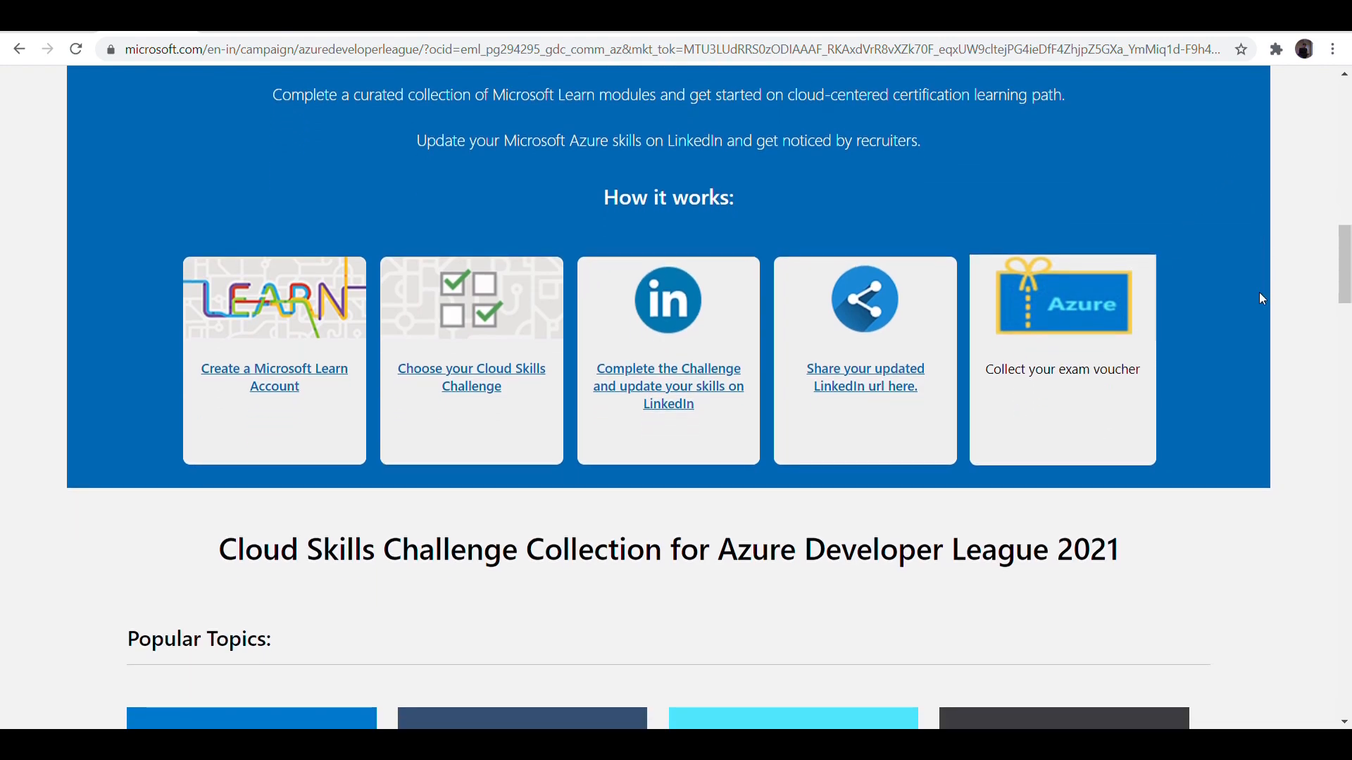
scroll("down", 3)
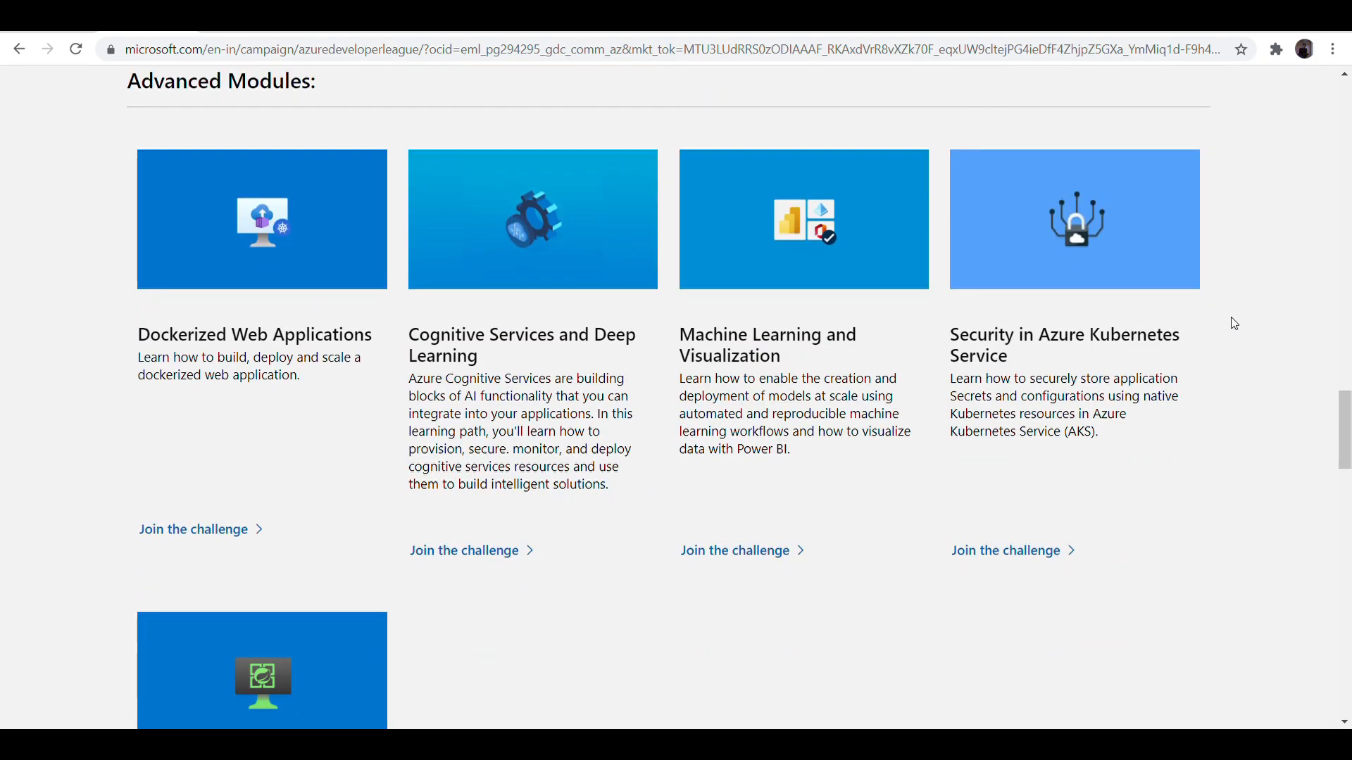